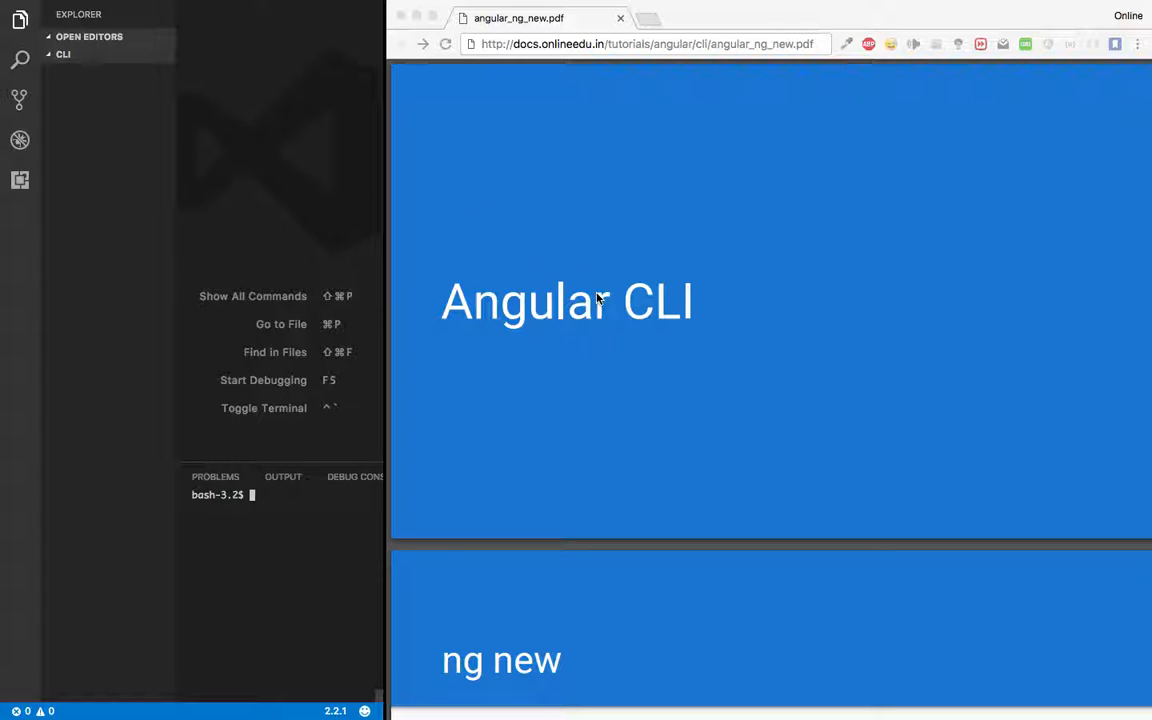
# Step: Run ng new AppleApp in the integrated terminal to generate the project
pyautogui.scroll(-3)
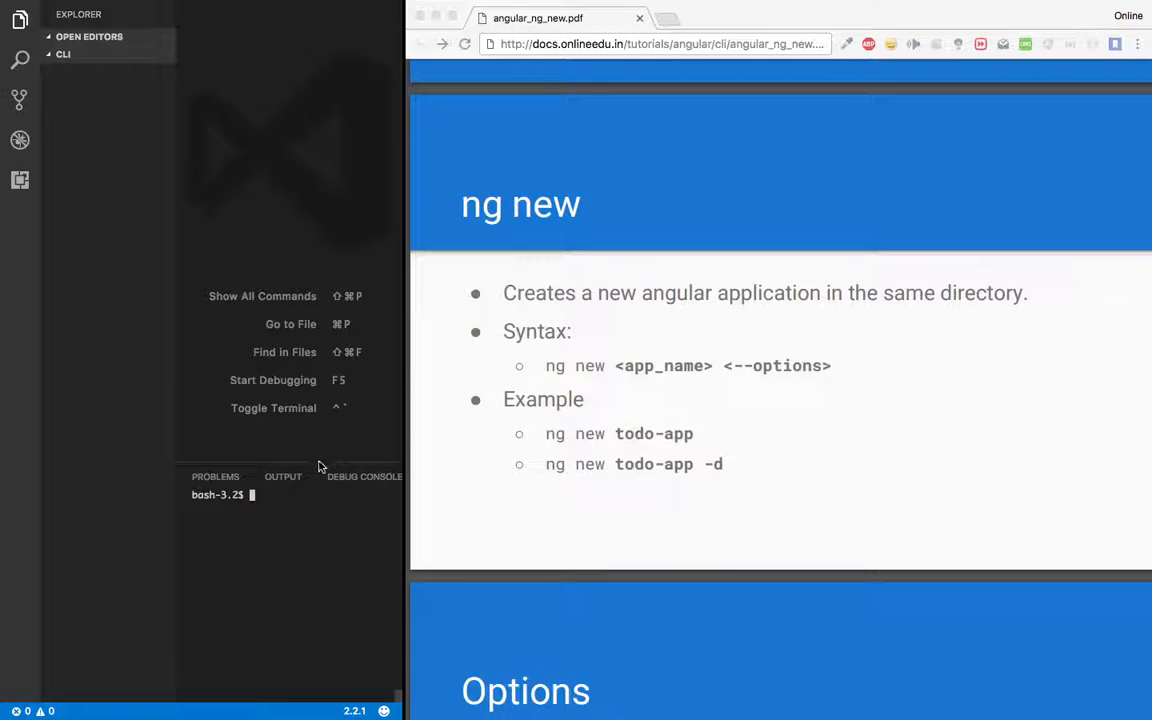
pyautogui.write('new')
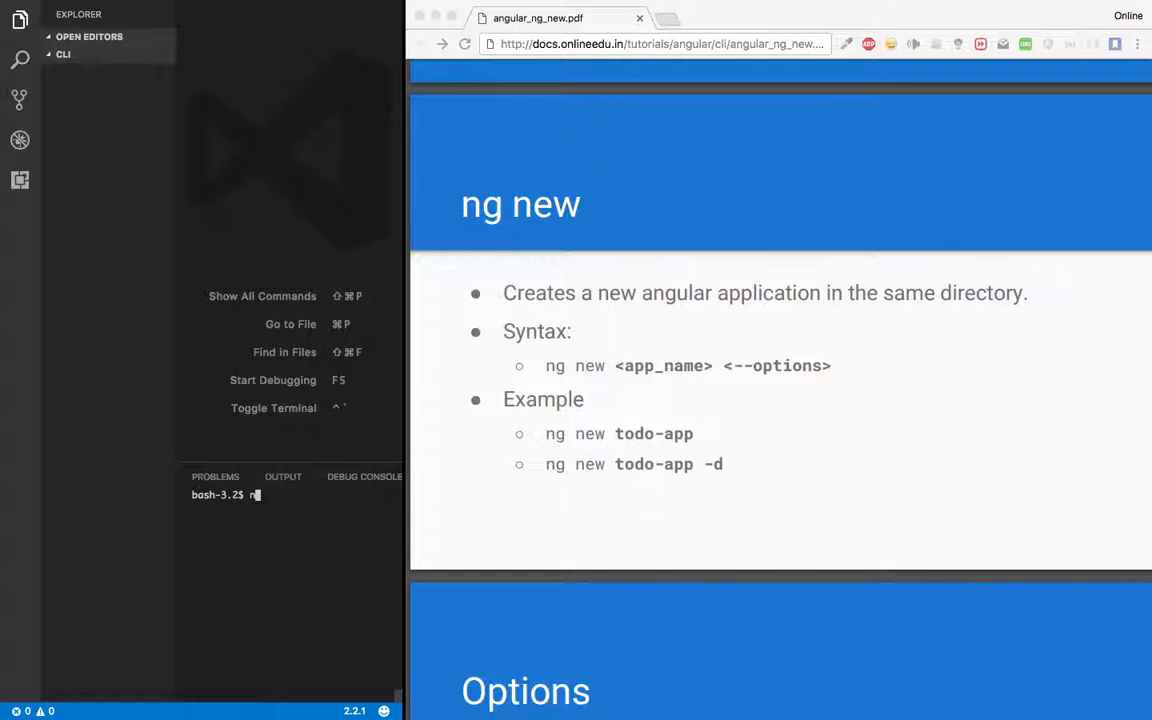
pyautogui.write('g new A')
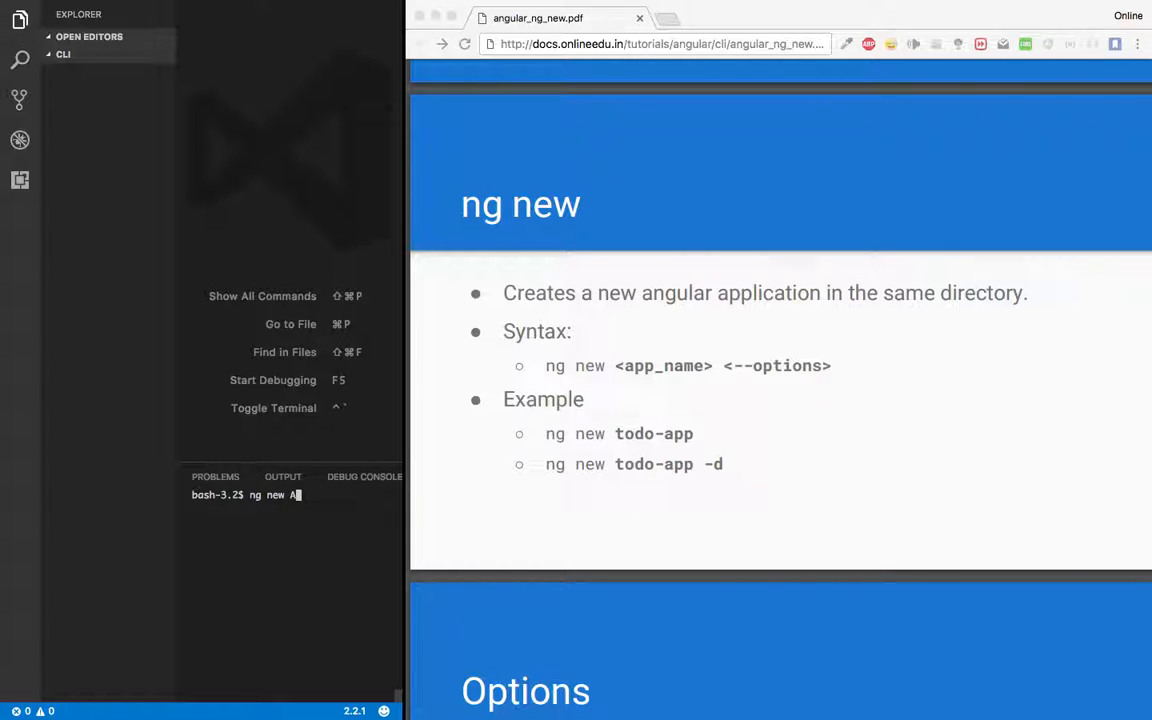
pyautogui.write('ppleApp')
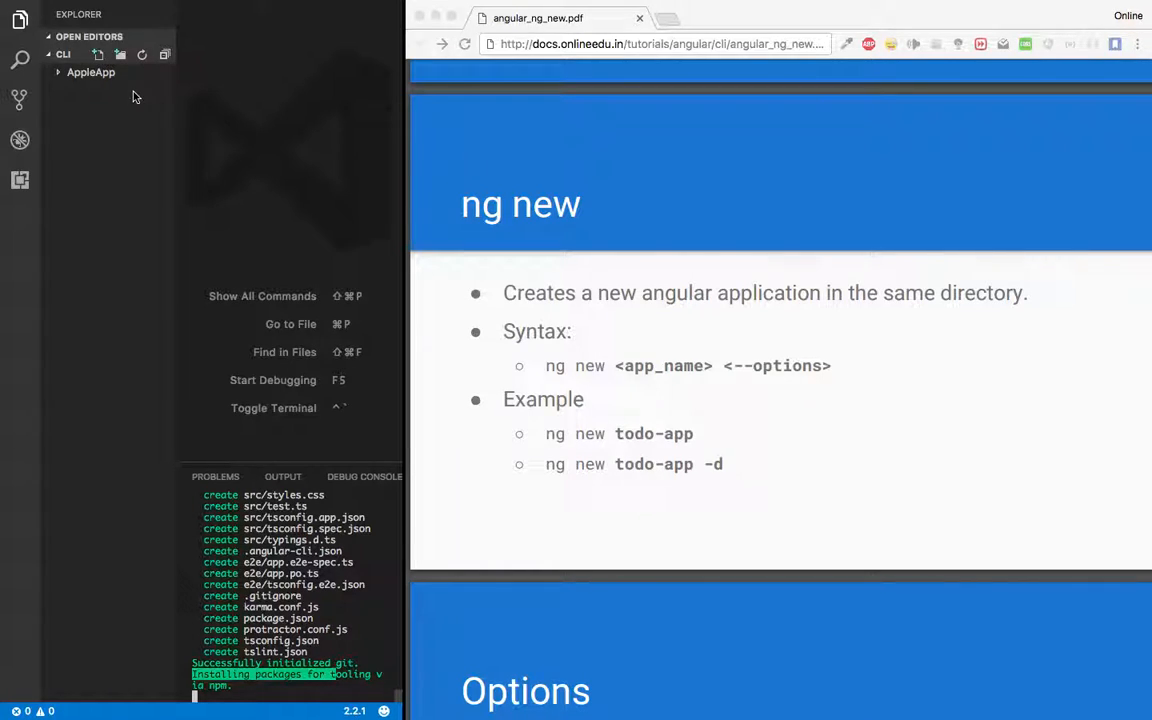
# Step: Expand AppleApp, src, app and environments folders in the Explorer, then collapse them
pyautogui.click(92, 72)
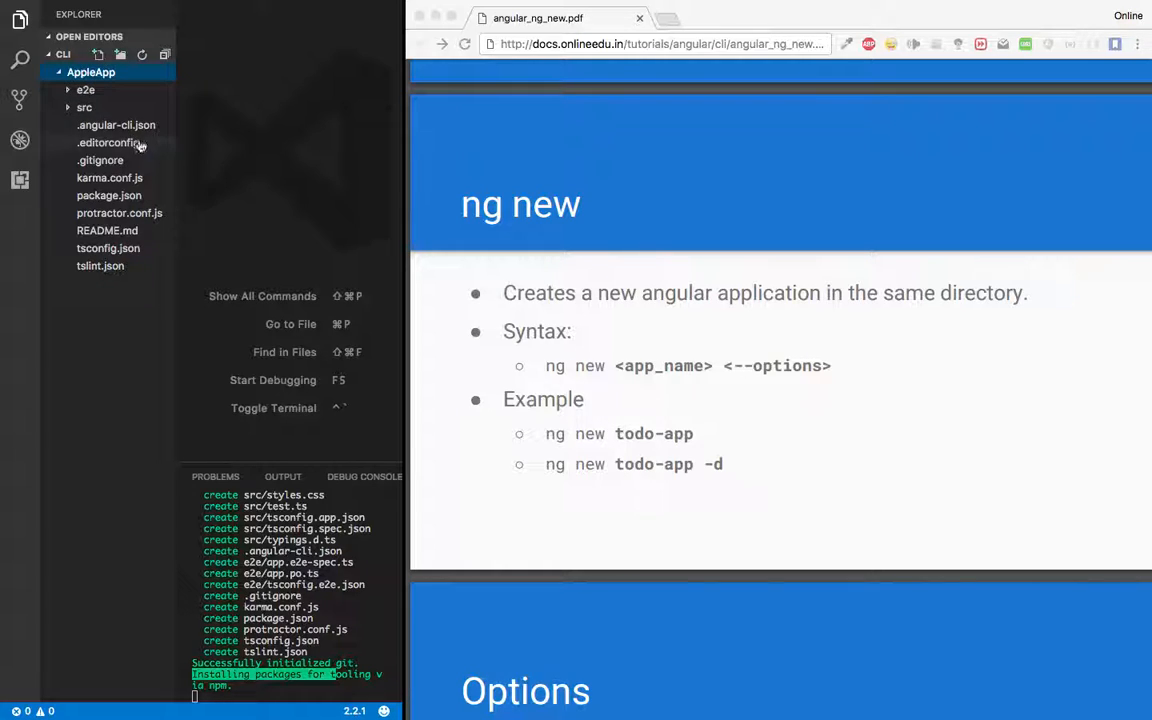
pyautogui.moveTo(140, 160)
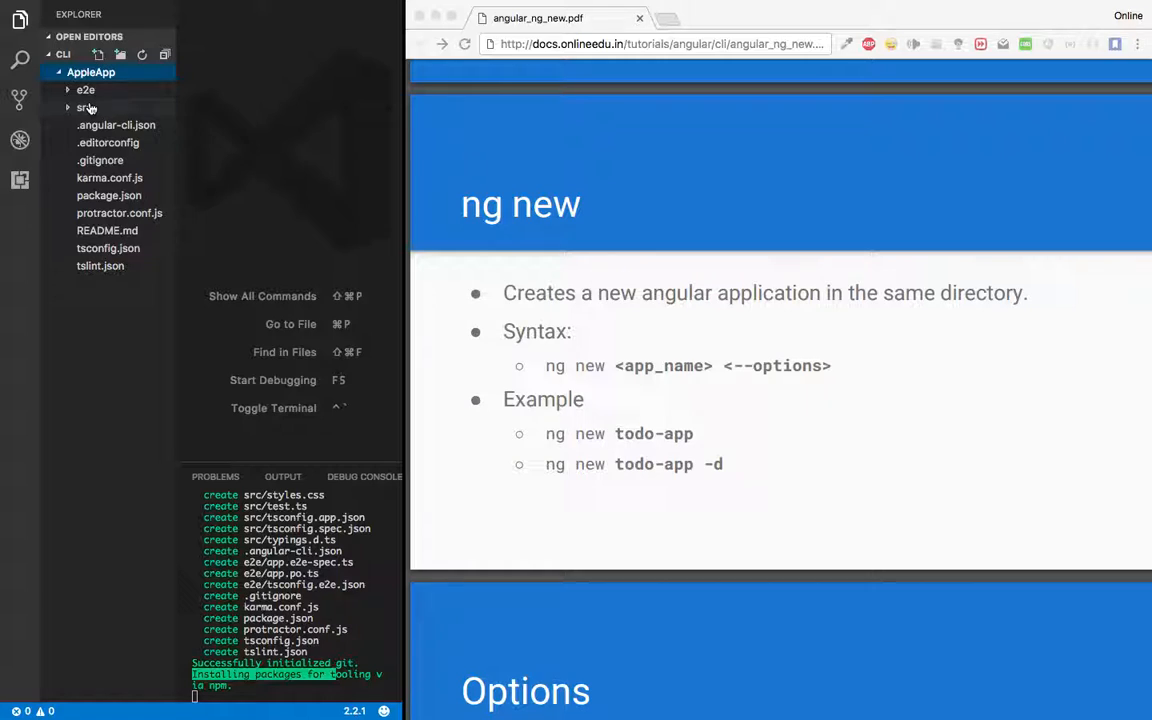
pyautogui.click(84, 108)
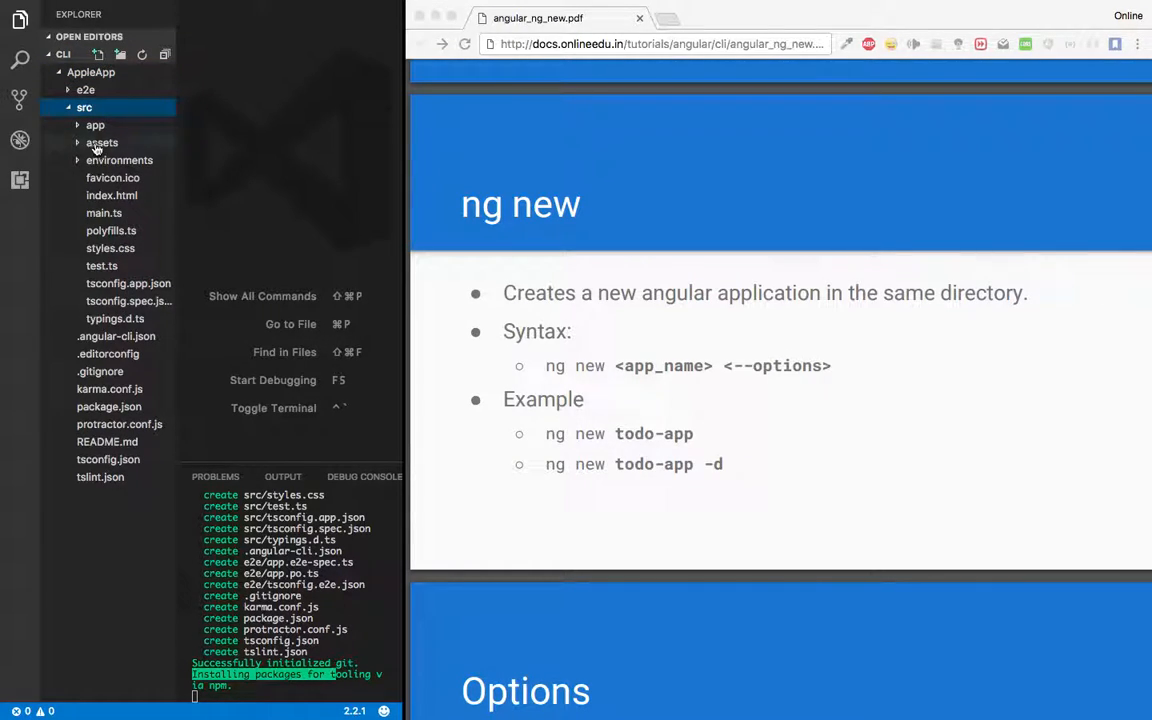
pyautogui.click(96, 124)
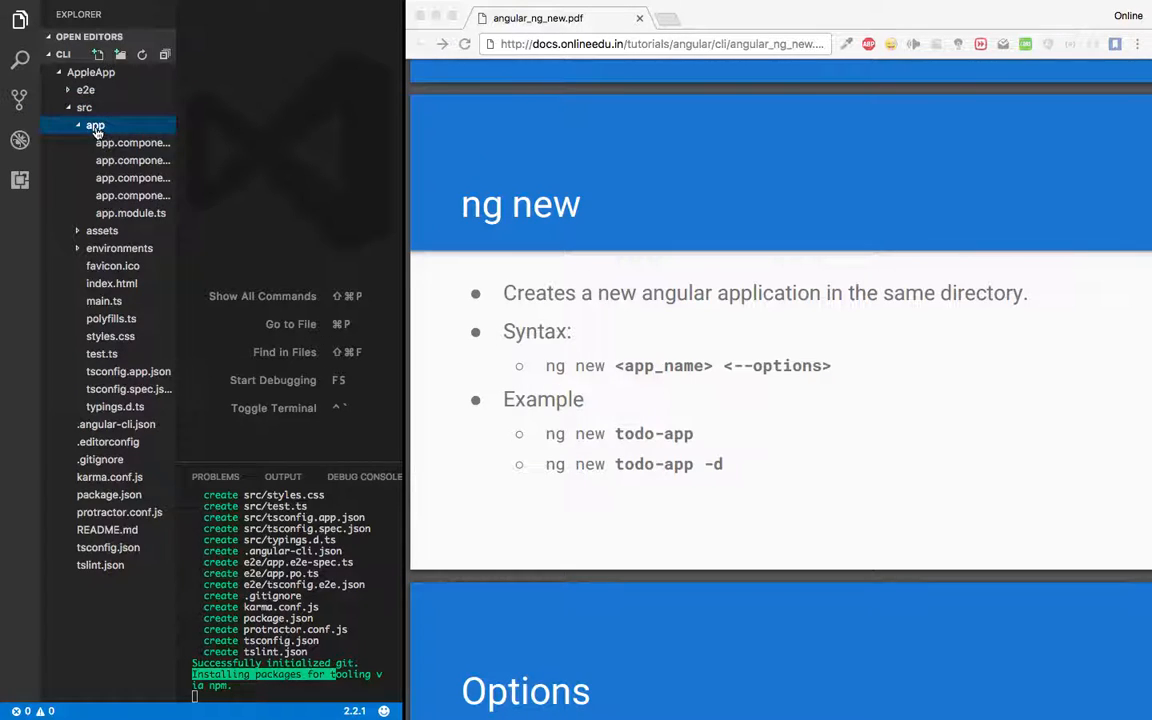
pyautogui.click(96, 124)
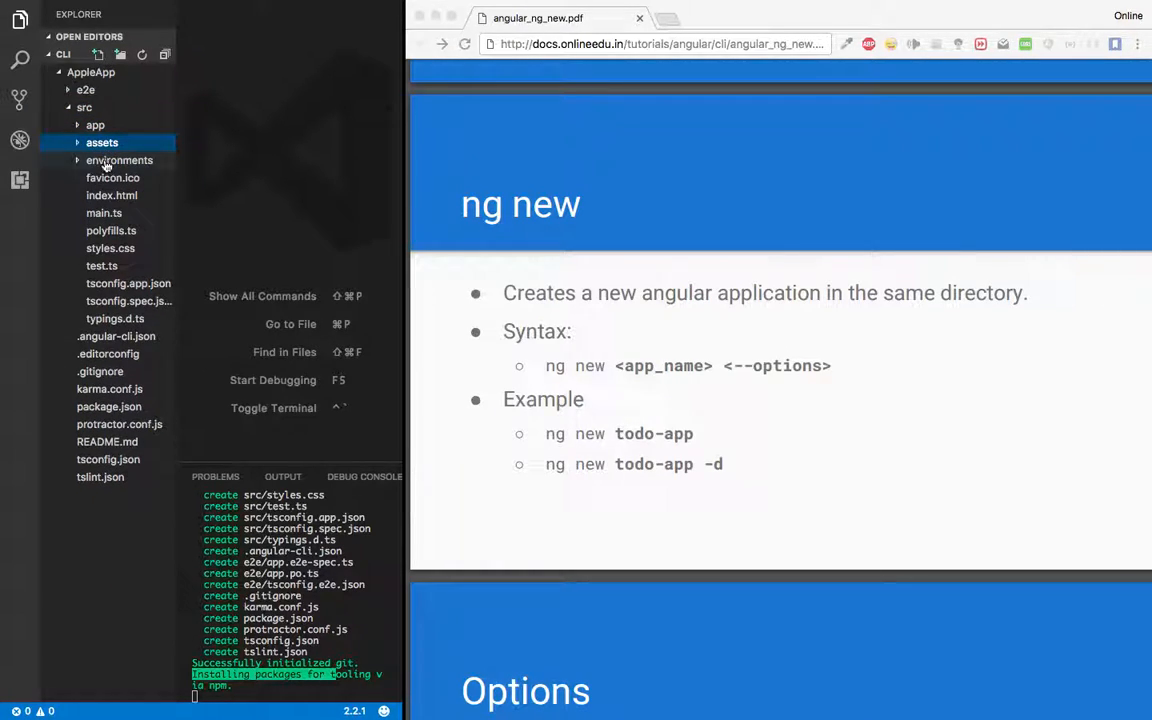
pyautogui.click(120, 160)
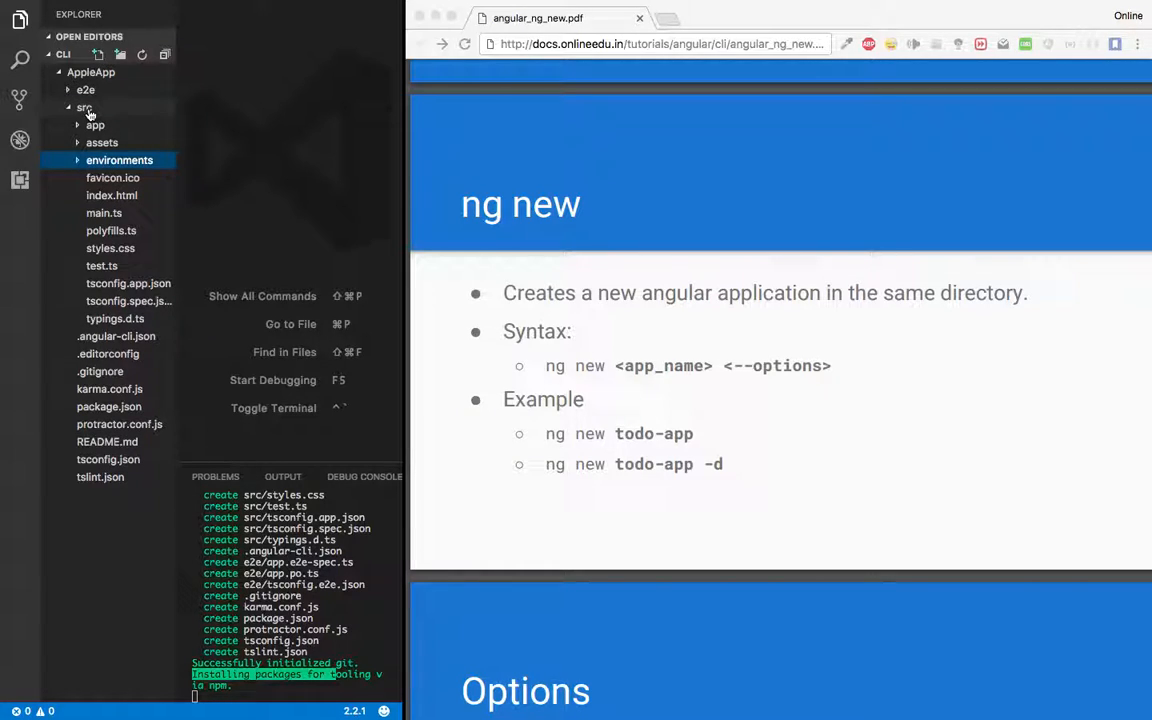
pyautogui.moveTo(84, 108)
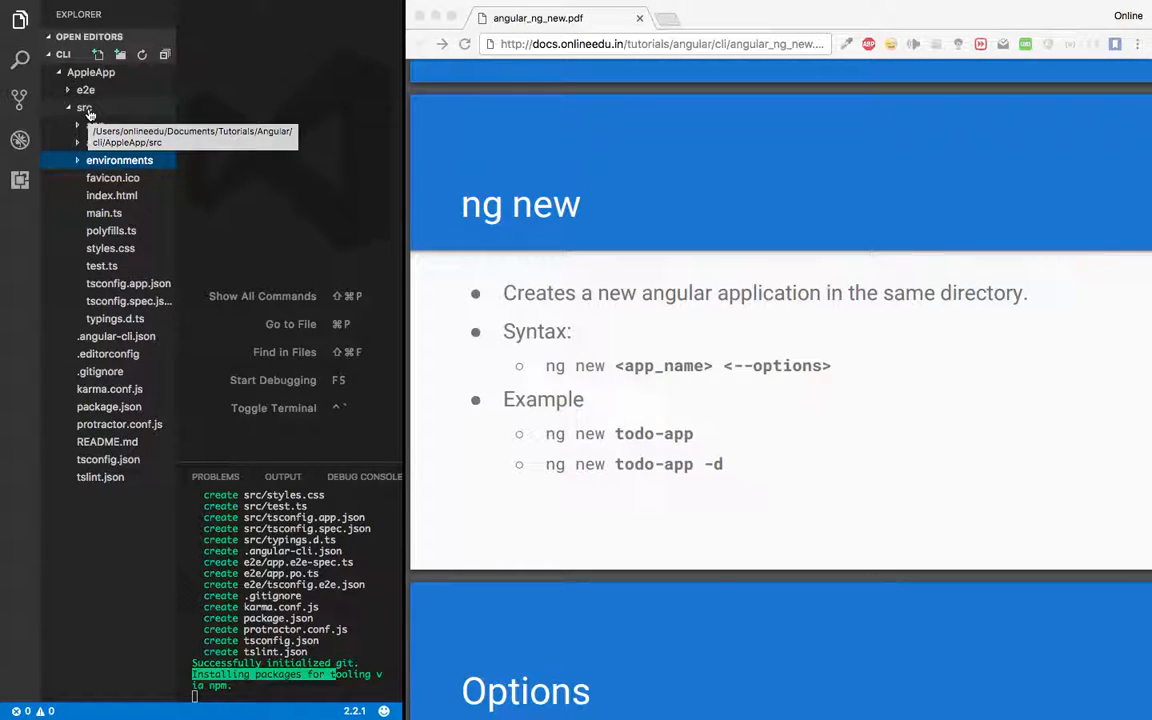
pyautogui.click(84, 108)
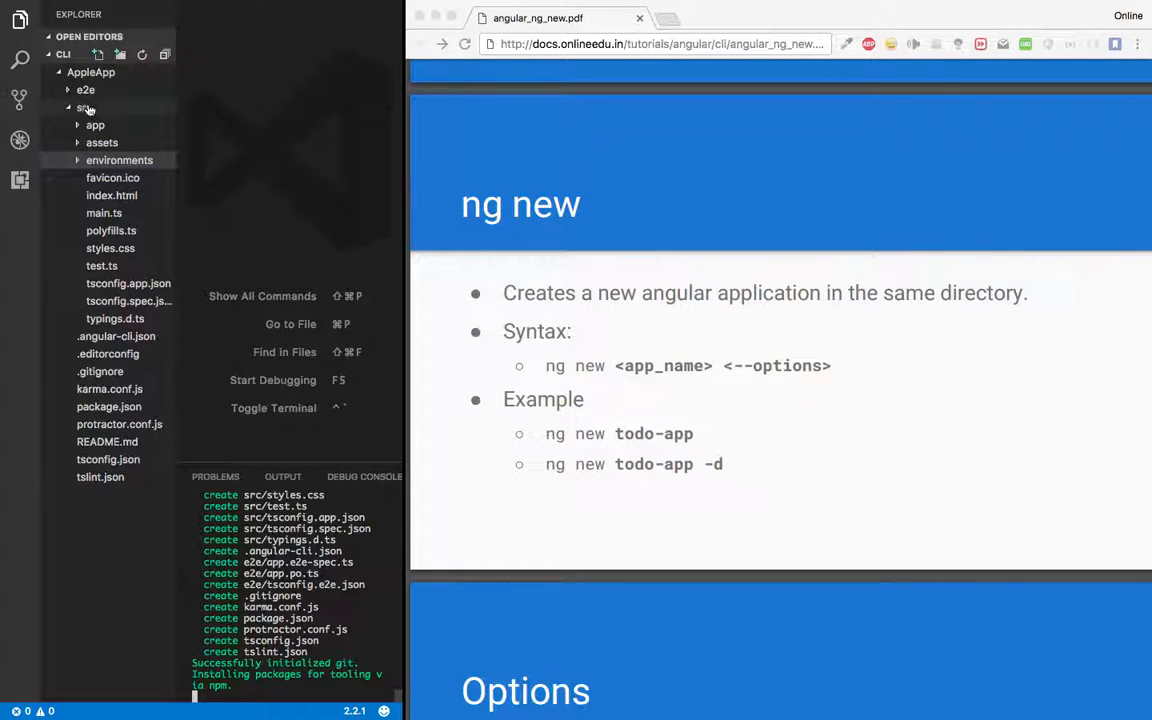
pyautogui.click(84, 108)
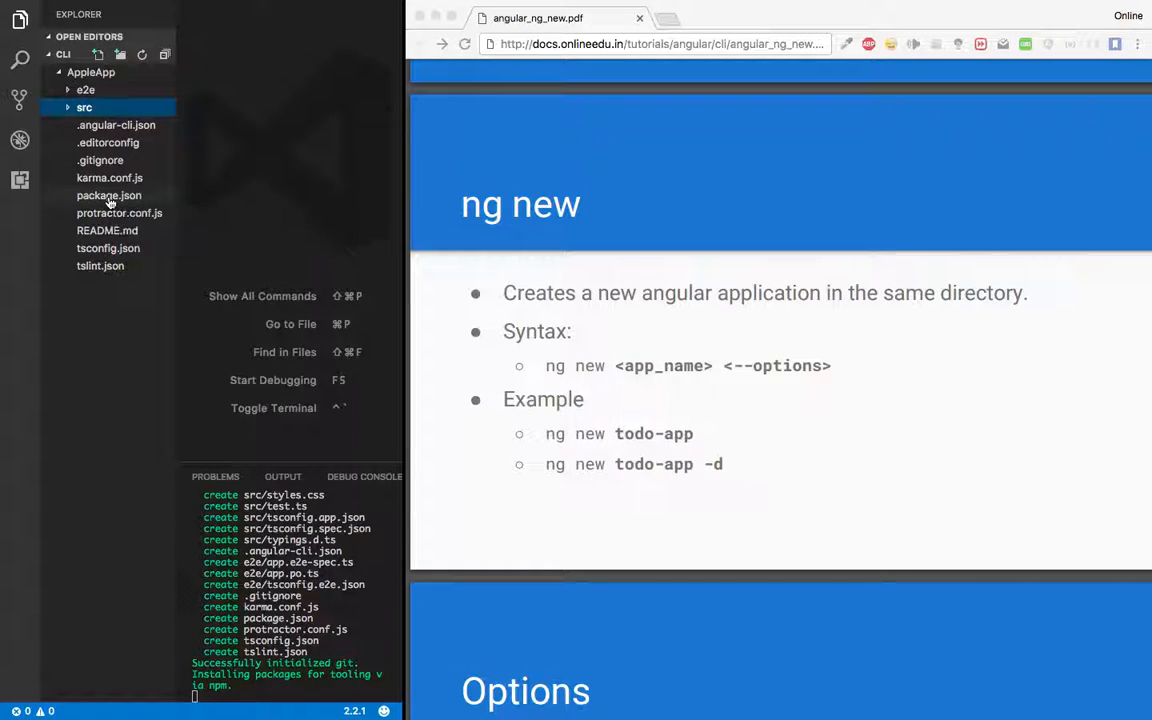
# Step: Open AppleApp's package.json to view its Angular dependencies
pyautogui.click(108, 196)
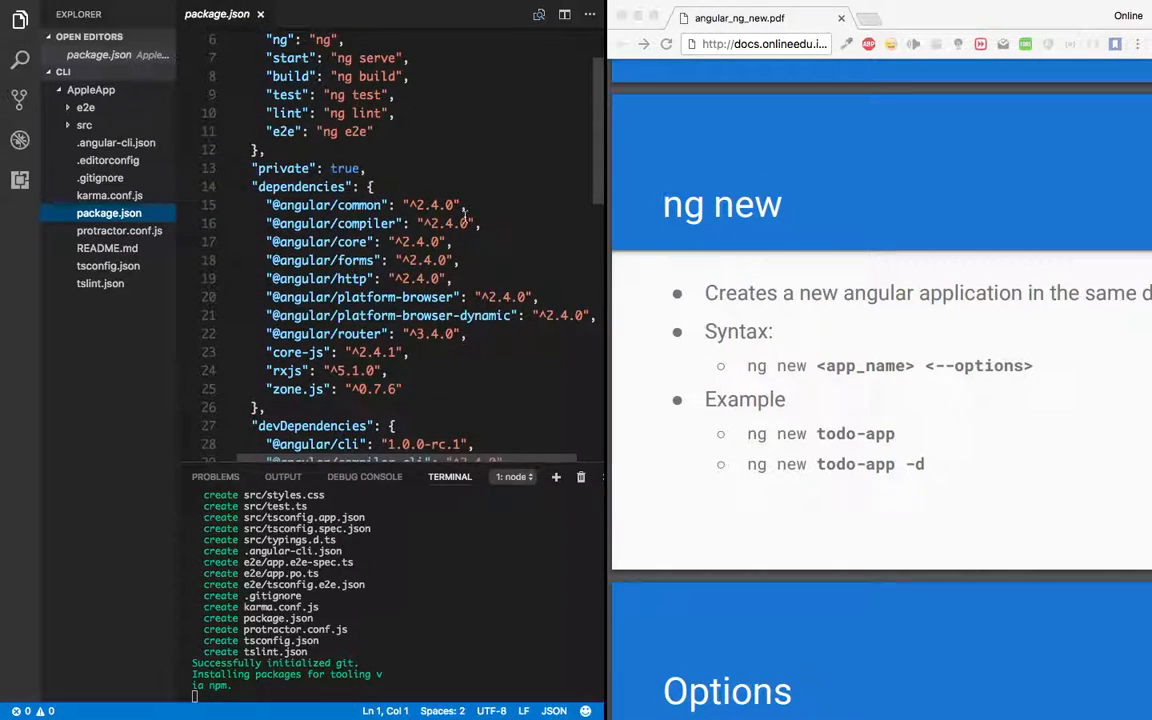
# Step: Highlight a dependency version in package.json and start a new bash terminal session
pyautogui.doubleClick(430, 204)
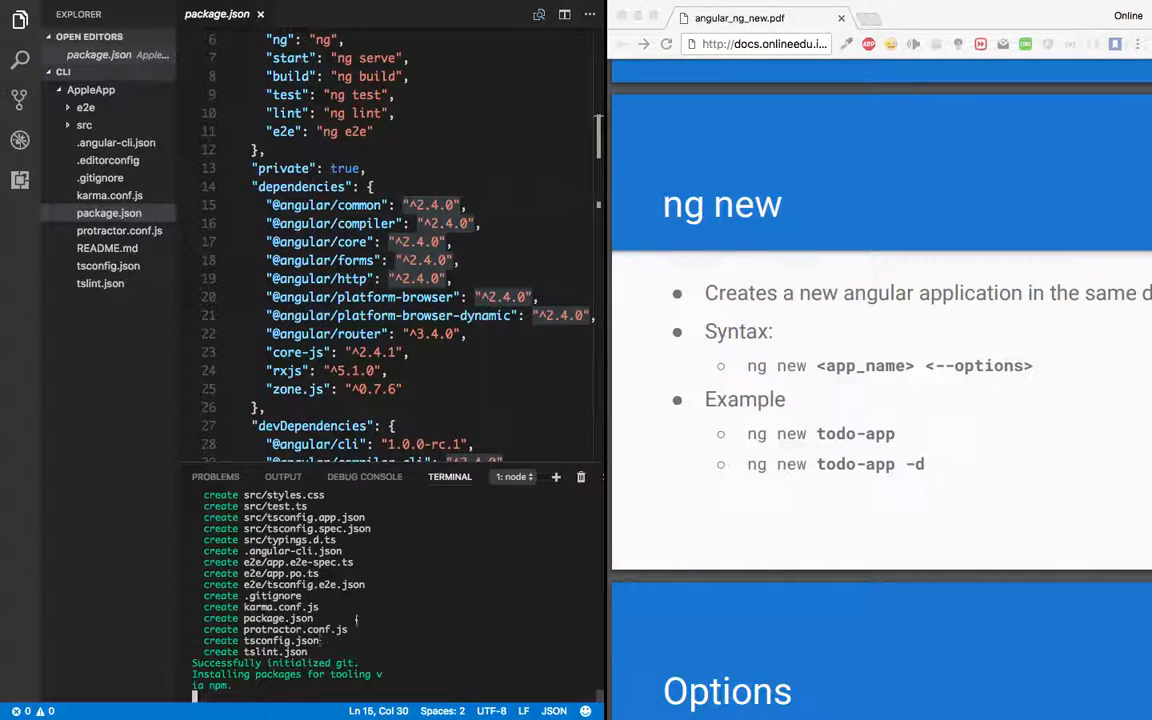
pyautogui.click(556, 476)
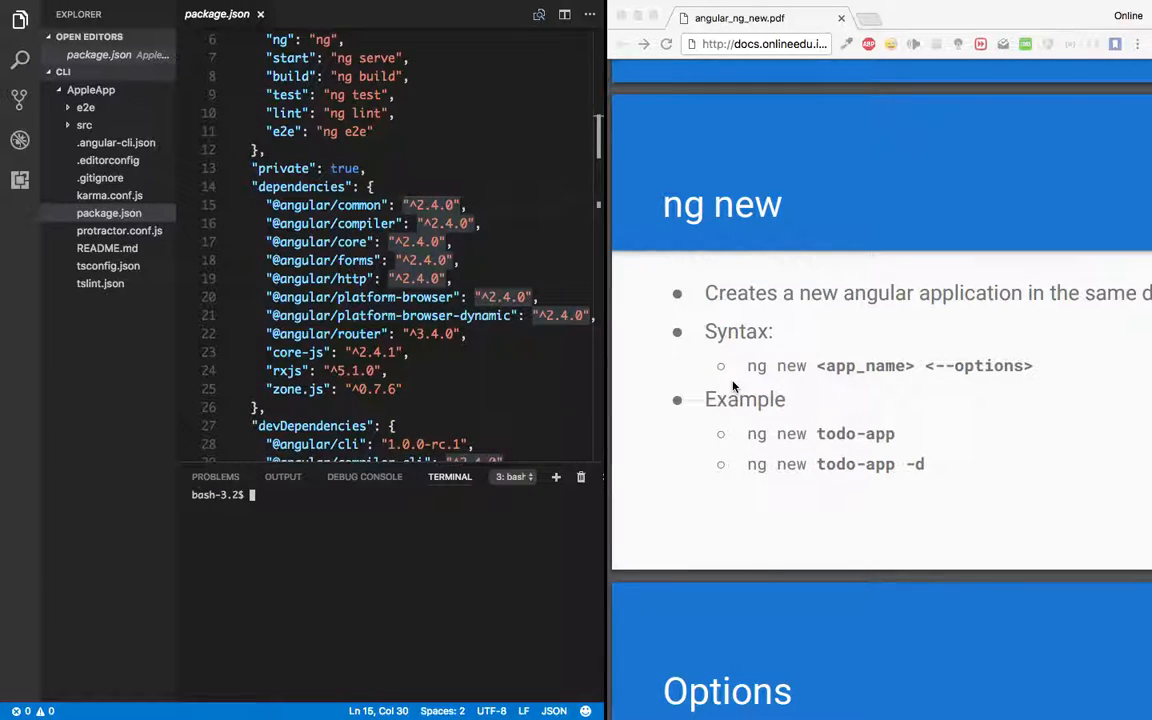
# Step: Review the ng new options slides, highlighting the options part of the syntax
pyautogui.scroll(-3)
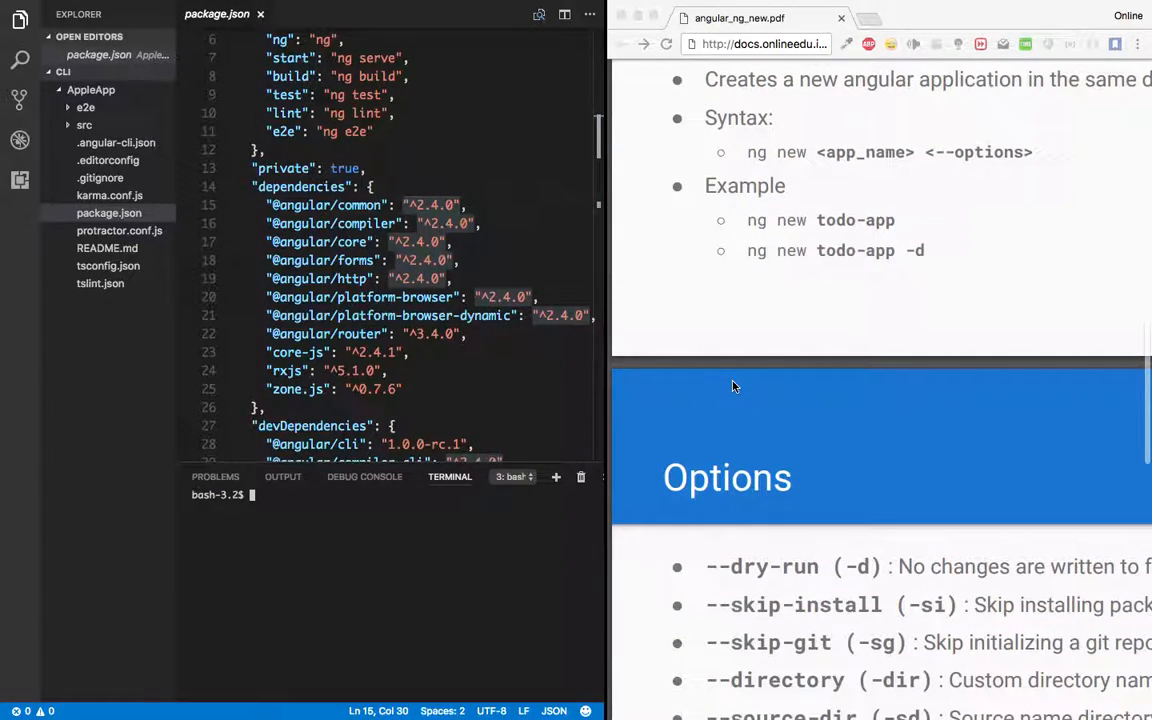
pyautogui.scroll(-3)
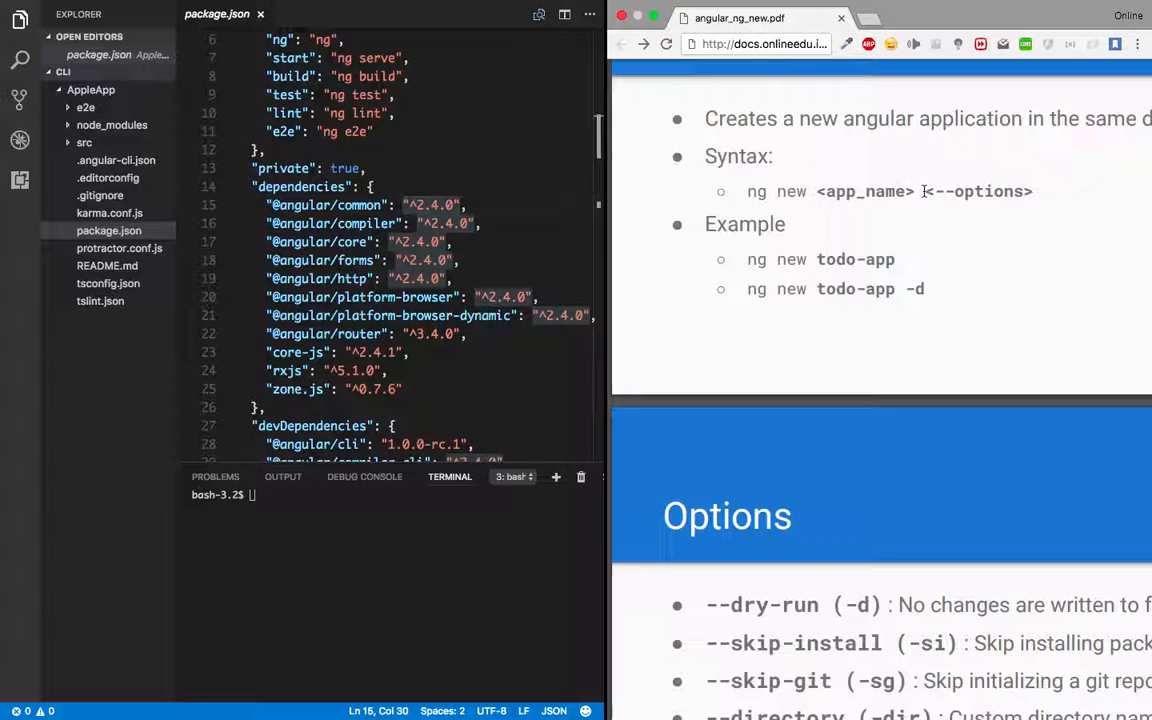
pyautogui.doubleClick(976, 192)
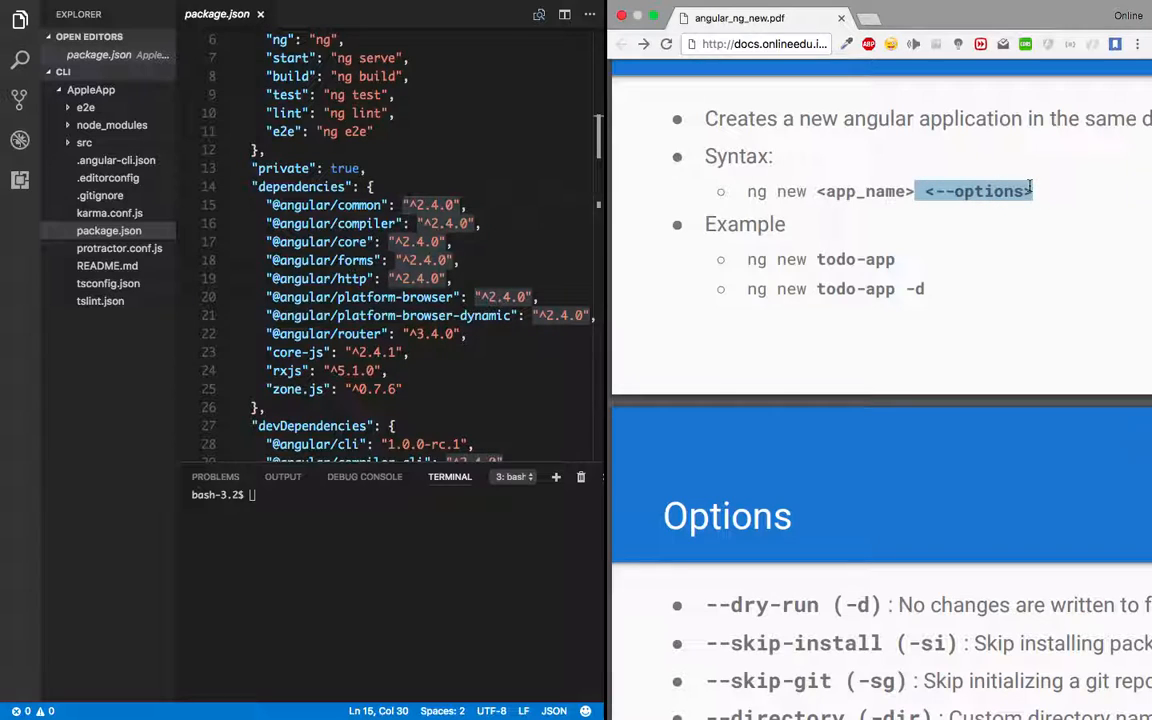
pyautogui.scroll(-3)
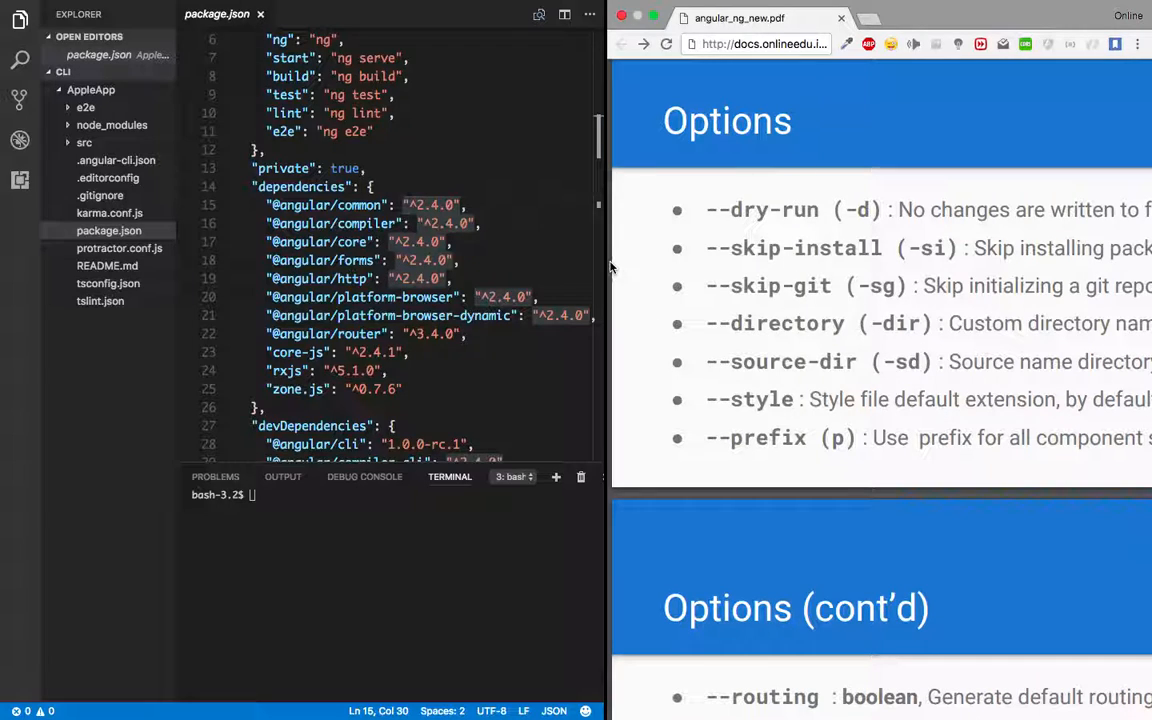
pyautogui.moveTo(522, 268)
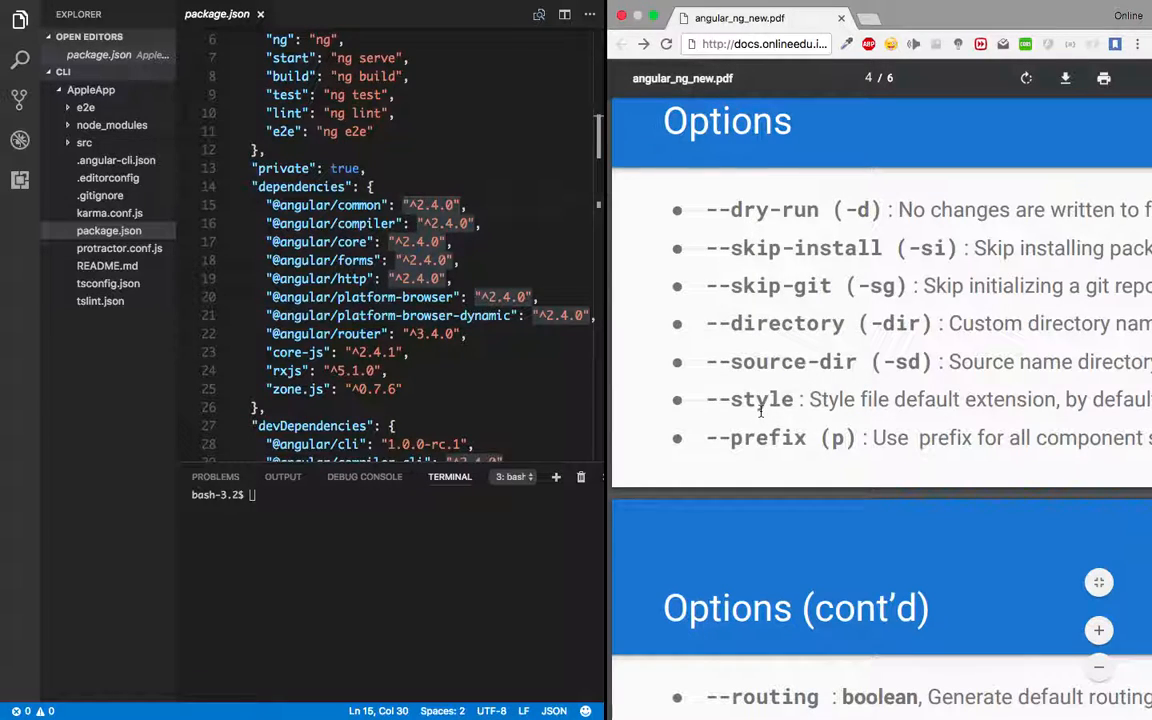
pyautogui.scroll(-3)
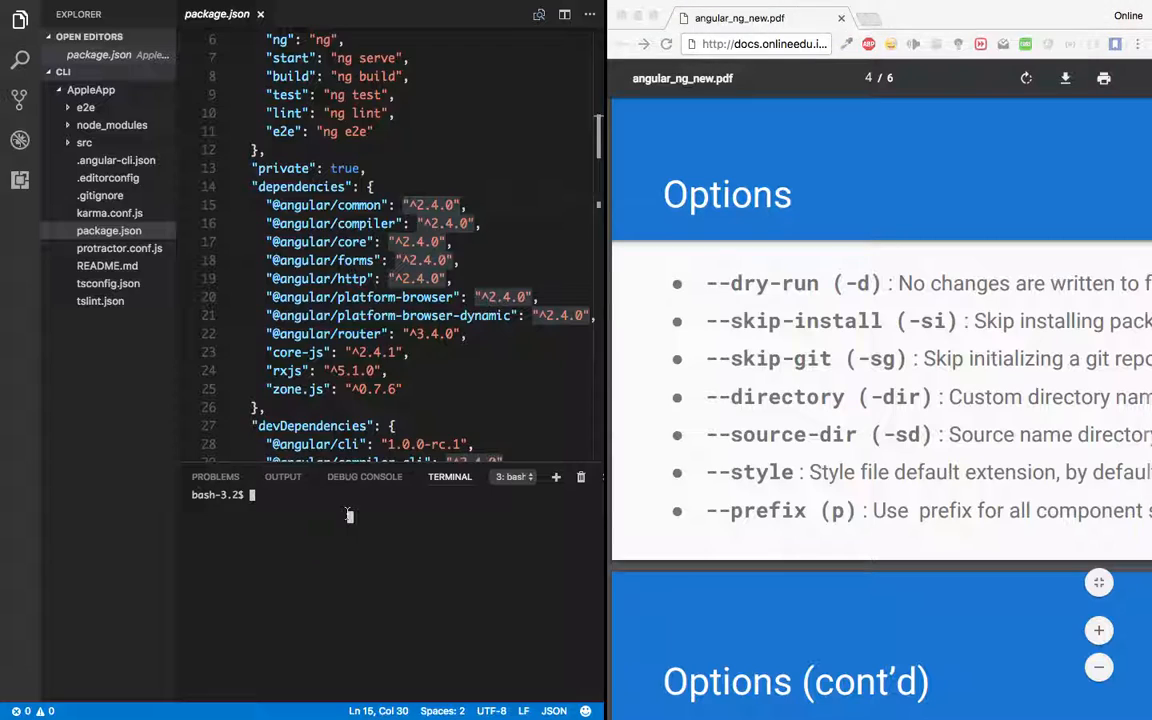
# Step: Run ng new MangoApp --skip-install to generate the project without installing packages
pyautogui.write('ng bw')
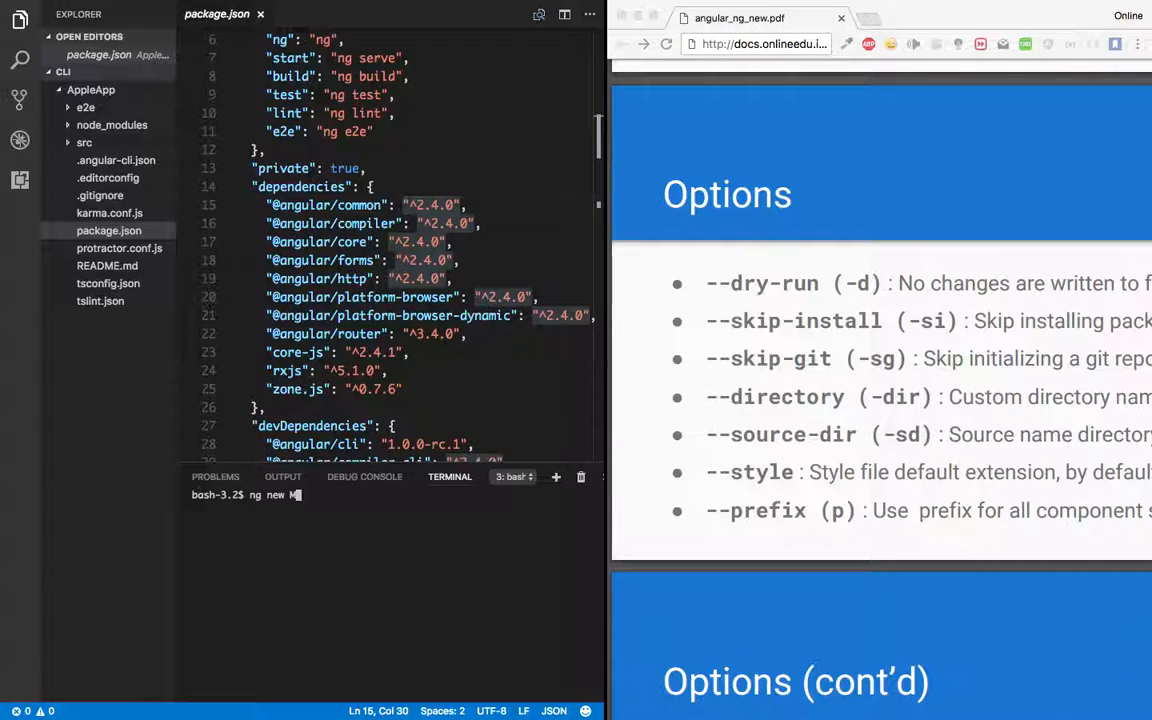
pyautogui.write('angoApp')
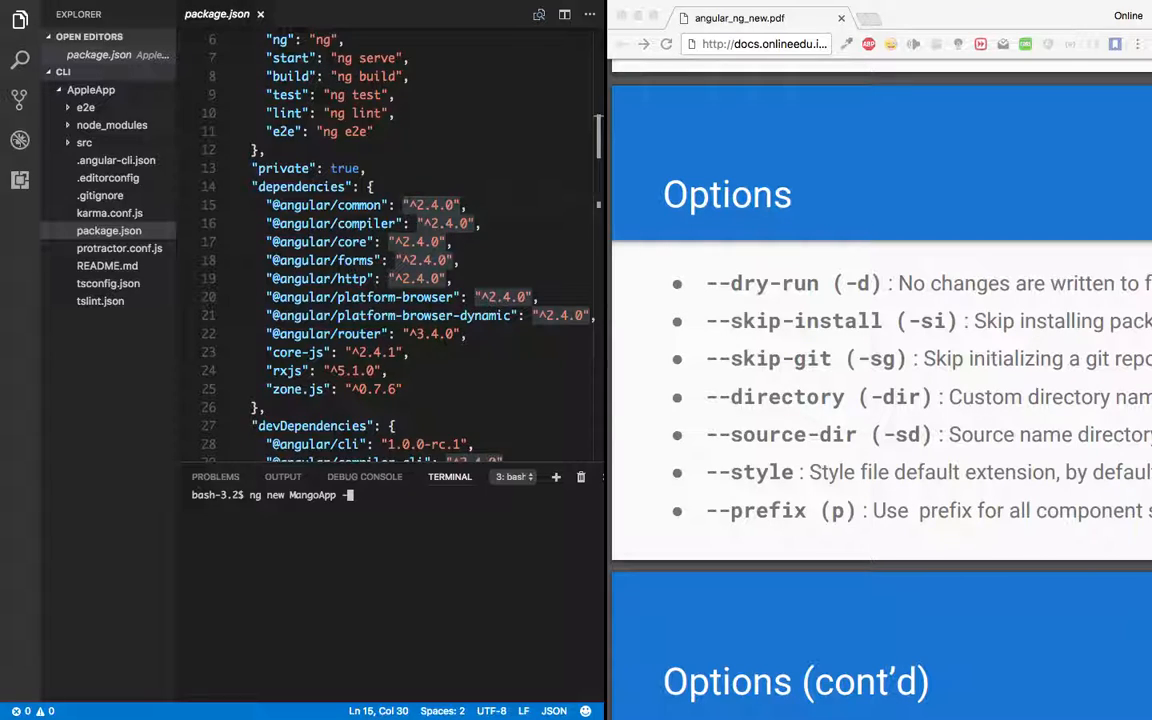
pyautogui.write('--skip0i')
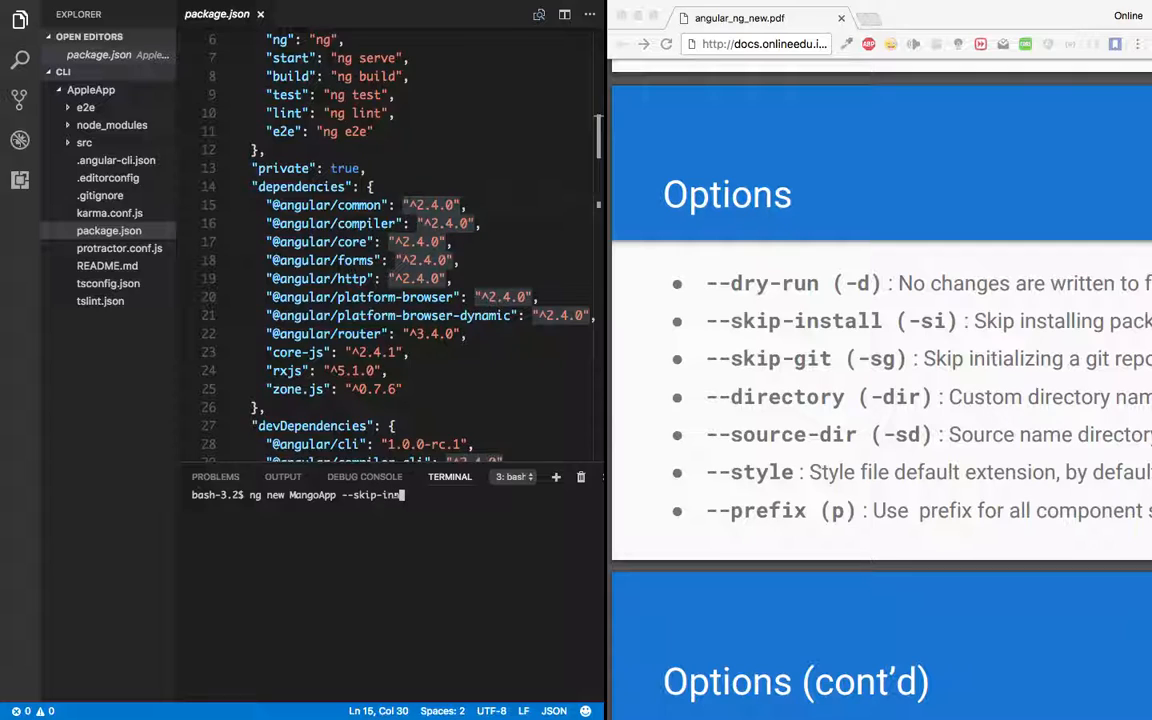
pyautogui.press('Backspace')
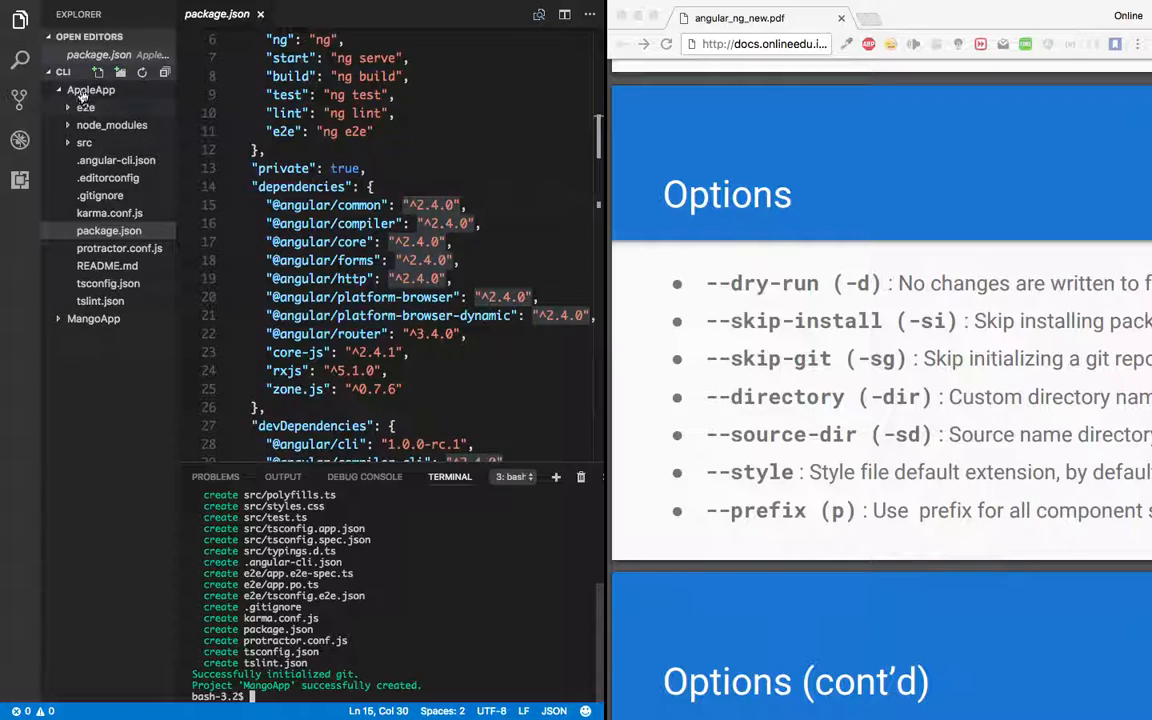
# Step: Expand MangoApp in the Explorer to view its files and begin another ng new command
pyautogui.click(92, 108)
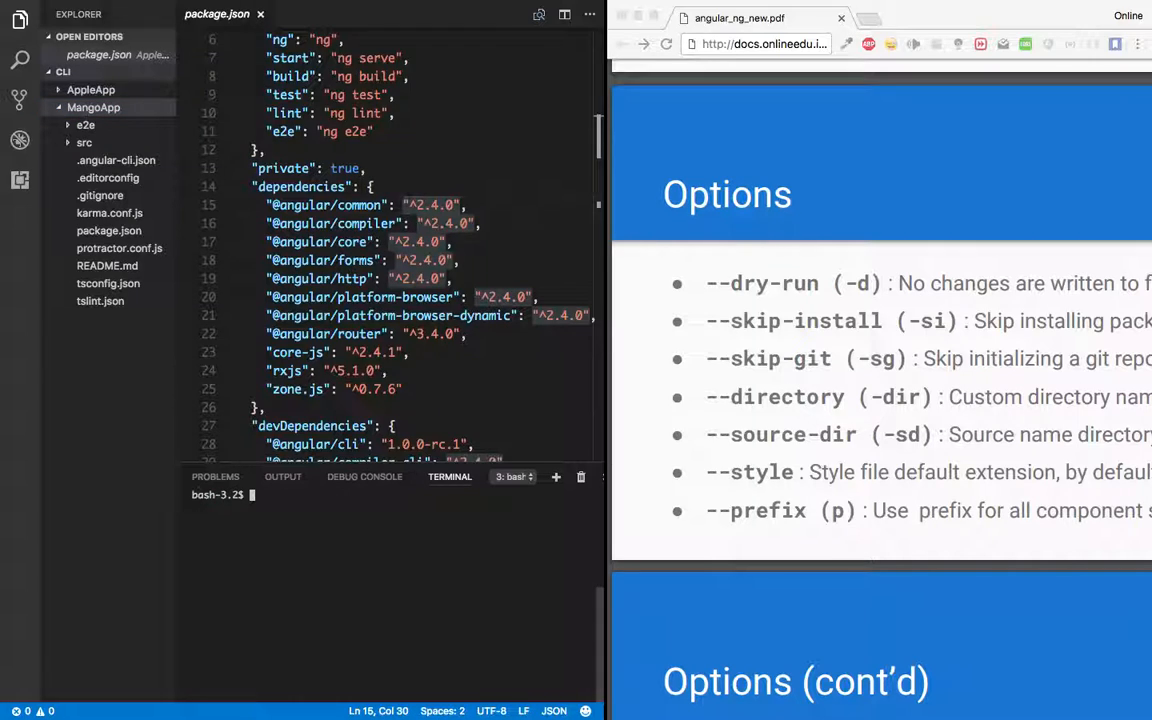
pyautogui.write('ng new')
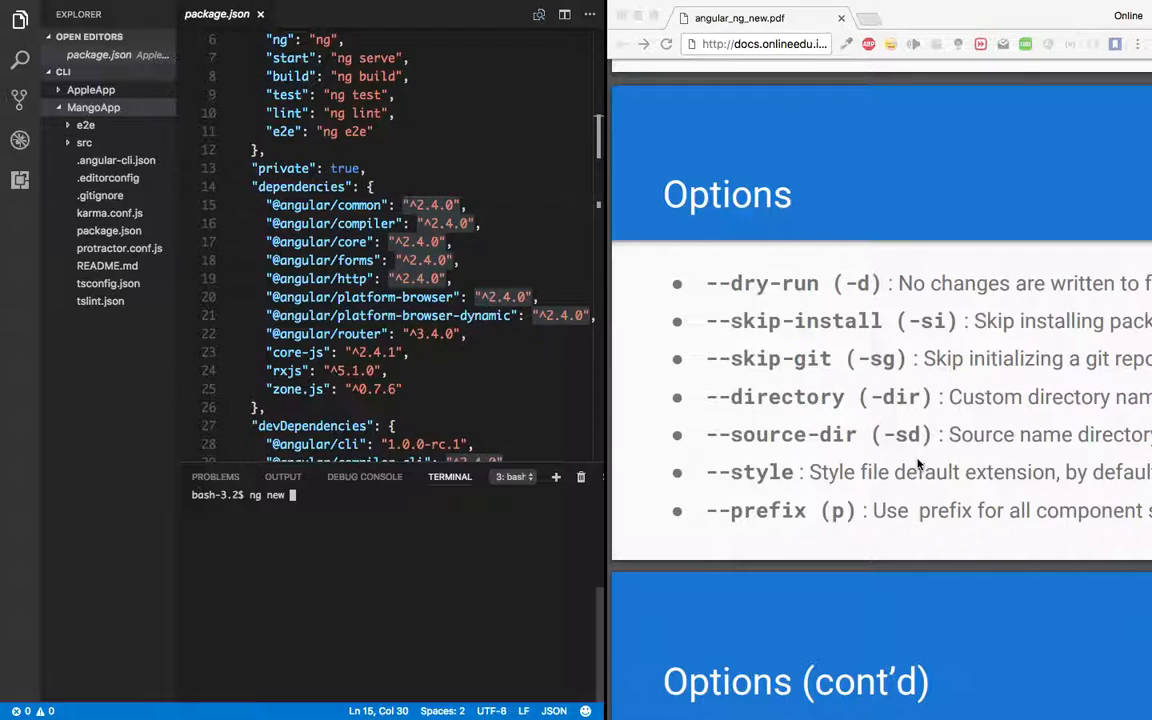
pyautogui.moveTo(744, 398)
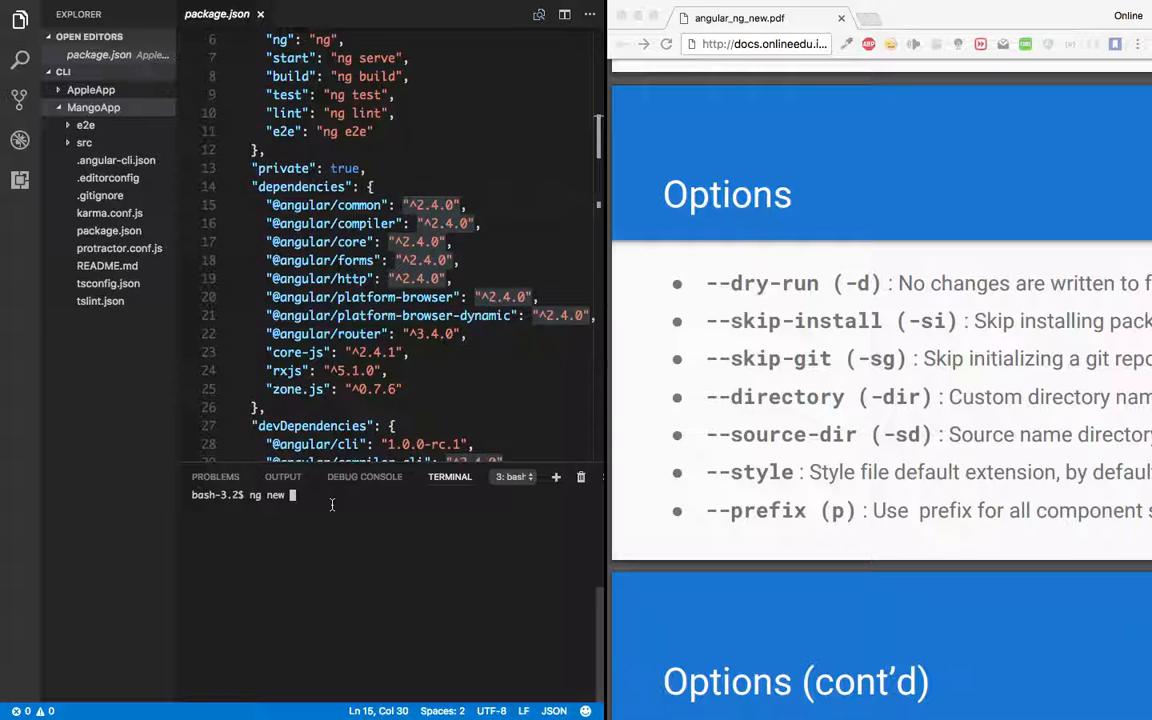
# Step: Enter ng new BananaApp with -si and -sg to skip package install and git
pyautogui.write('Ban')
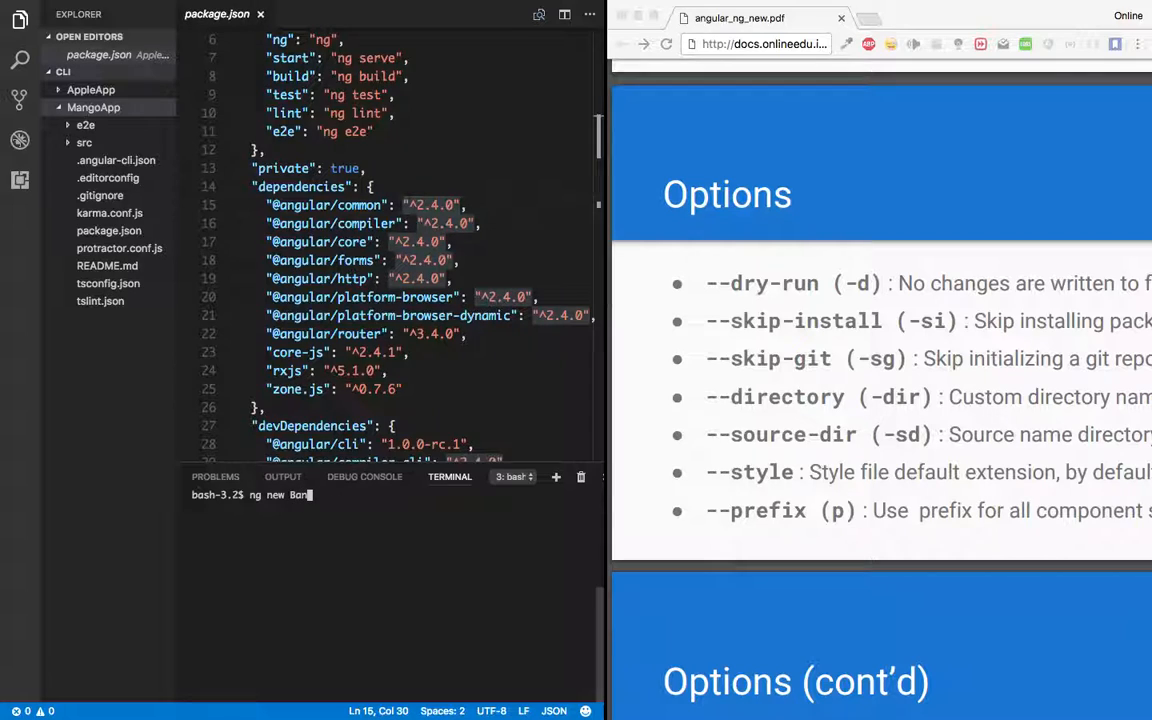
pyautogui.write('ananaApp')
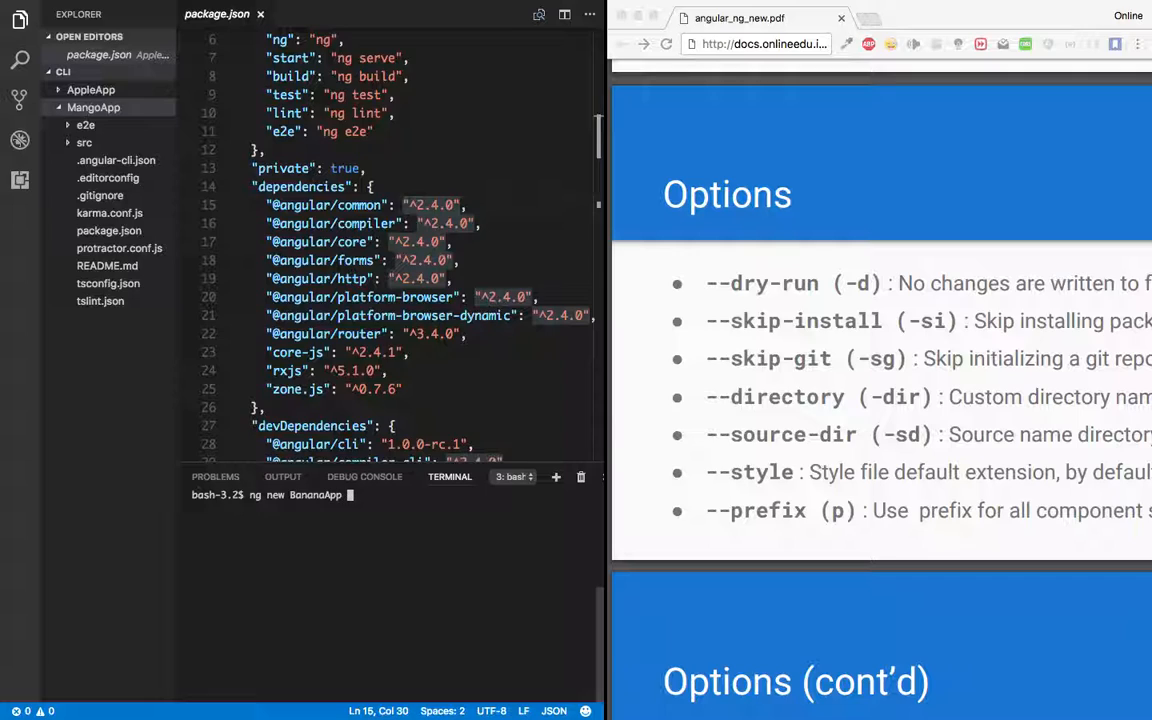
pyautogui.write('-si')
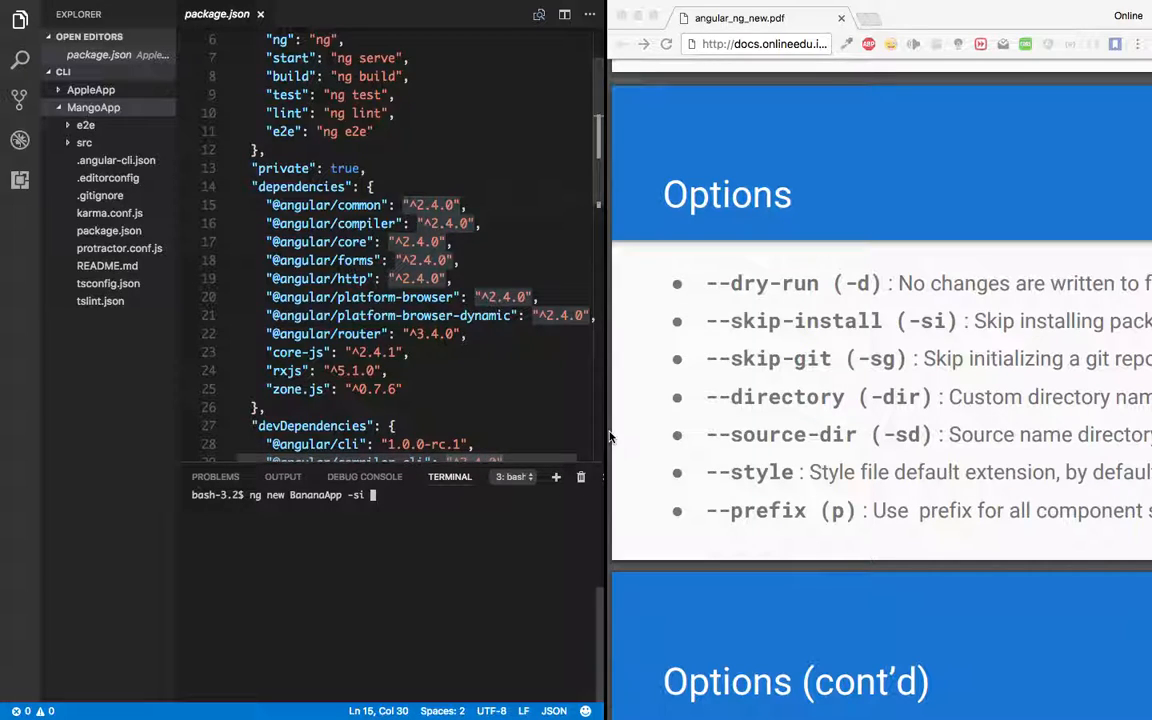
pyautogui.write('-s')
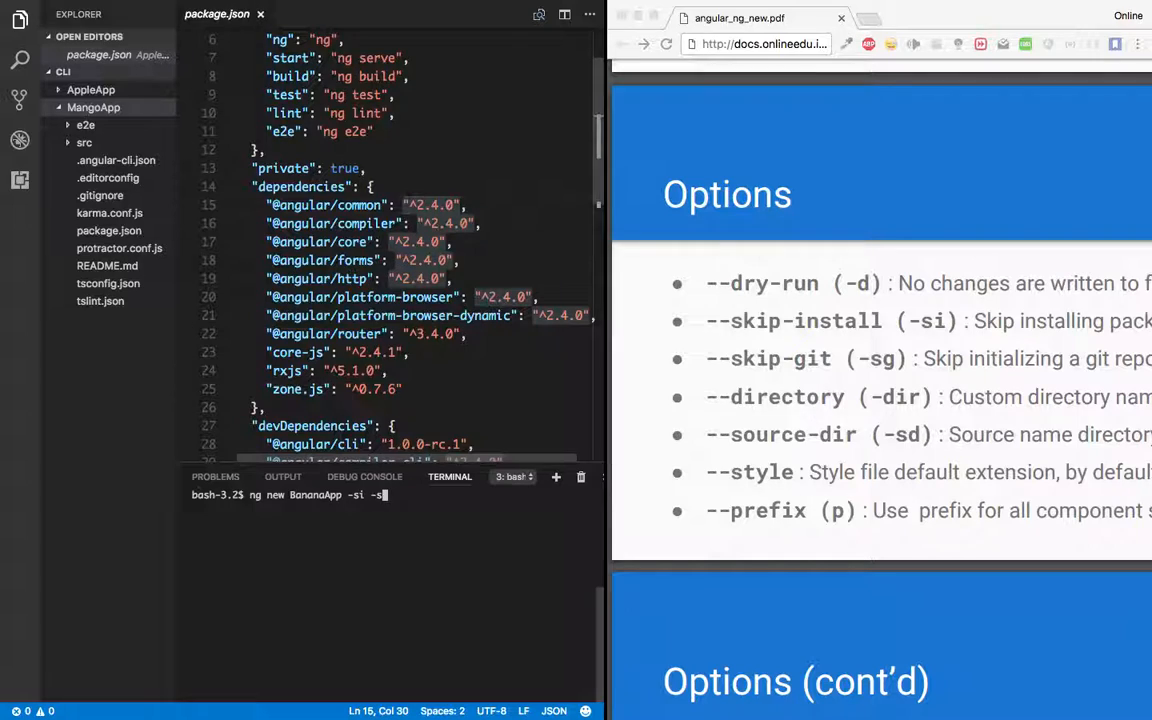
pyautogui.write('g')
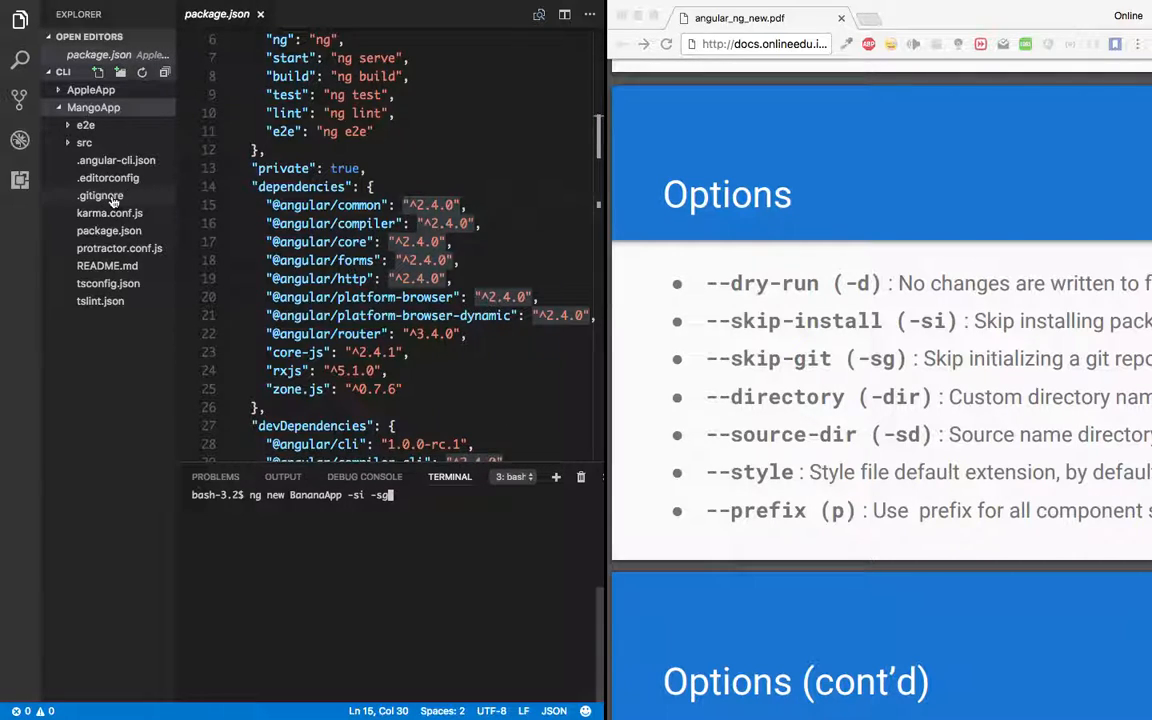
pyautogui.click(92, 88)
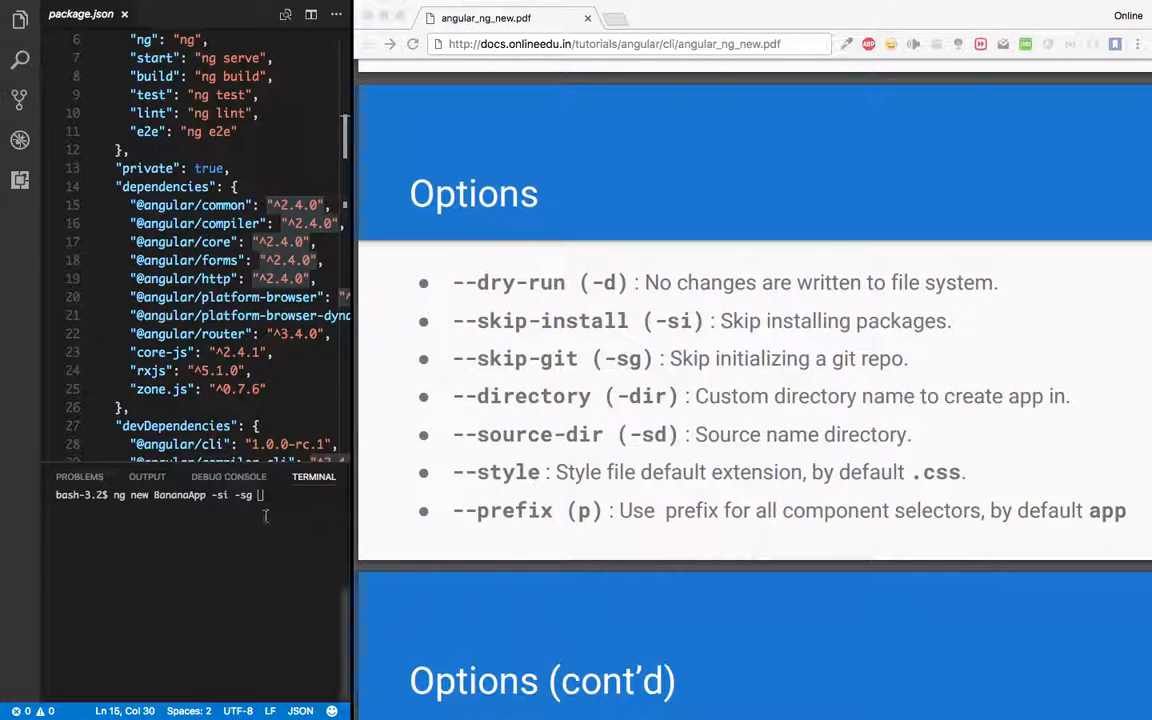
# Step: Add -dir=Banana, -sd=bananaSrc and -style=less options and generate the project
pyautogui.write('-')
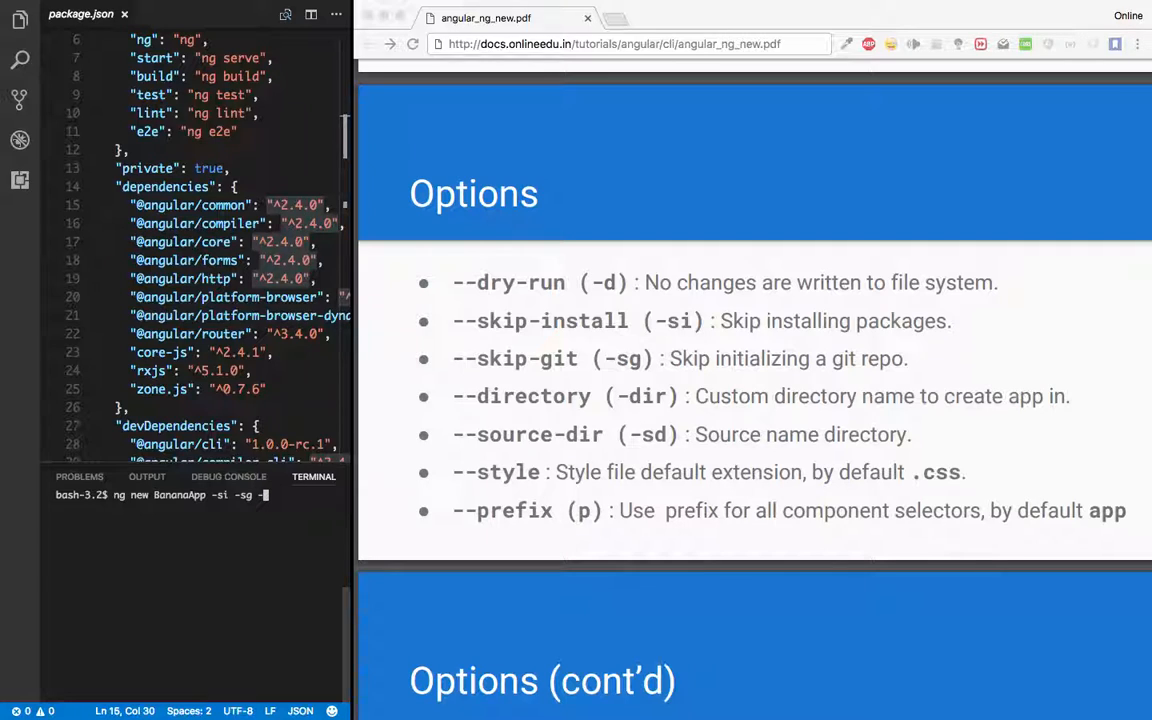
pyautogui.write('dir=')
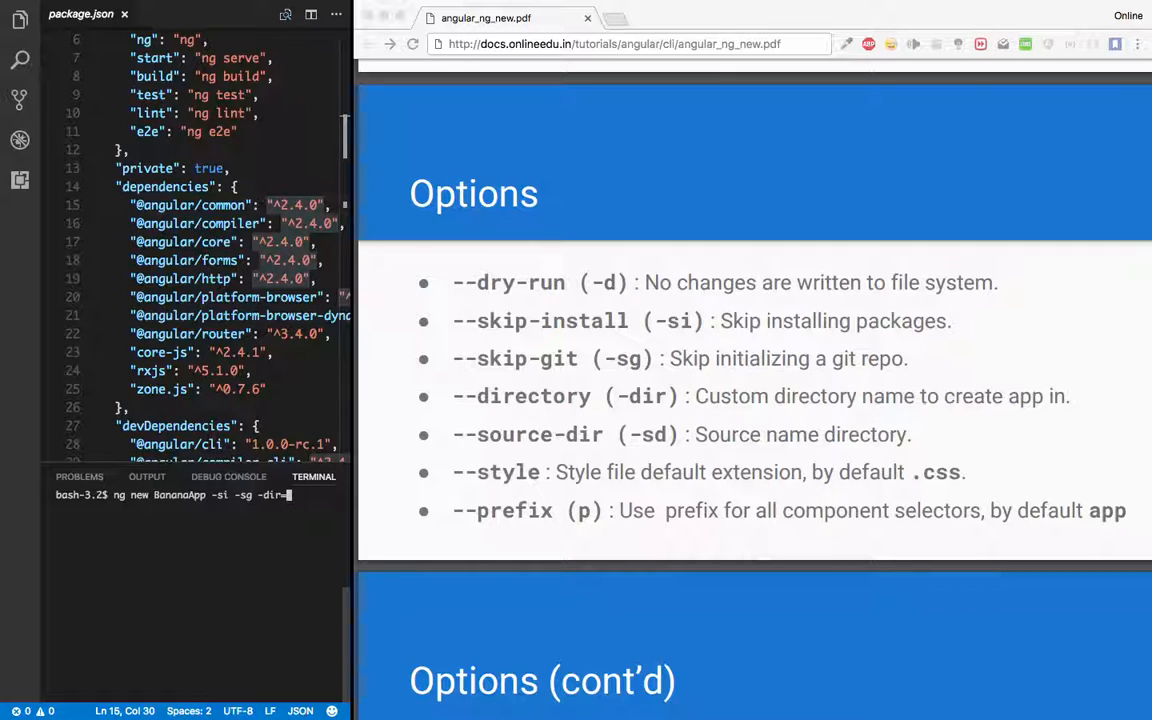
pyautogui.write('Banana -')
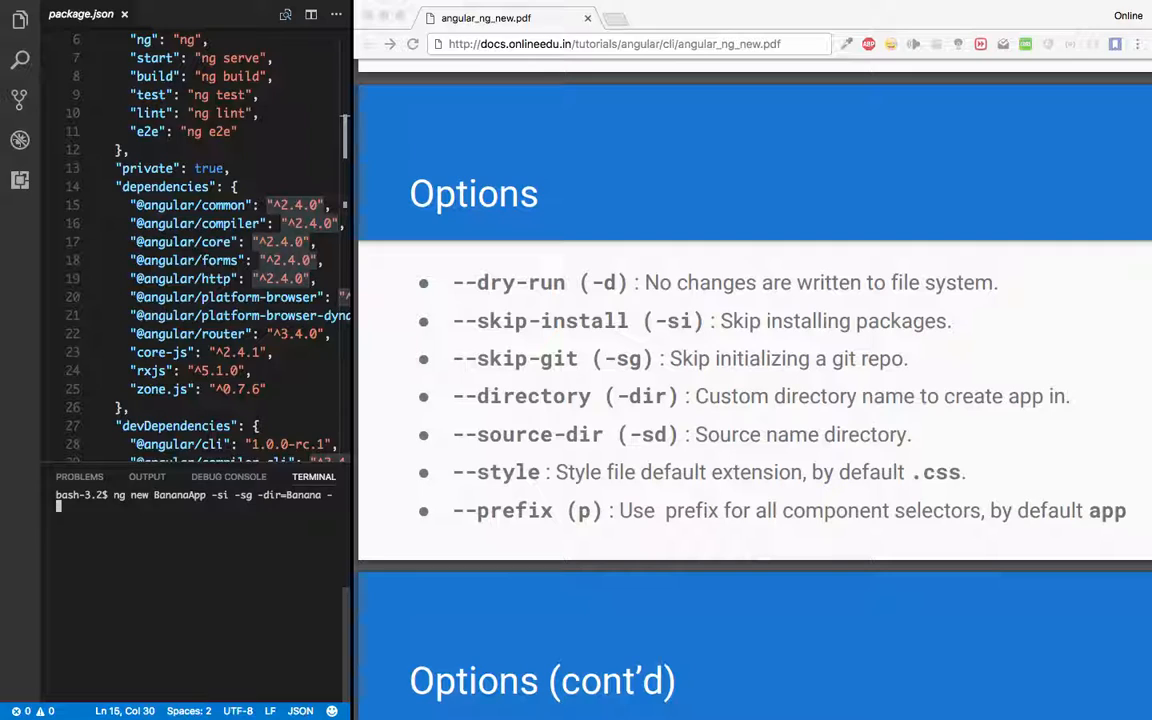
pyautogui.write('sd=bananaSrc')
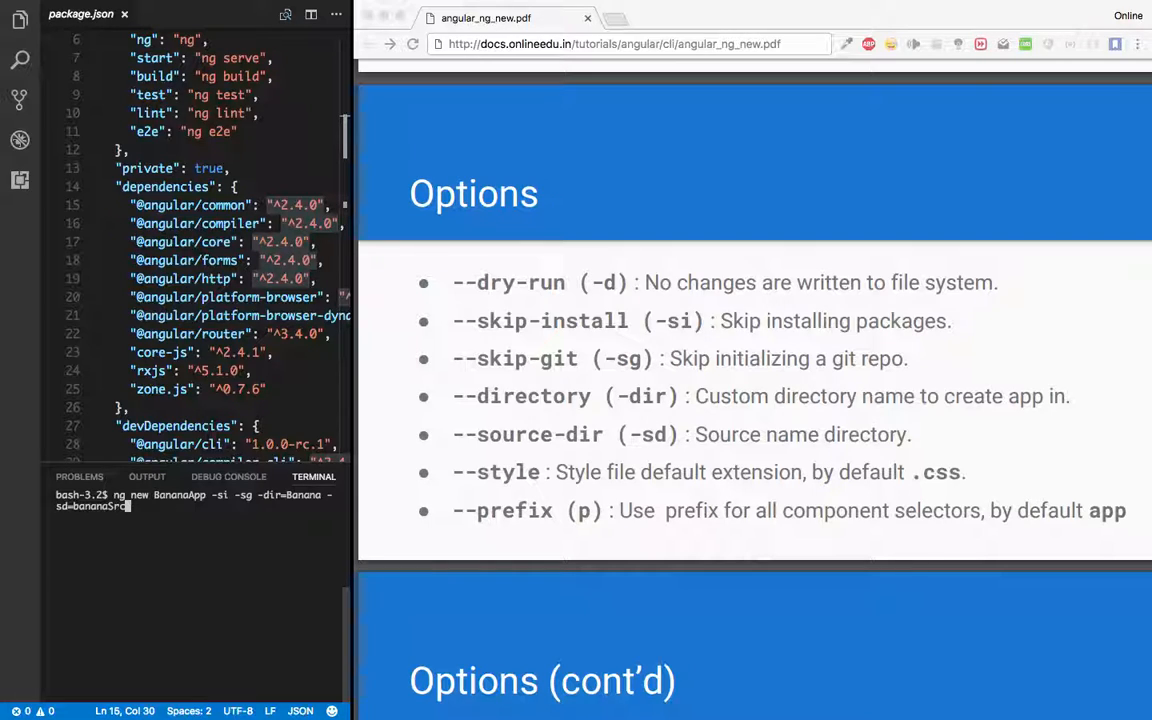
pyautogui.write('-style')
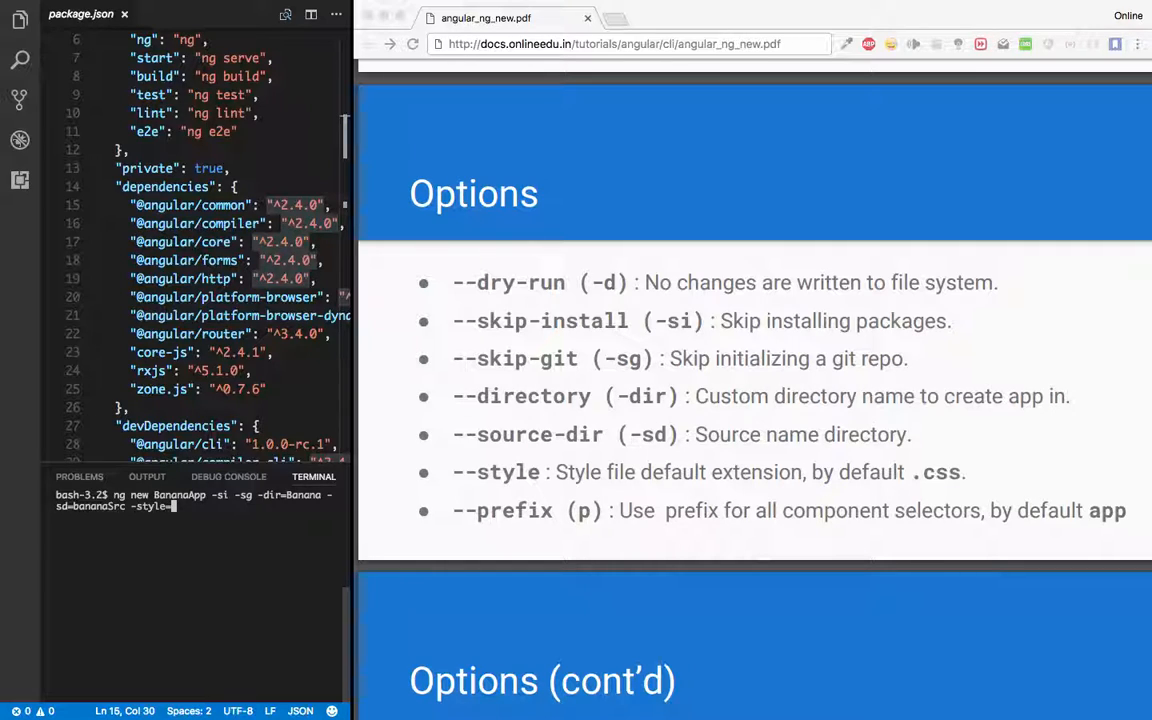
pyautogui.write('=less')
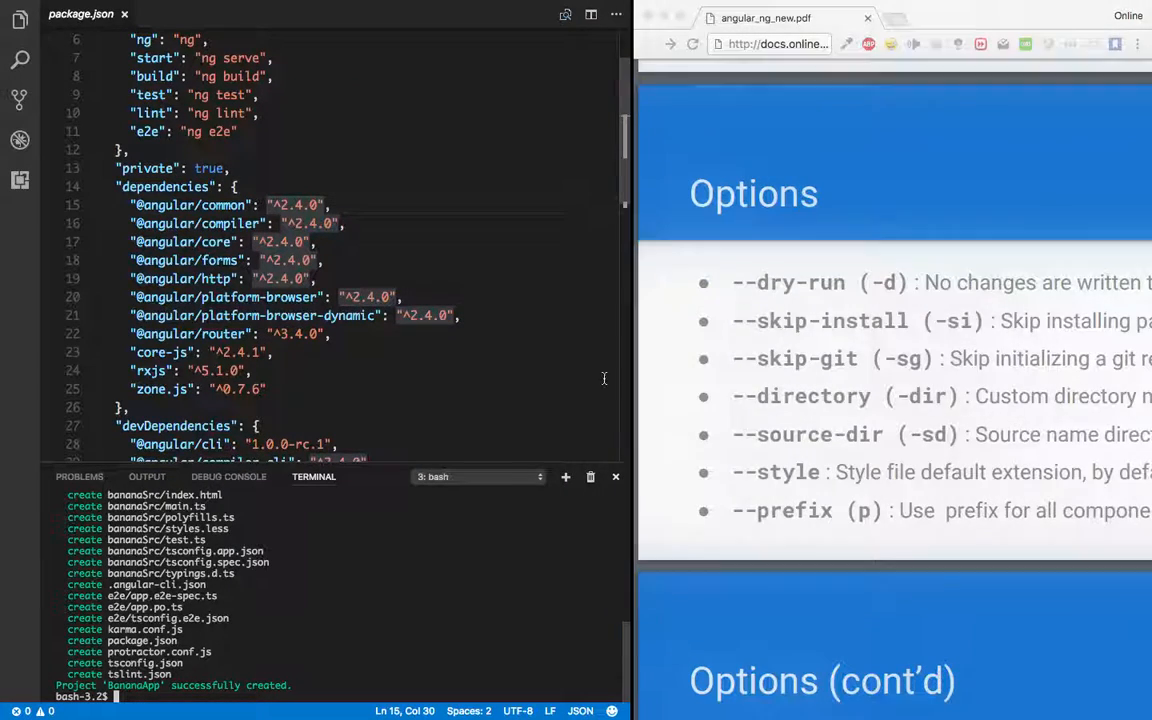
# Step: Reopen the Explorer, collapse MangoApp and peek into the Banana folder with bananaSrc and e2e
pyautogui.click(20, 20)
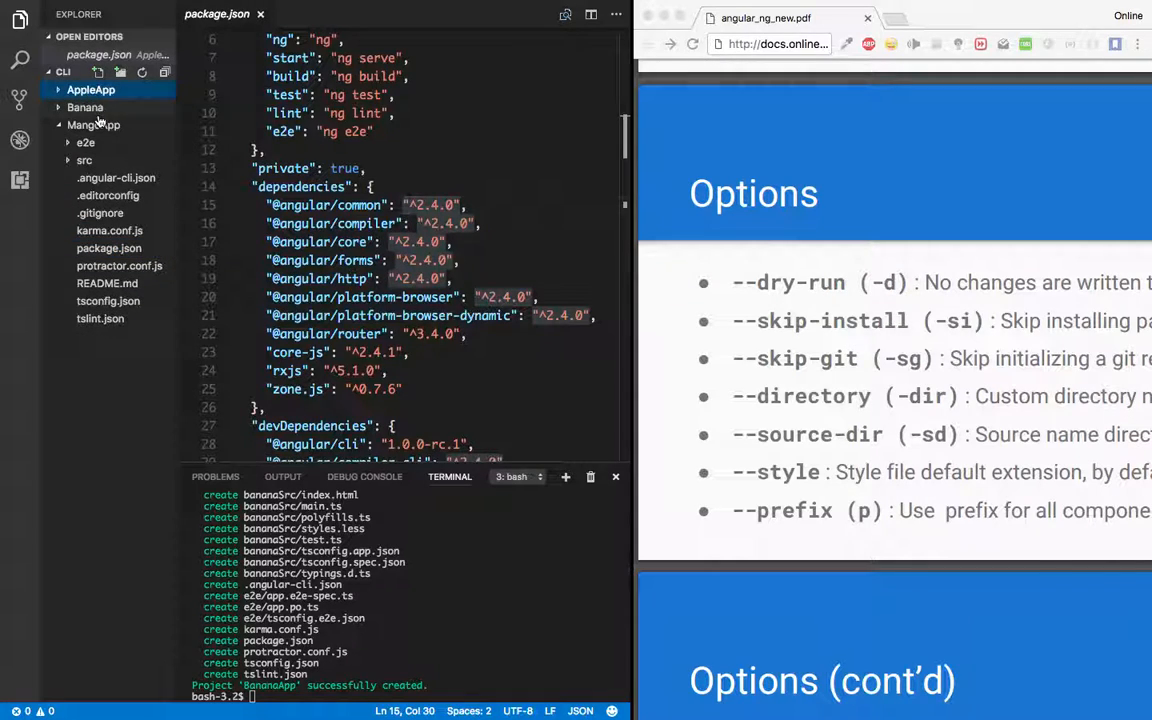
pyautogui.click(92, 124)
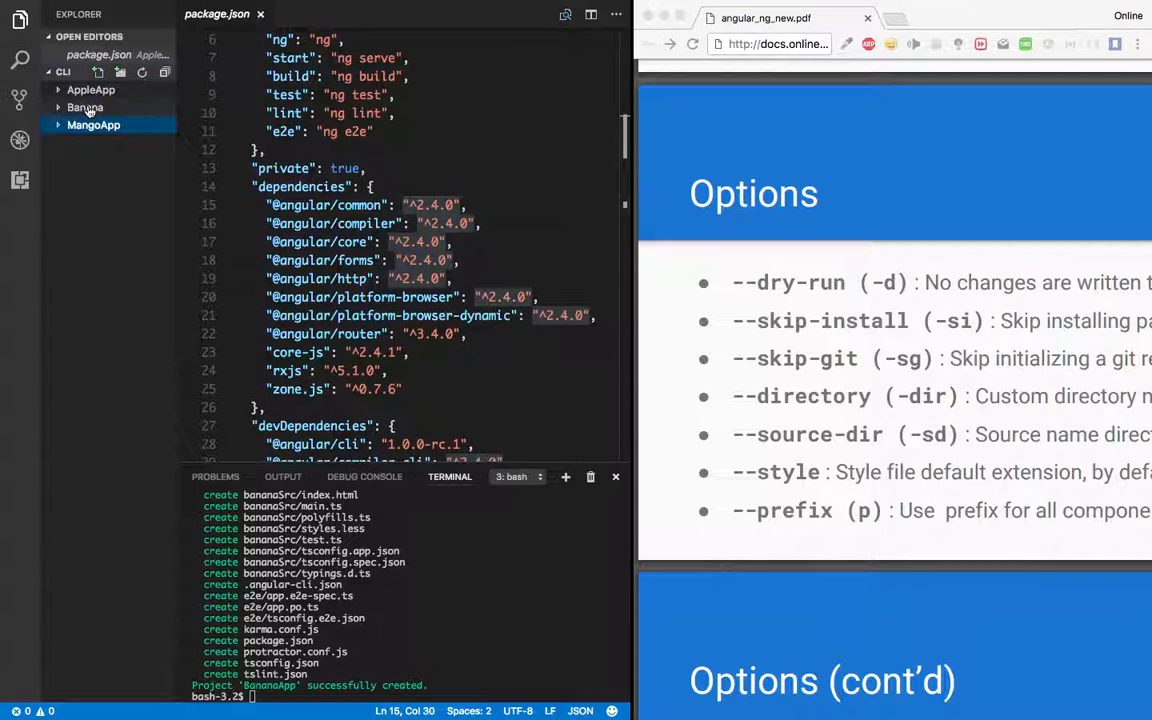
pyautogui.click(84, 108)
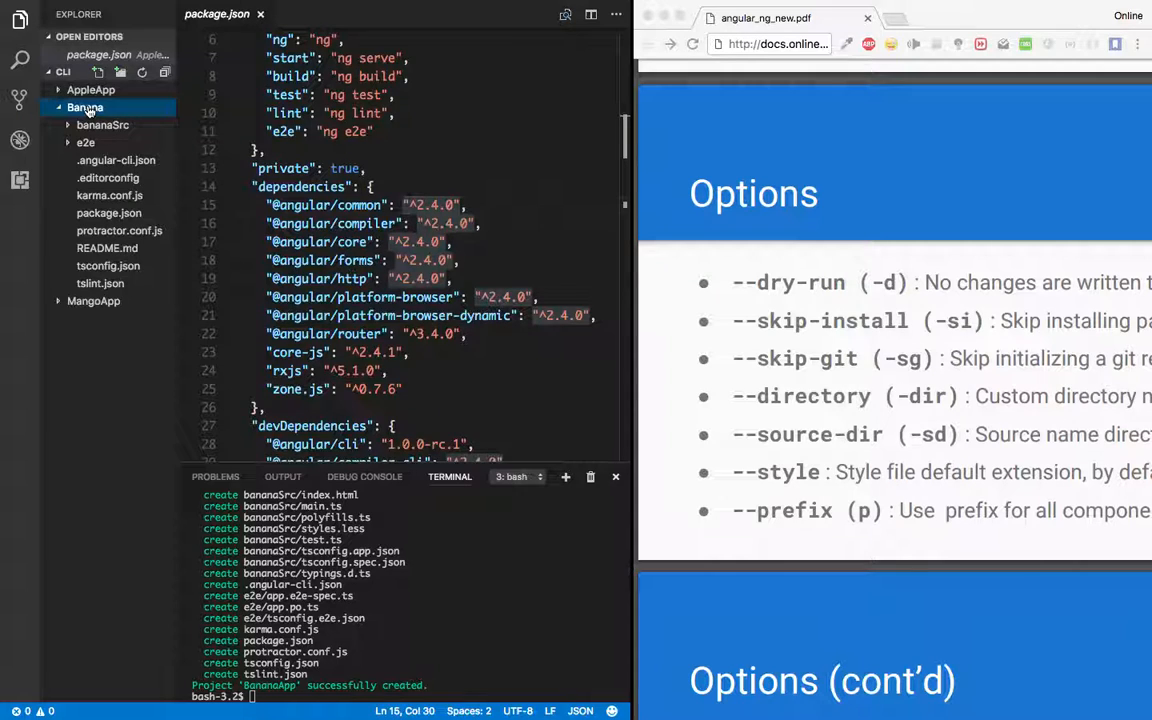
pyautogui.click(84, 108)
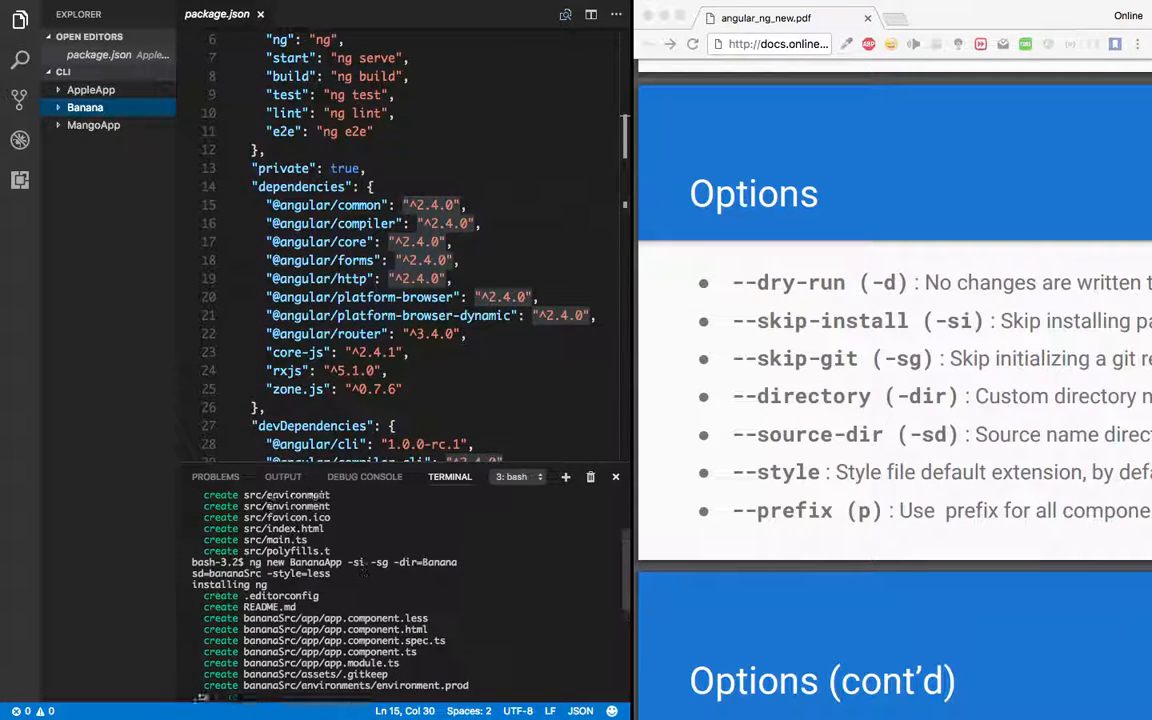
pyautogui.scroll(-3)
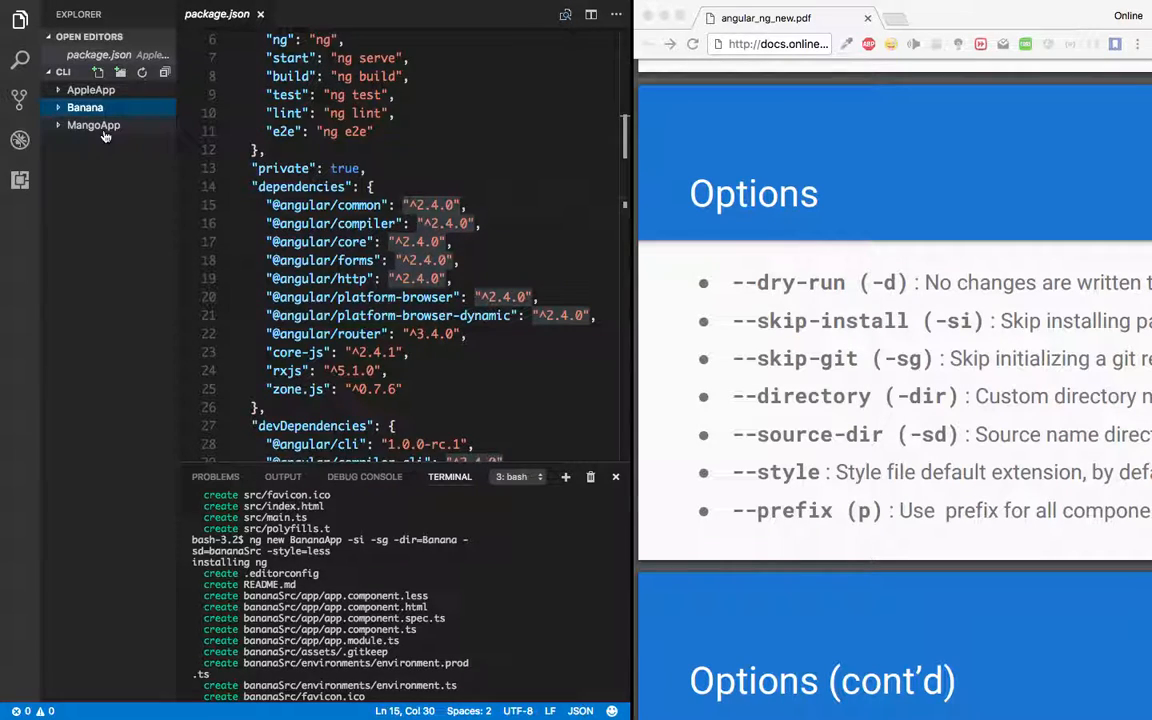
pyautogui.moveTo(92, 124)
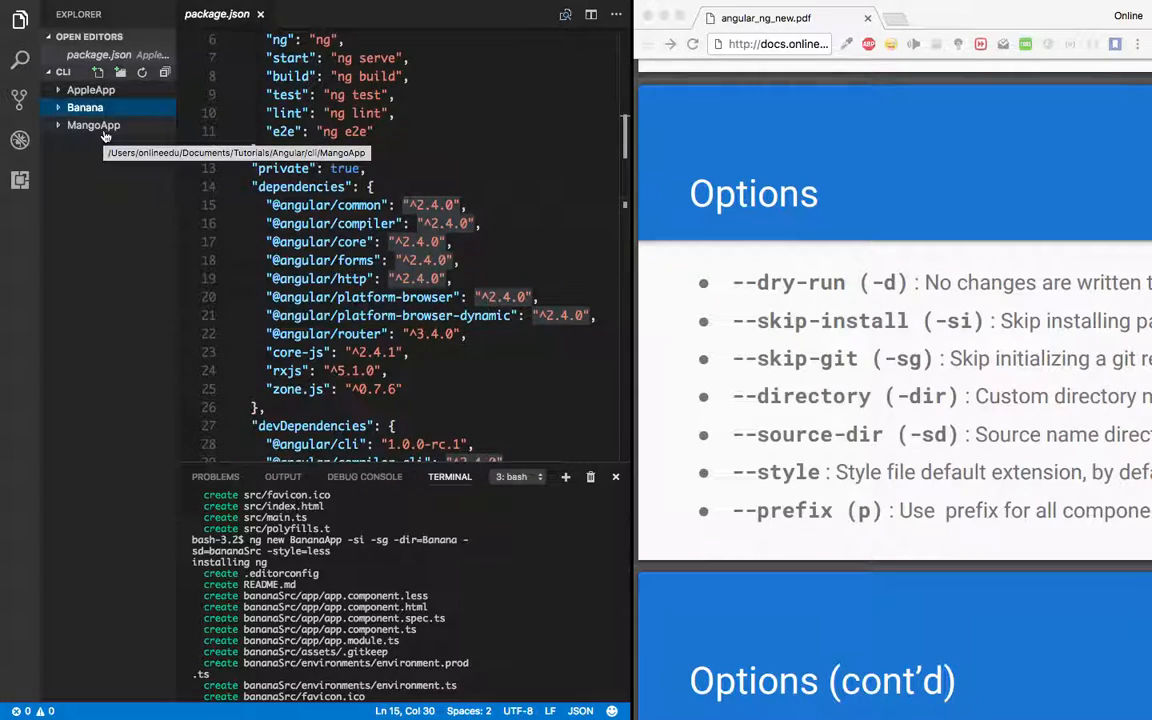
pyautogui.moveTo(232, 124)
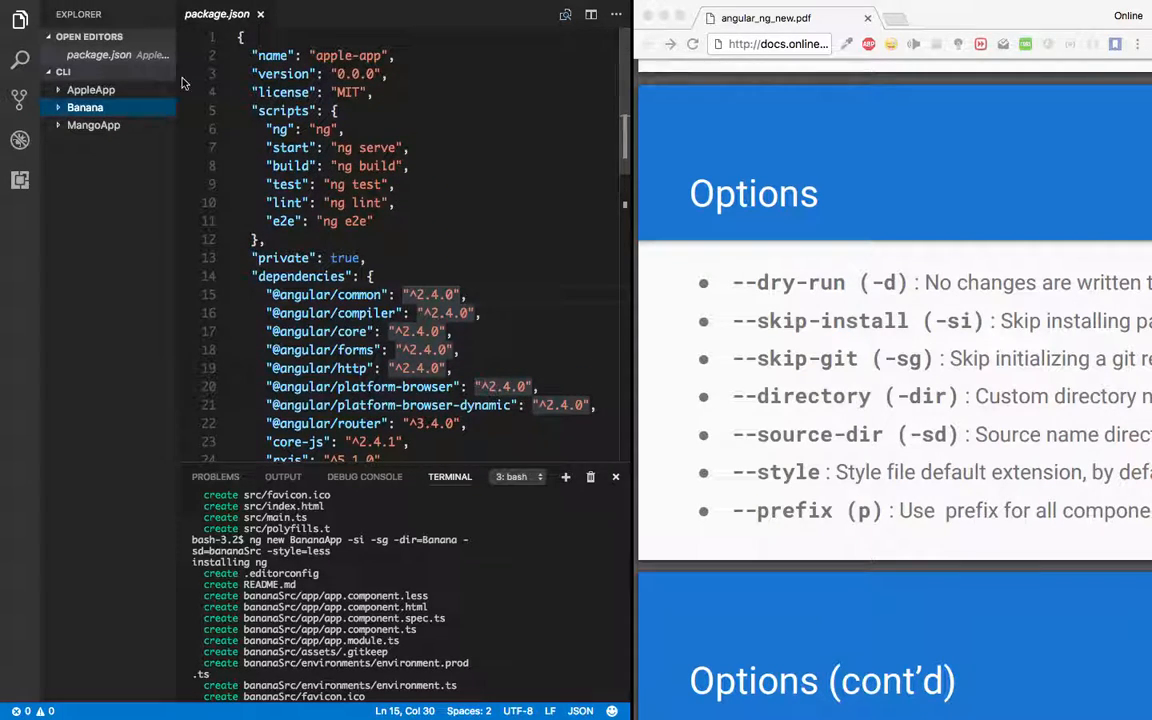
# Step: Open Banana's package.json and highlight its banana-app project name
pyautogui.click(92, 88)
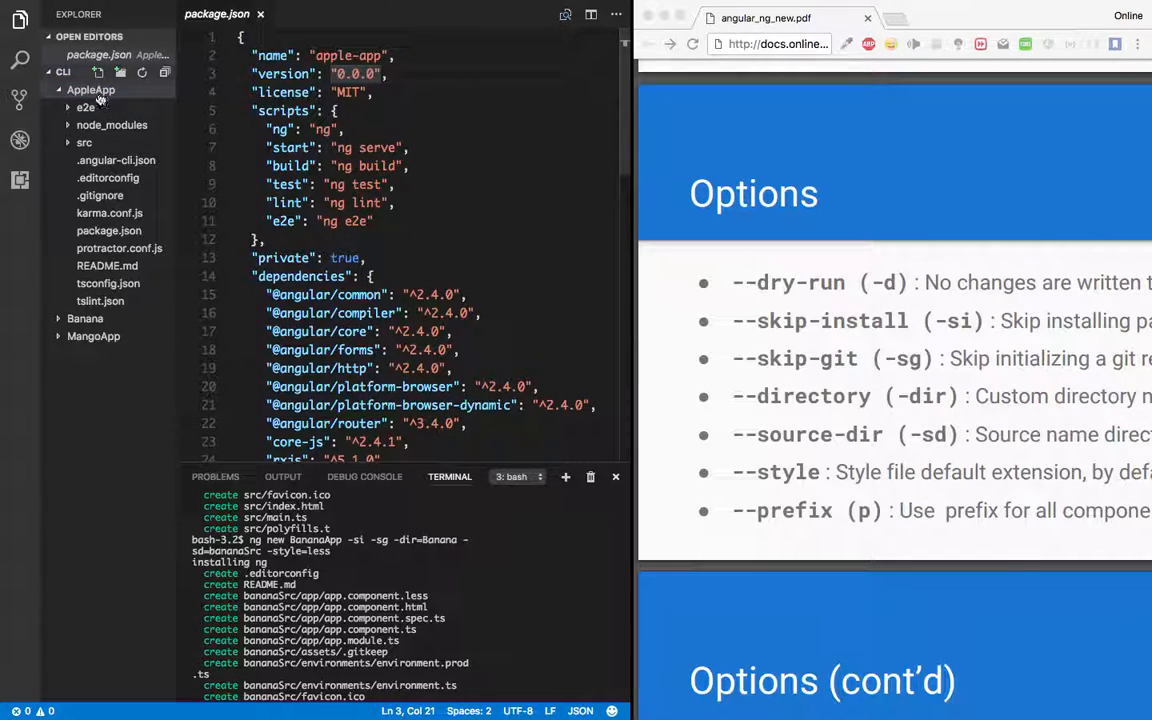
pyautogui.click(92, 88)
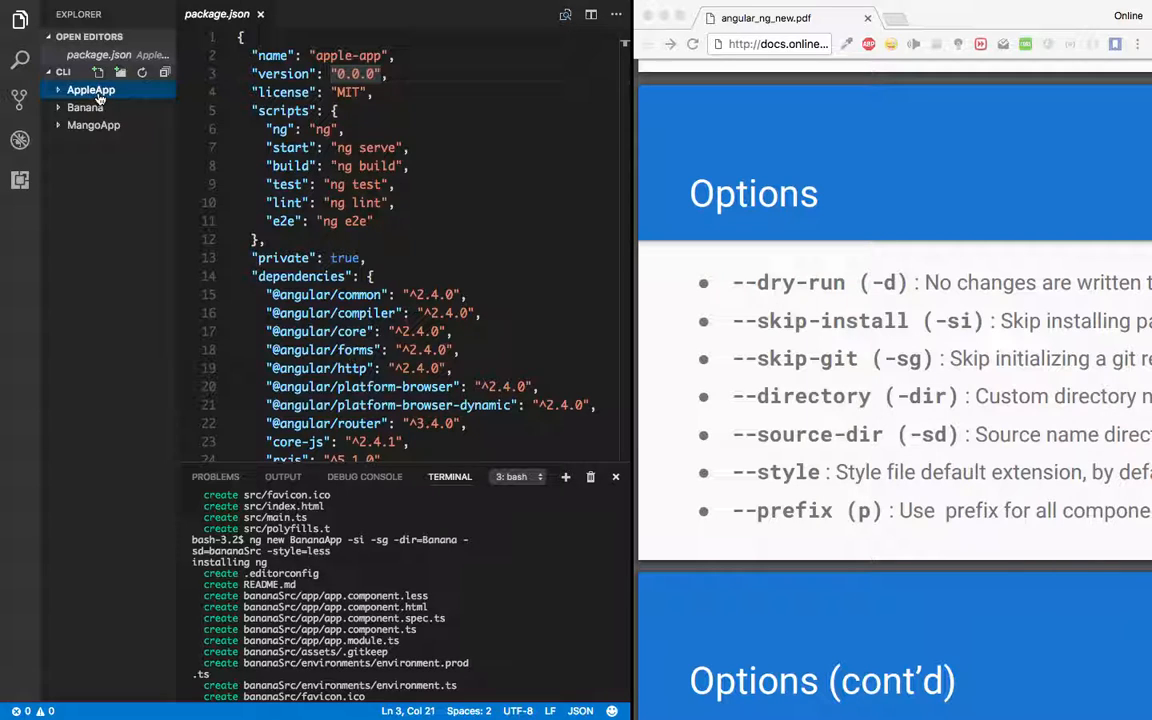
pyautogui.click(84, 108)
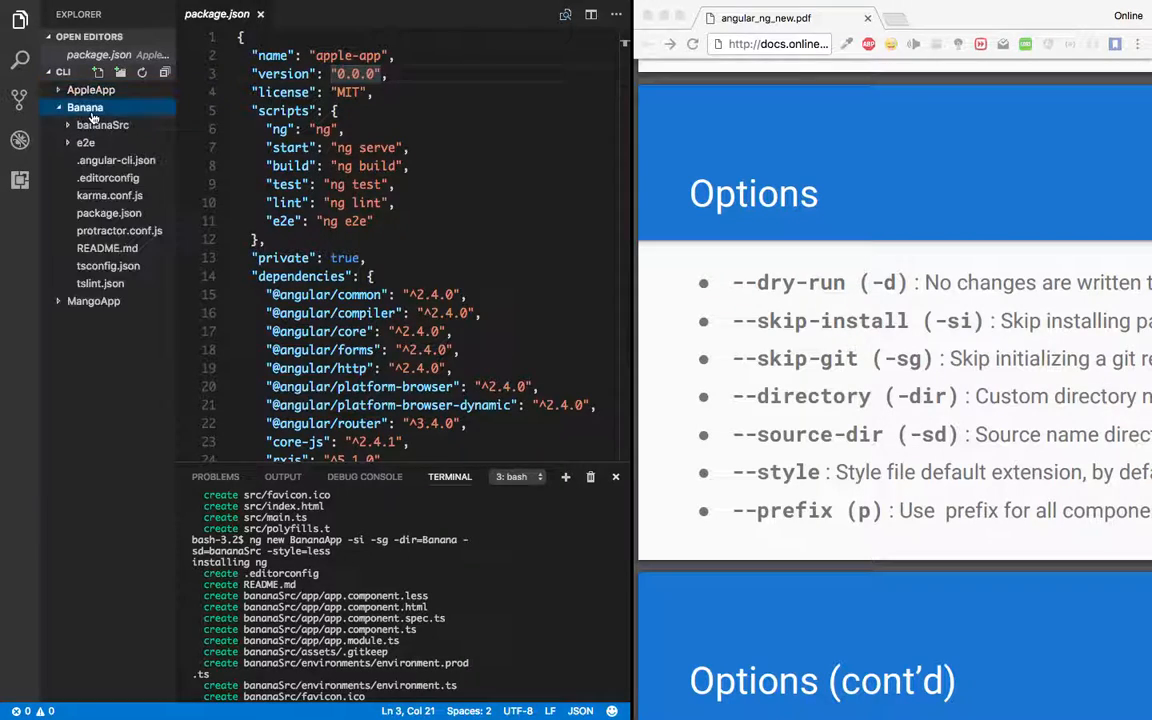
pyautogui.click(108, 212)
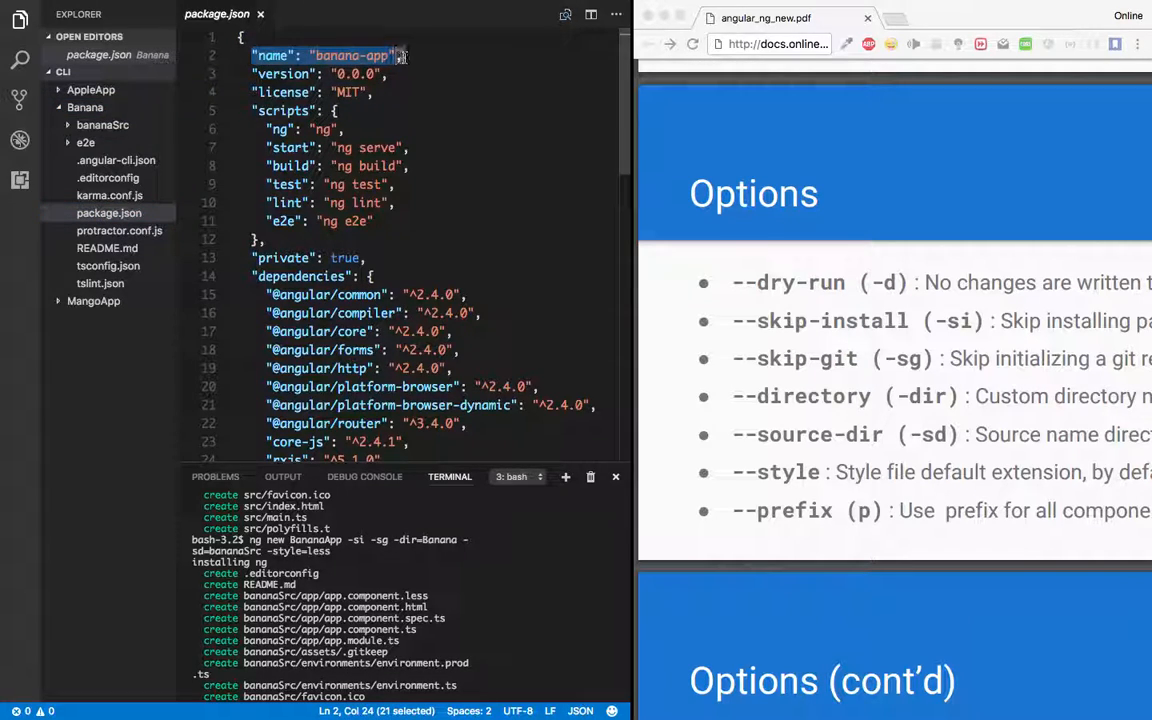
pyautogui.click(320, 56)
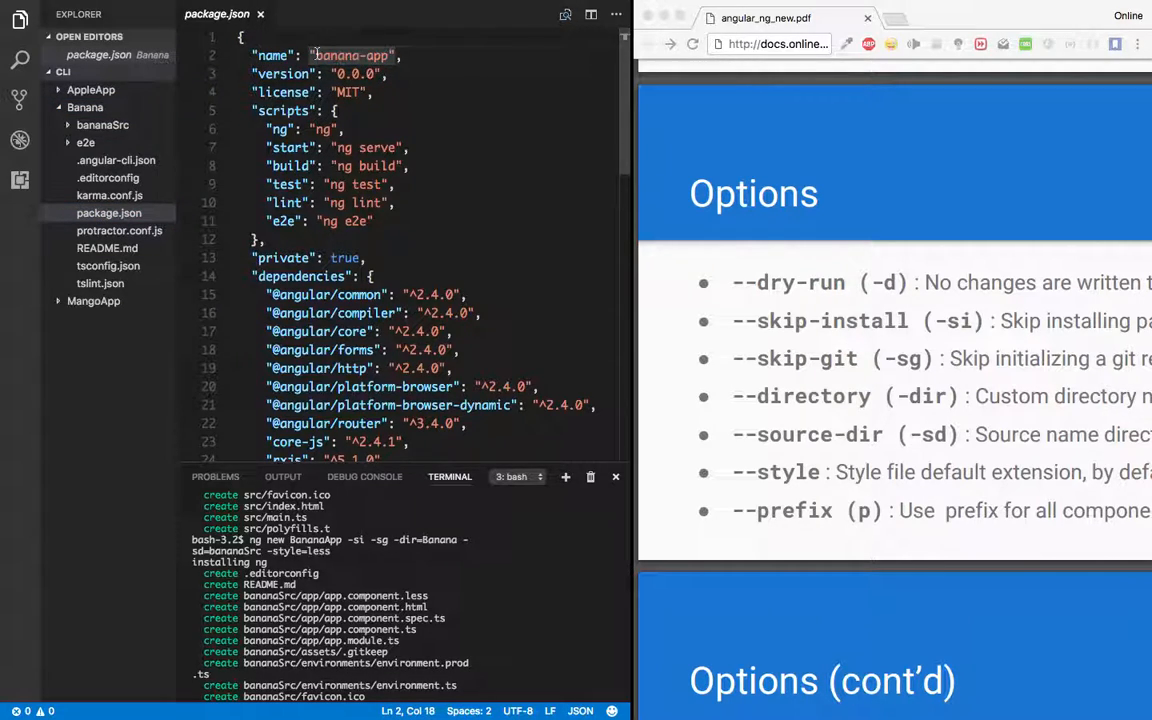
pyautogui.doubleClick(352, 56)
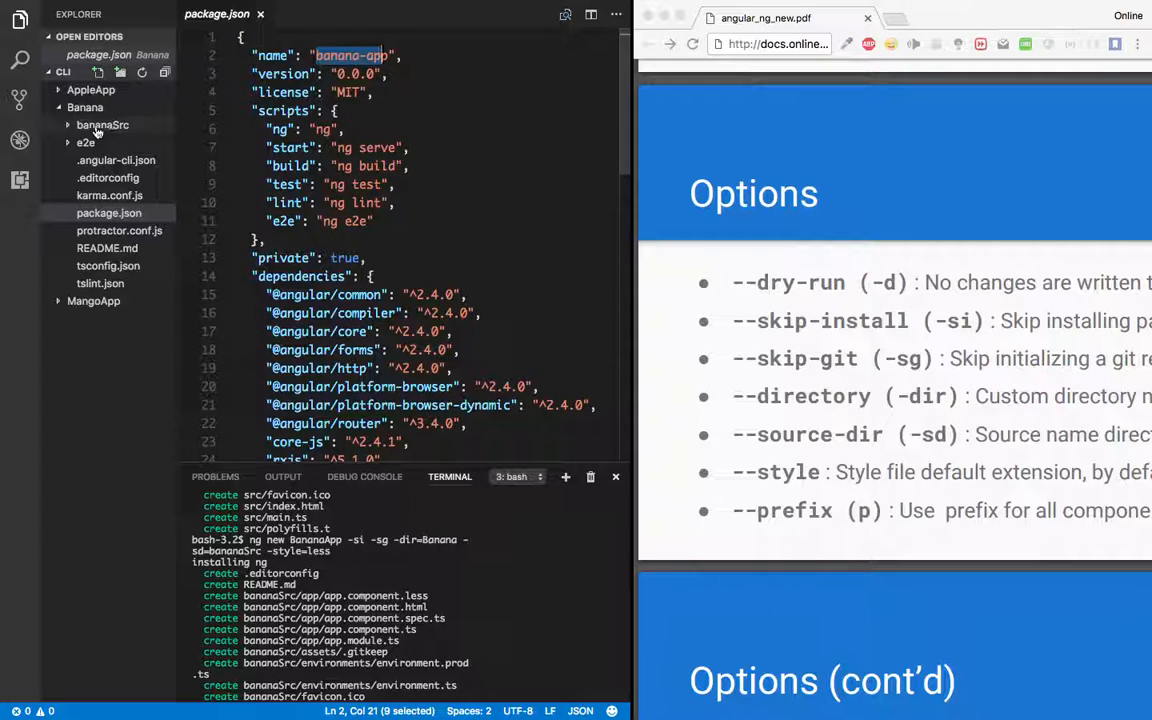
# Step: Expand AppleApp and Banana together to compare their generated files
pyautogui.click(84, 108)
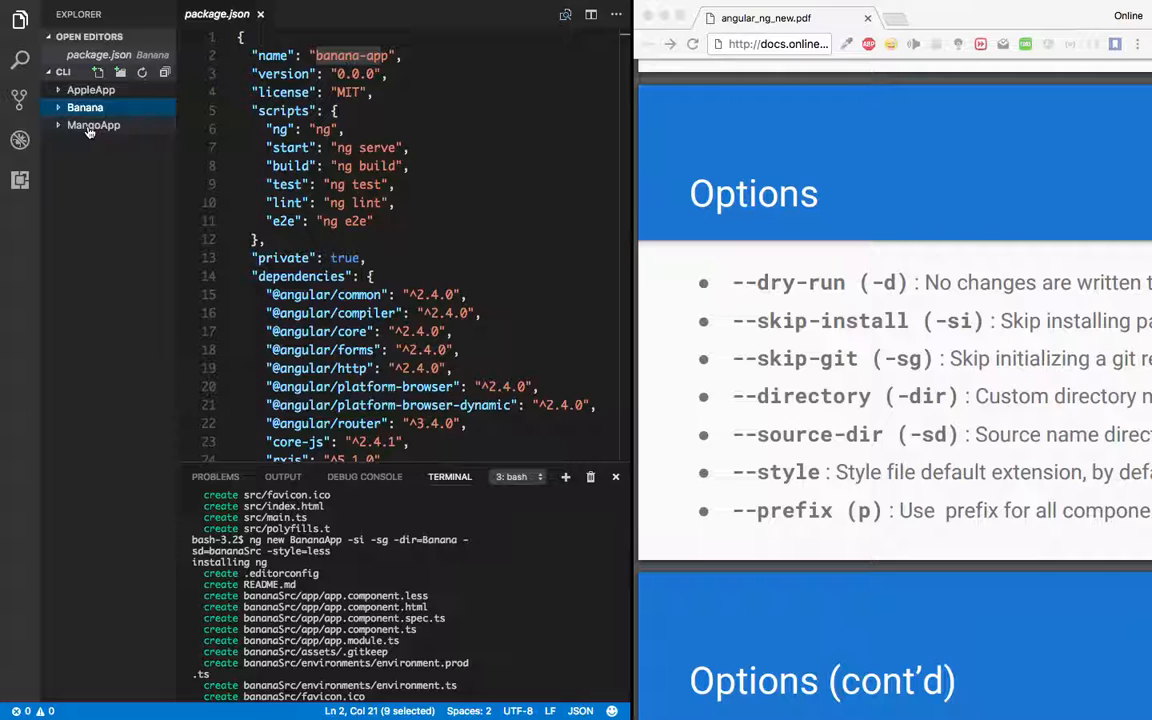
pyautogui.click(92, 90)
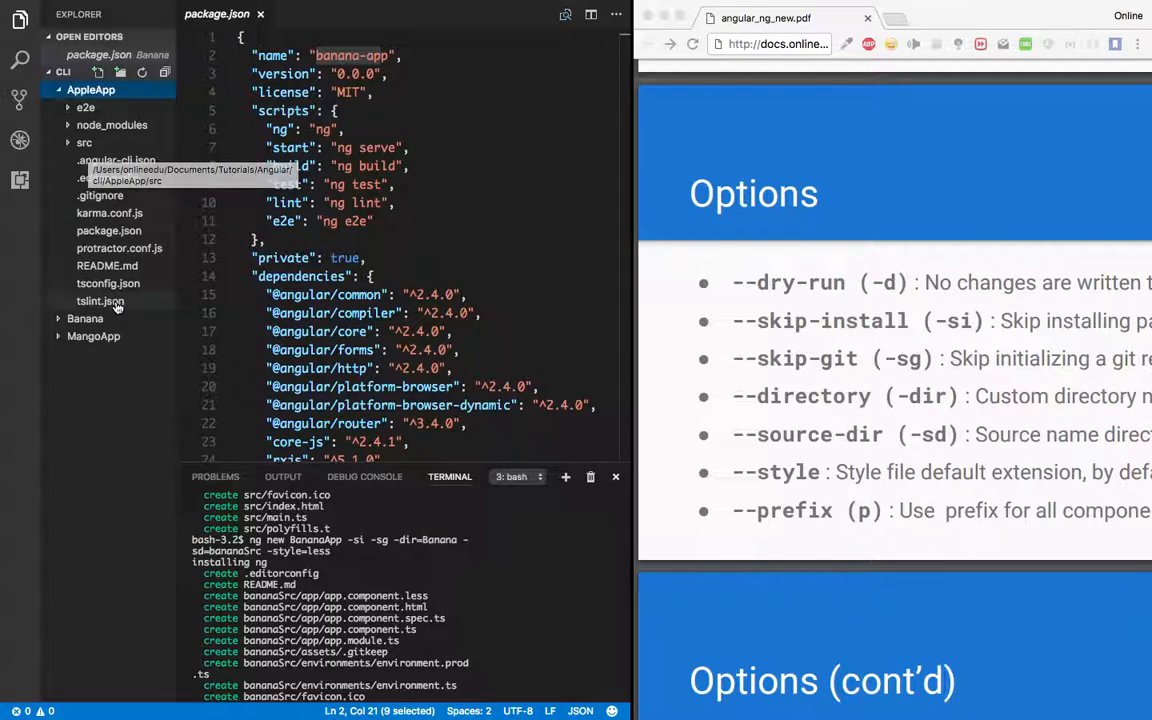
pyautogui.click(84, 318)
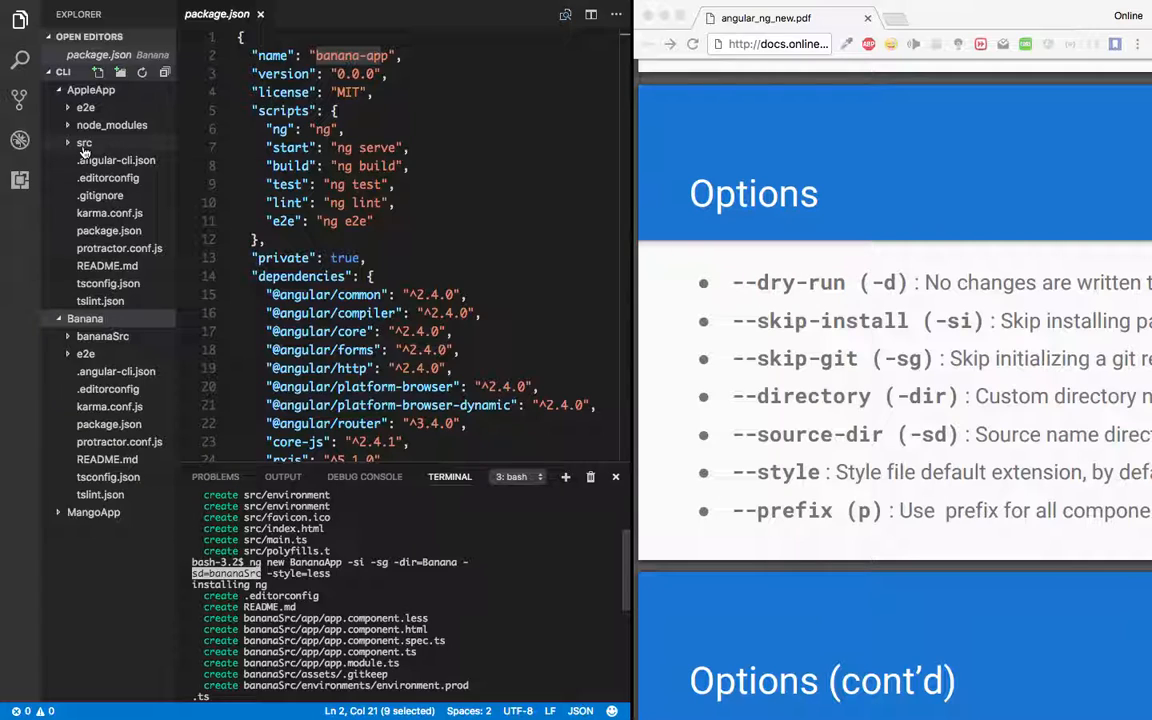
# Step: Inspect Banana's bananaSrc folder with styles.less, then collapse all project folders
pyautogui.click(84, 142)
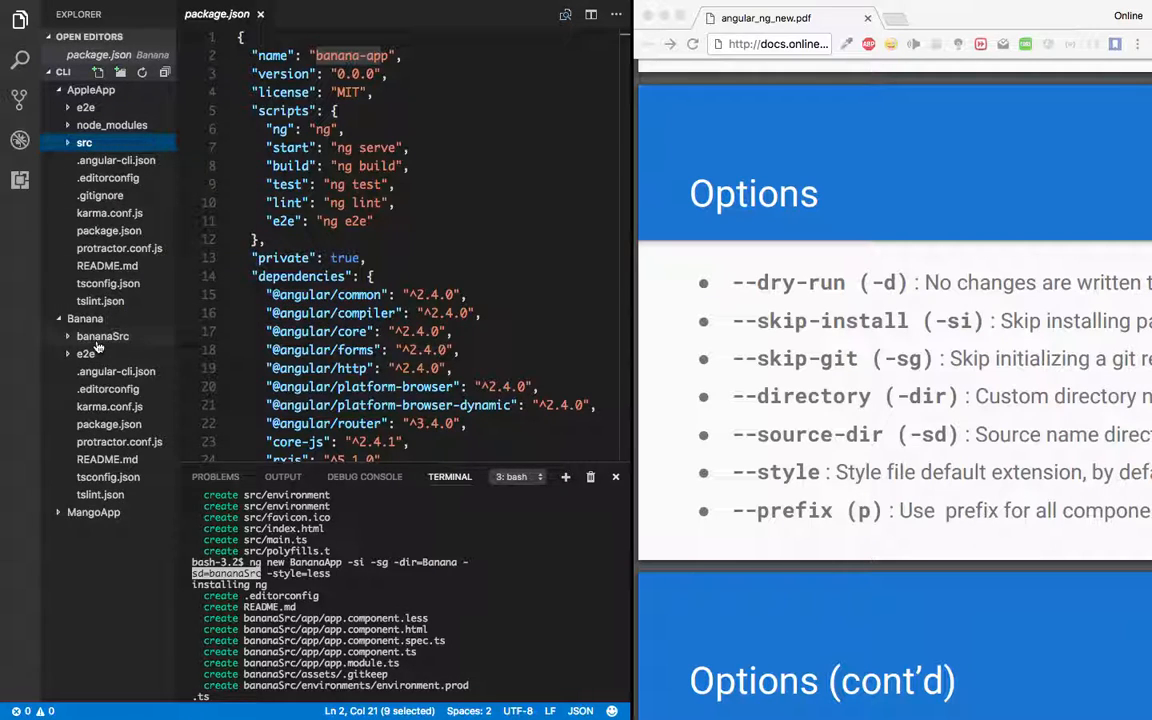
pyautogui.click(102, 336)
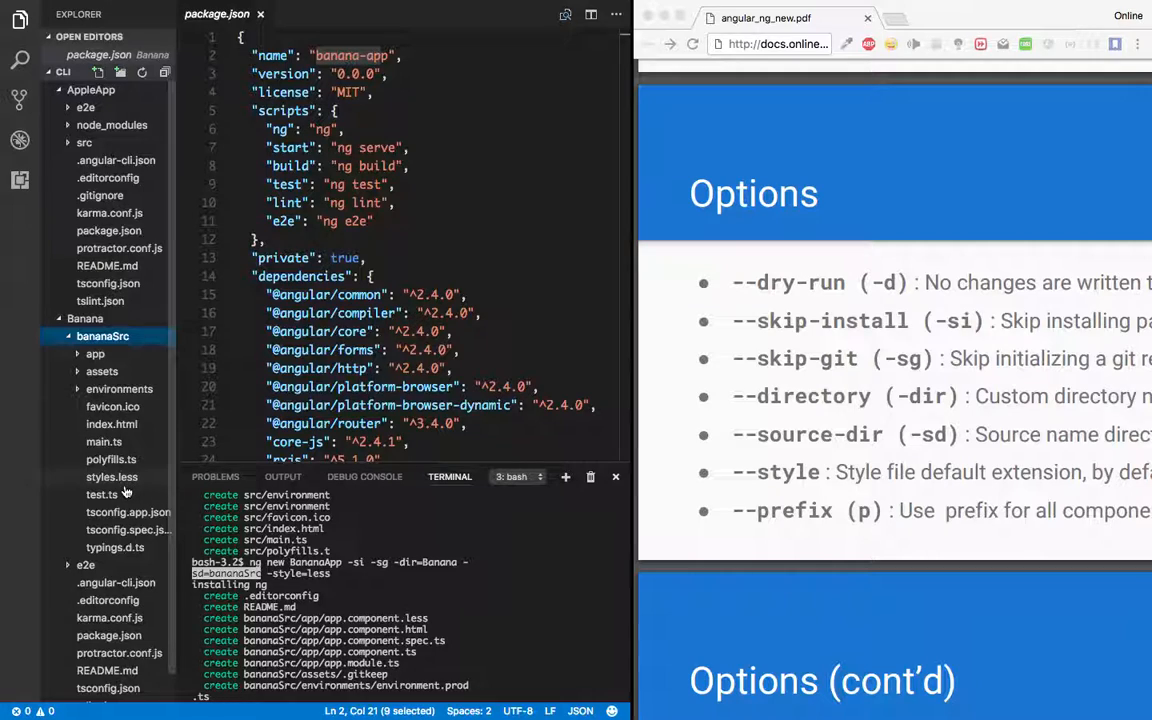
pyautogui.moveTo(112, 476)
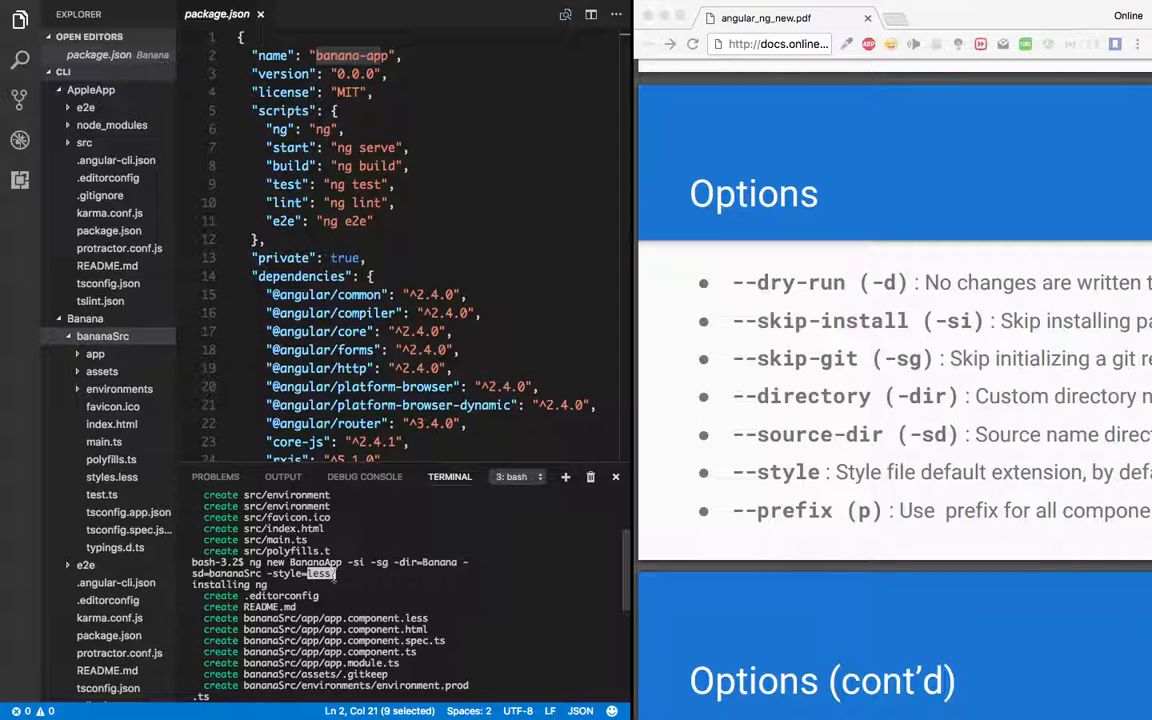
pyautogui.click(84, 318)
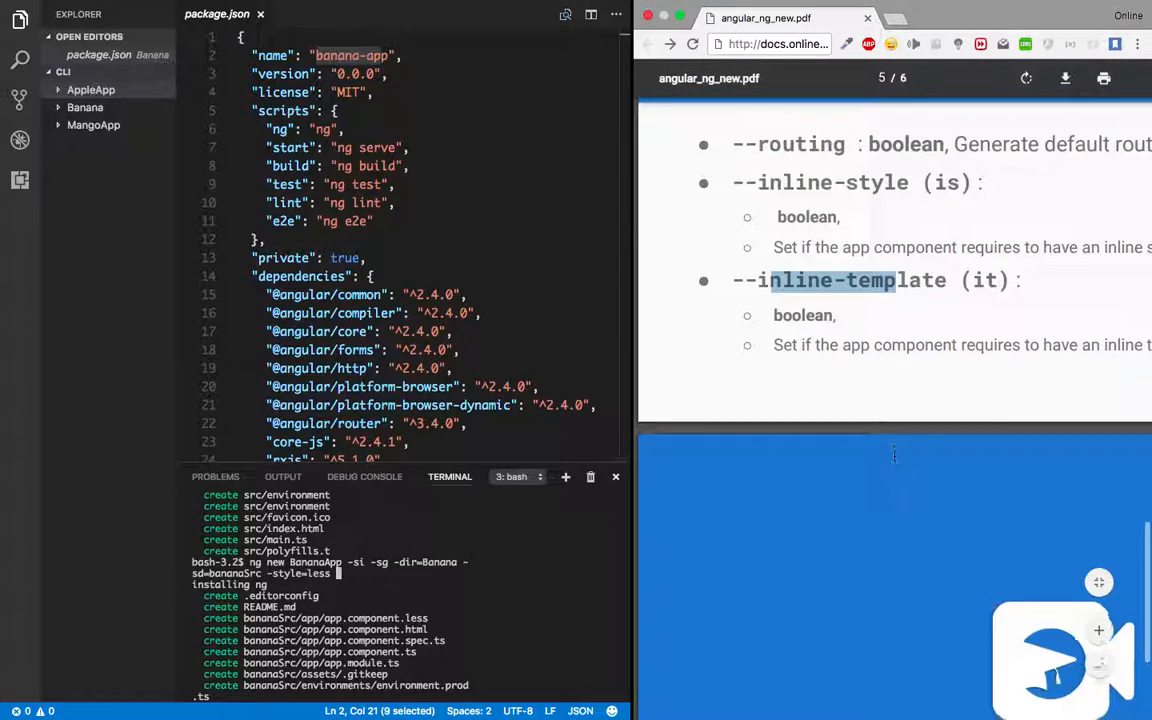
pyautogui.scroll(-3)
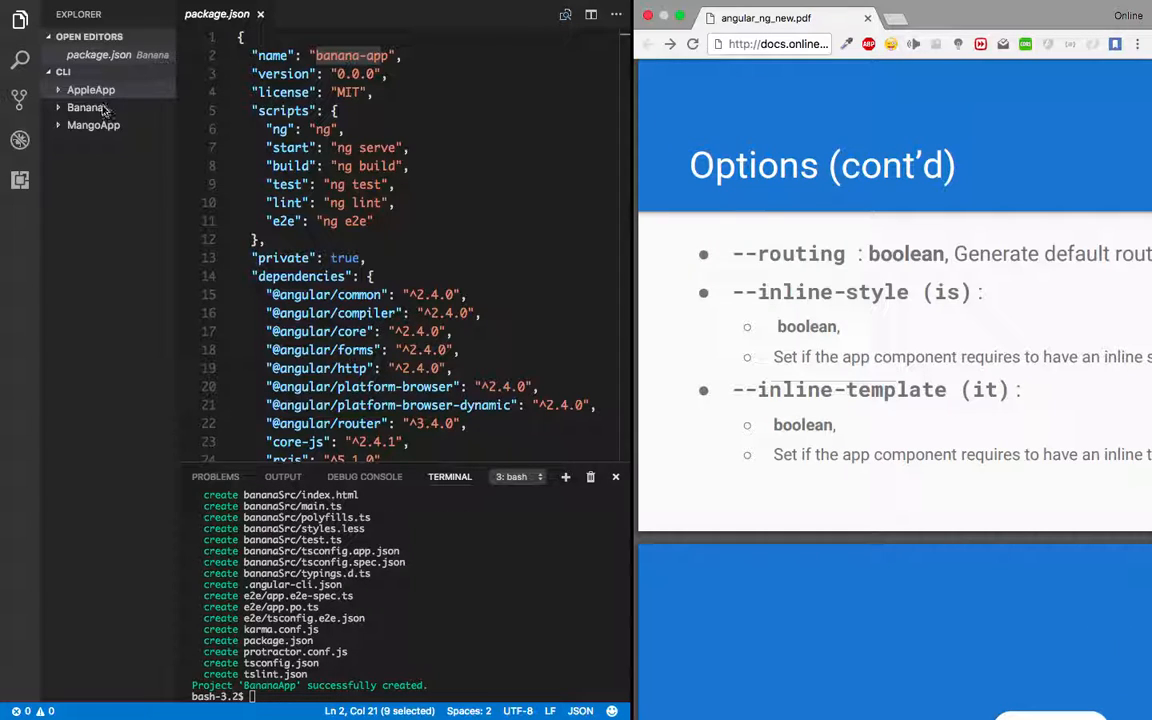
pyautogui.click(84, 108)
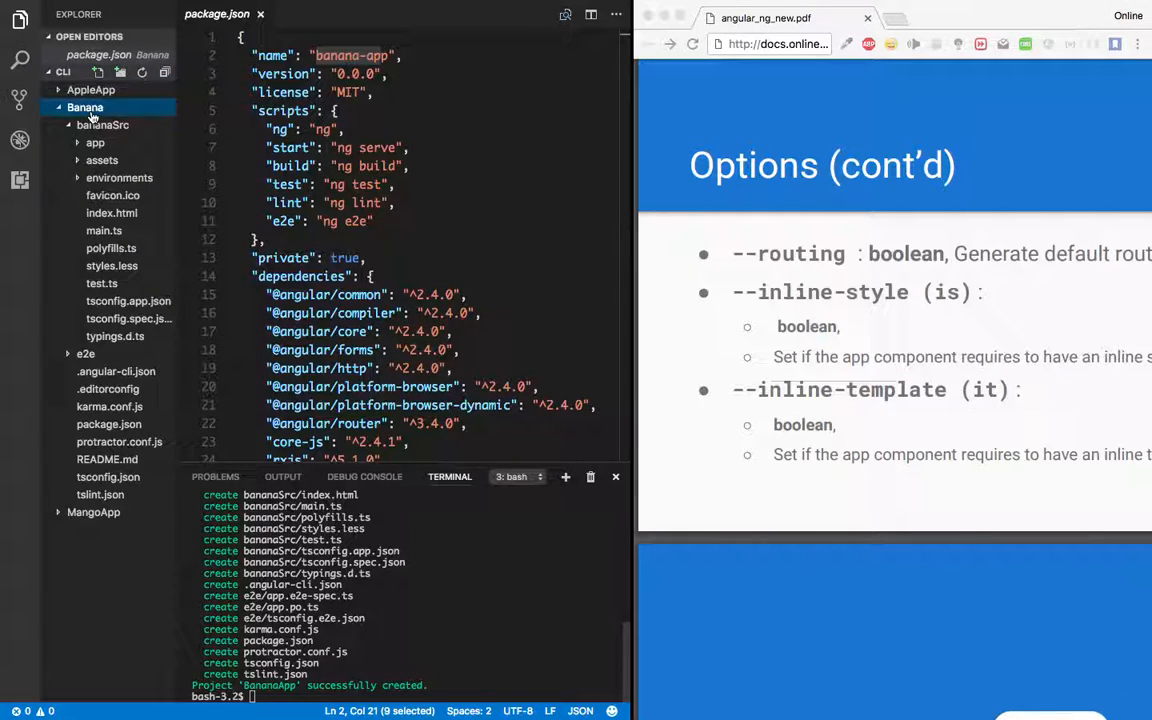
pyautogui.click(96, 142)
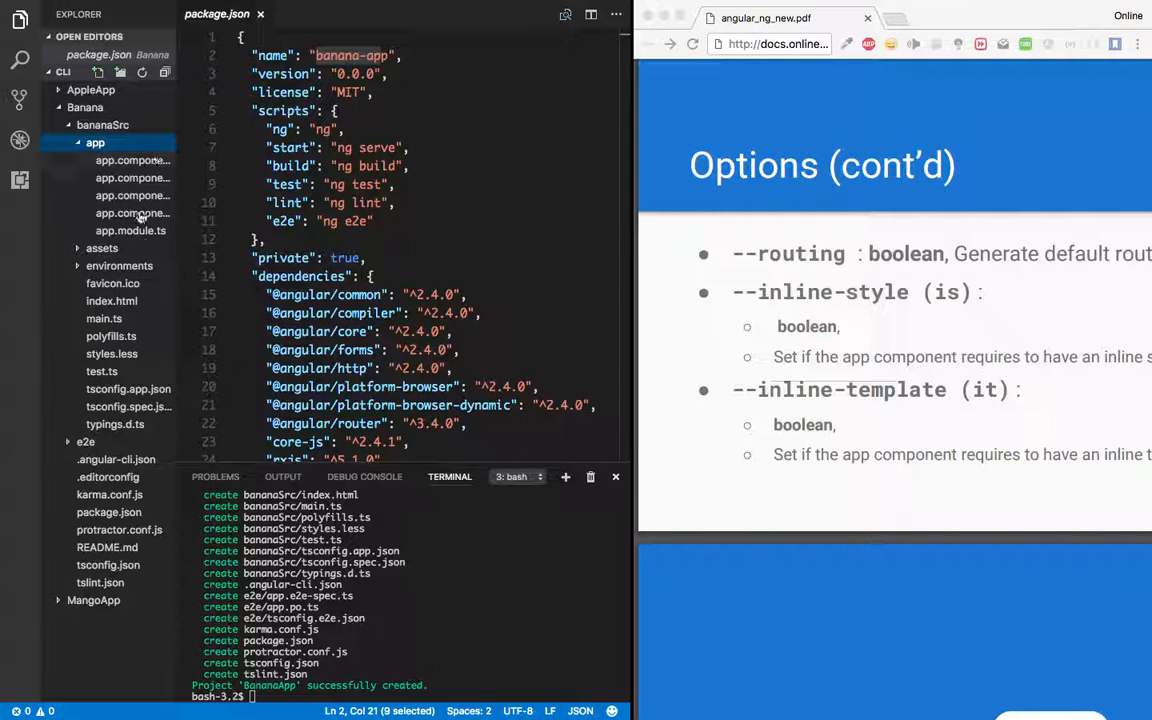
pyautogui.click(92, 88)
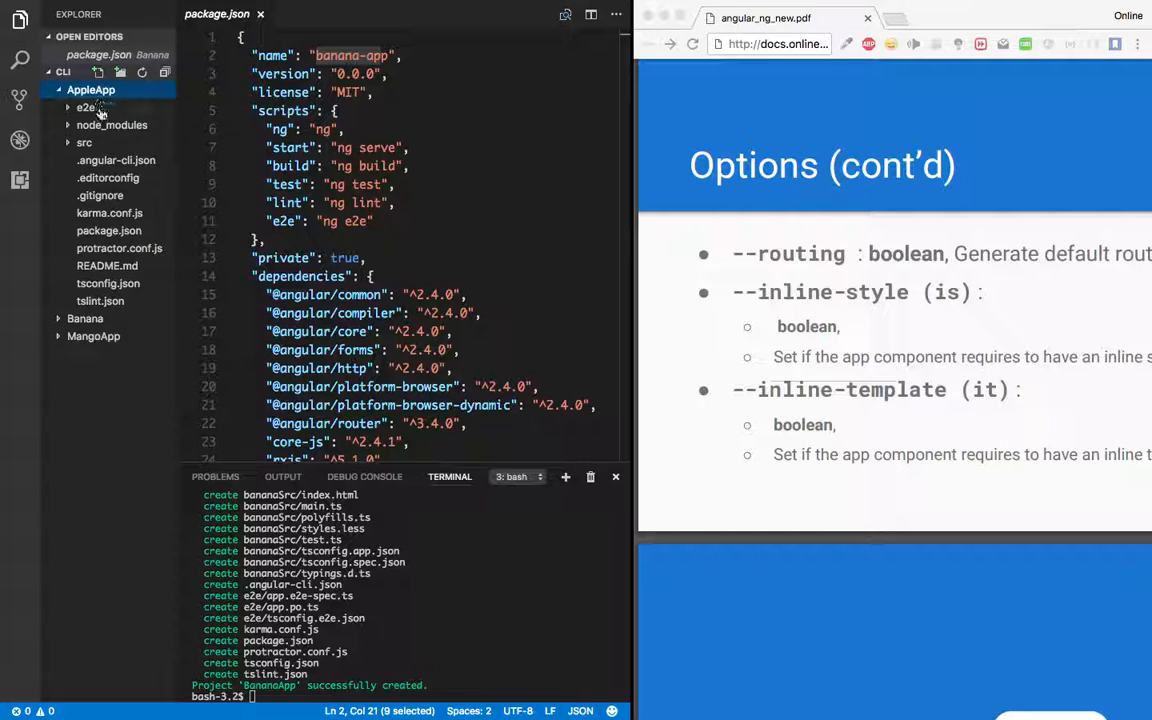
pyautogui.click(84, 142)
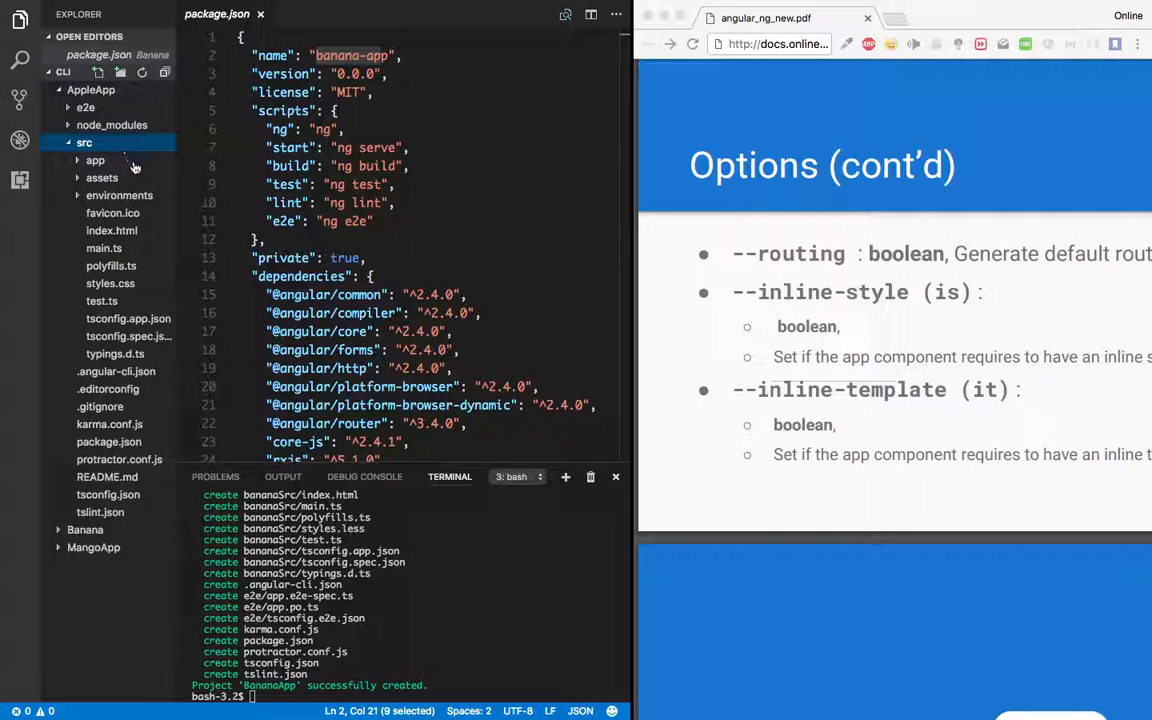
pyautogui.click(96, 160)
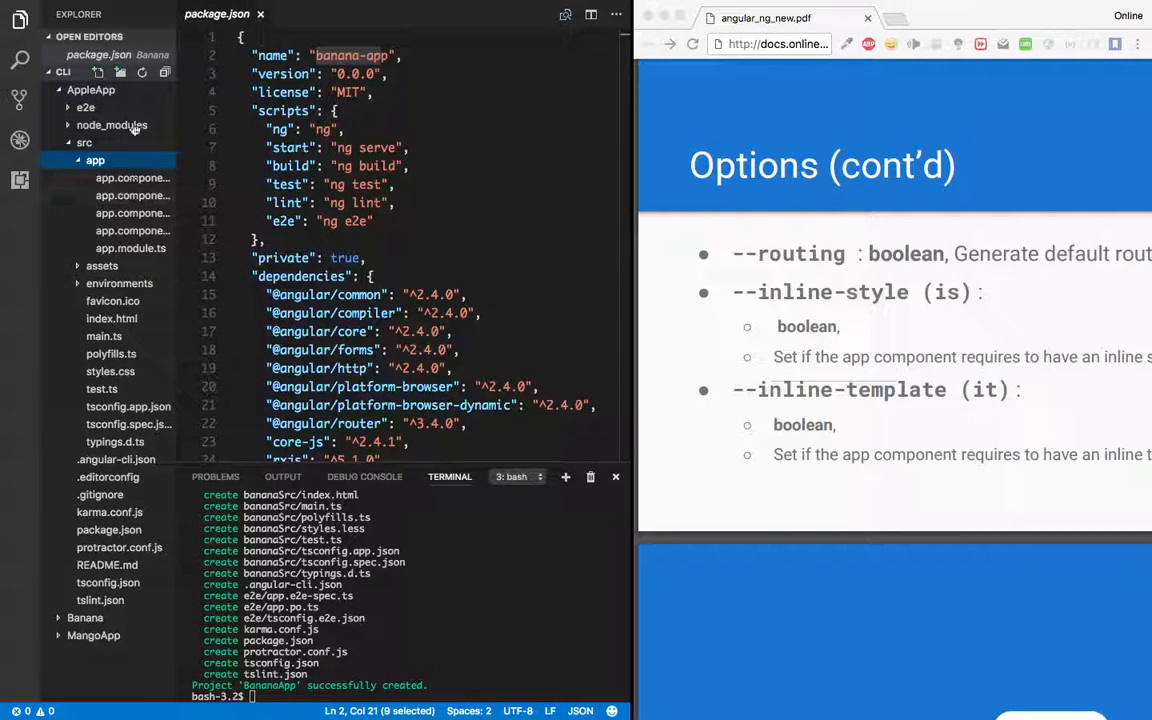
pyautogui.click(92, 90)
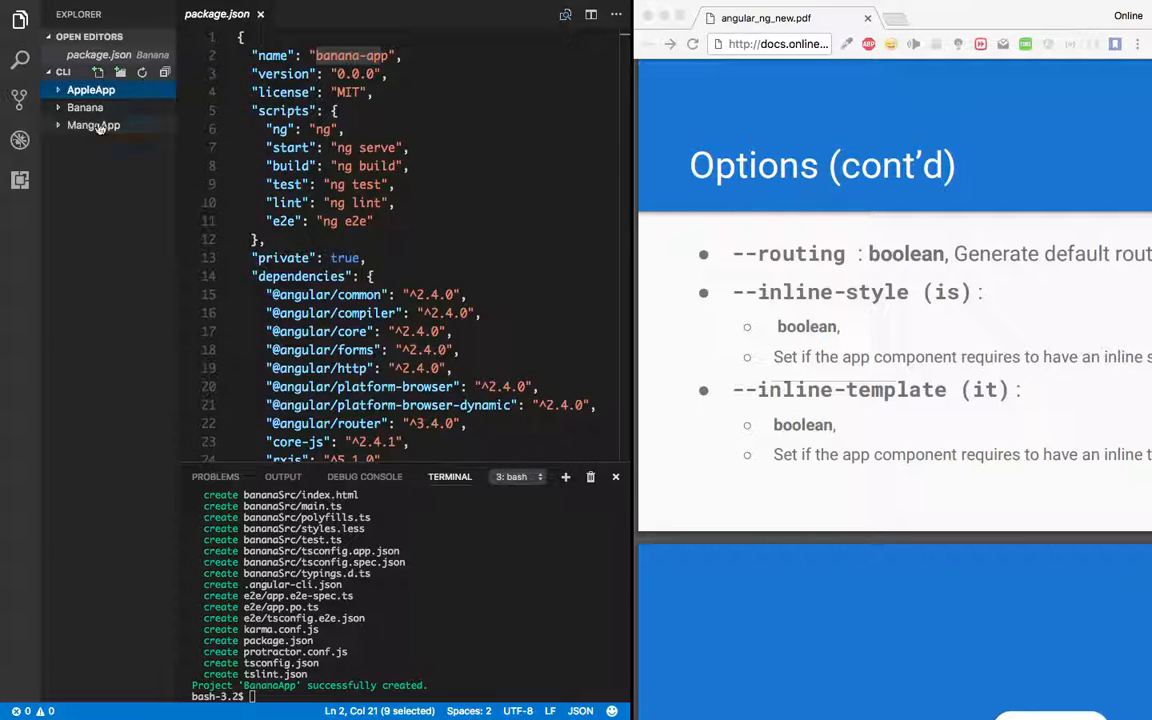
pyautogui.click(92, 124)
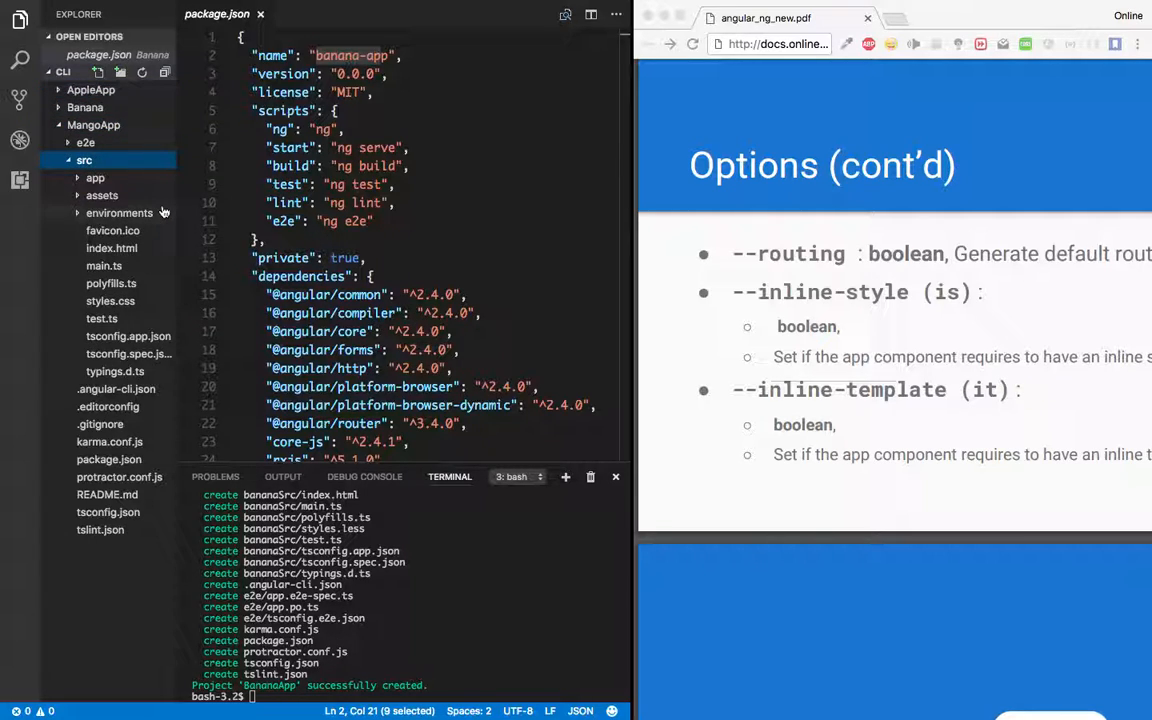
pyautogui.click(96, 176)
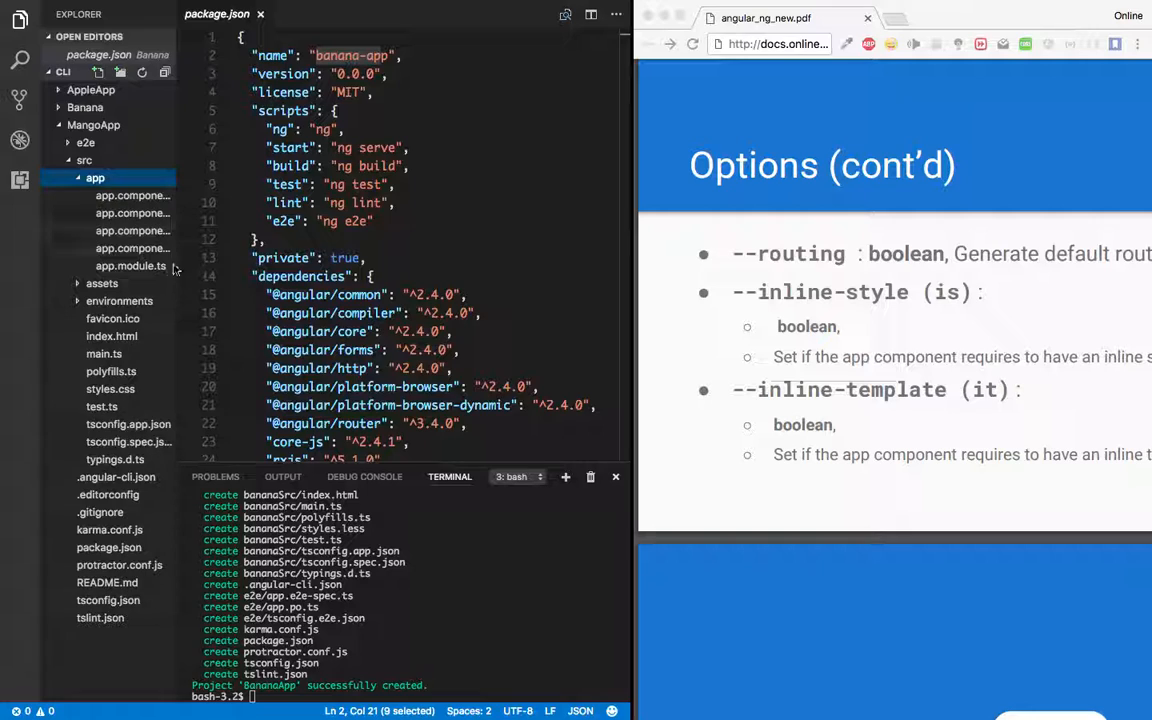
pyautogui.click(92, 124)
pyautogui.write('ng new')
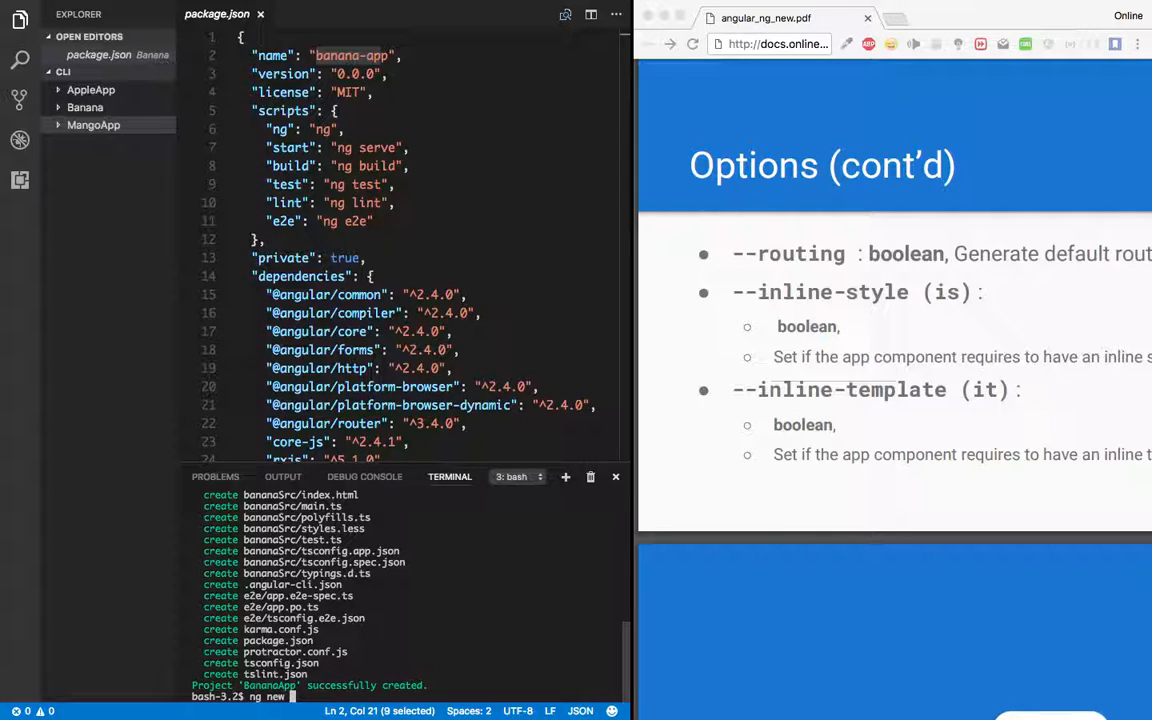
# Step: Run ng new GuavaApp -si --routing --prefix=fruit to generate the project with routing and fruit prefix
pyautogui.write('Guvav')
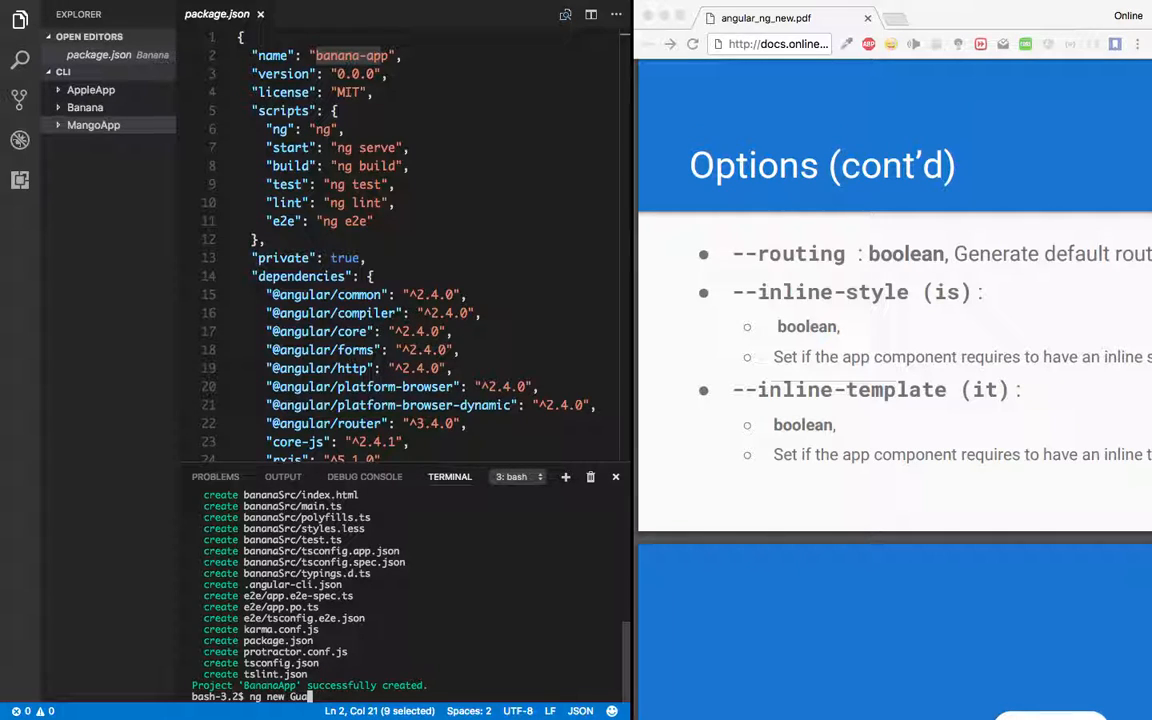
pyautogui.write('GuavaApp -si -routing')
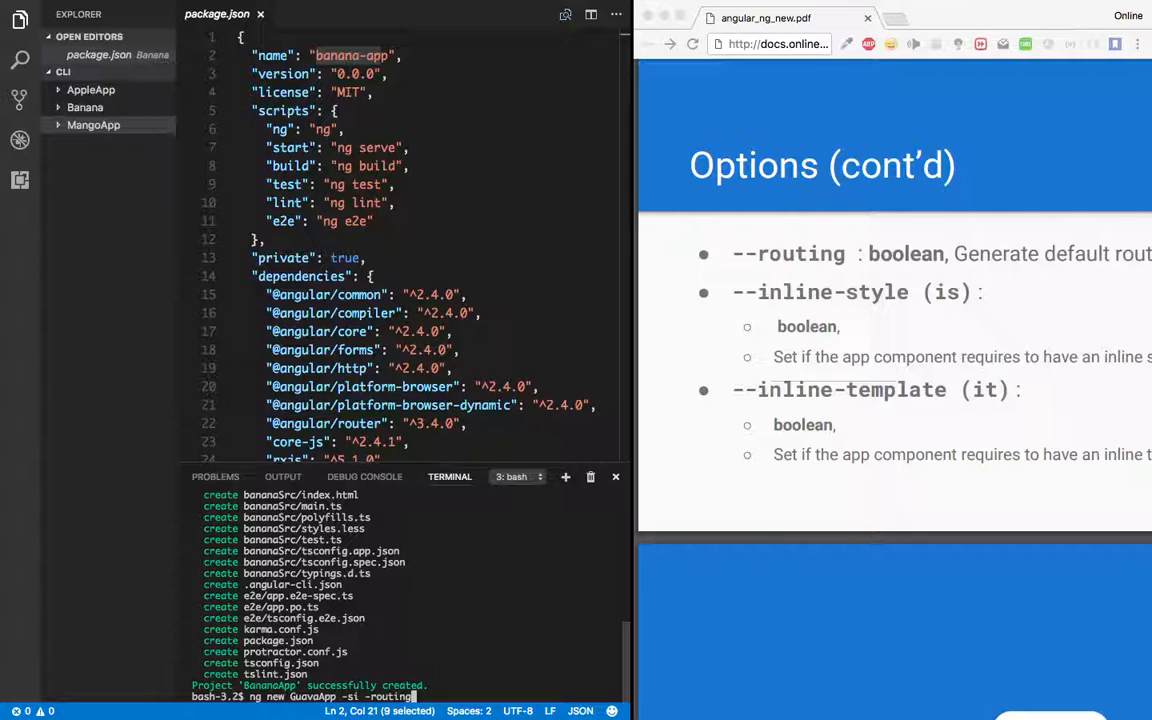
pyautogui.moveTo(784, 578)
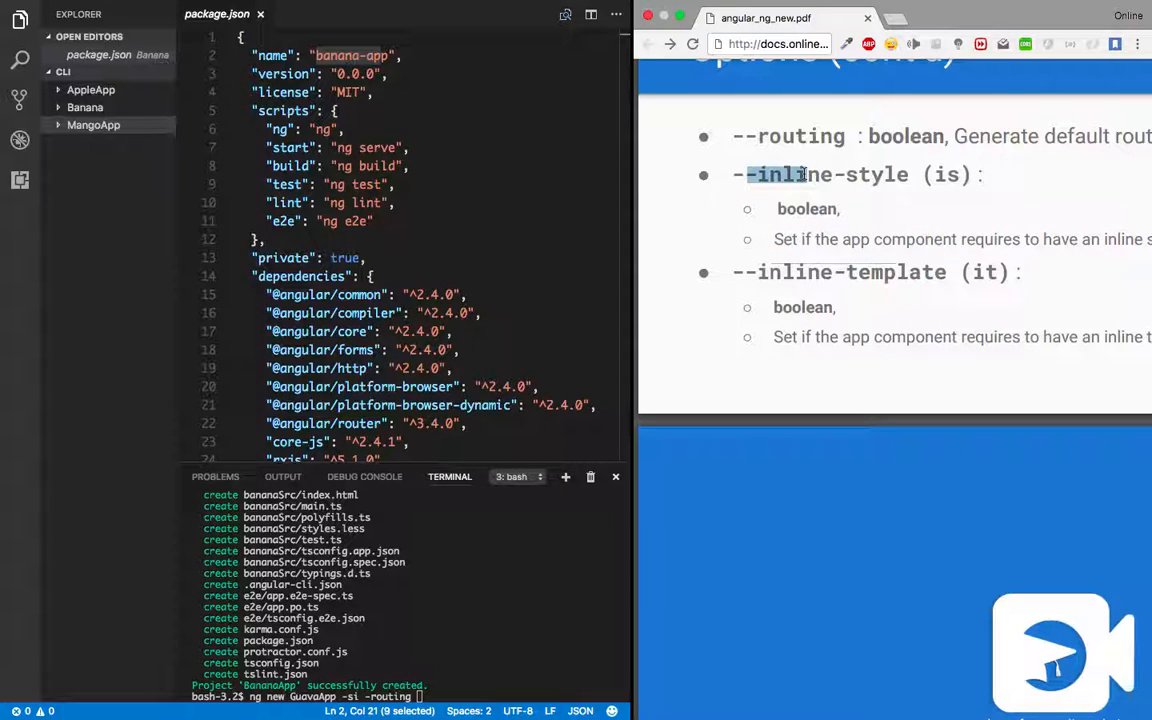
pyautogui.scroll(-3)
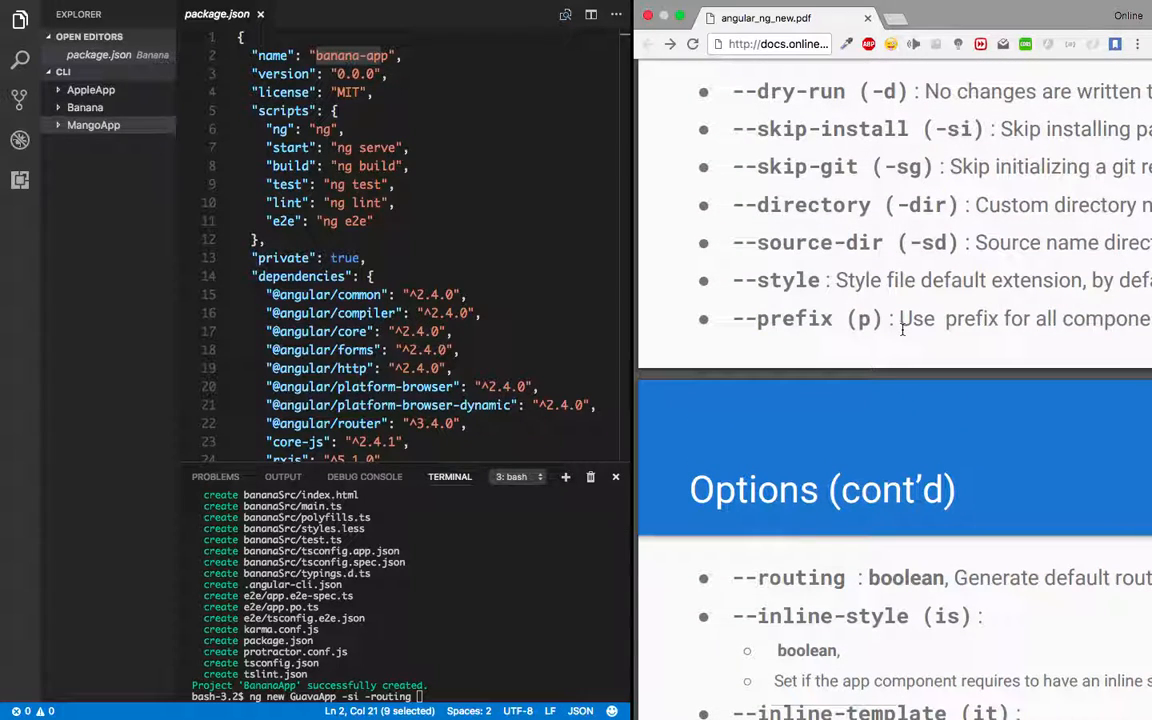
pyautogui.scroll(-3)
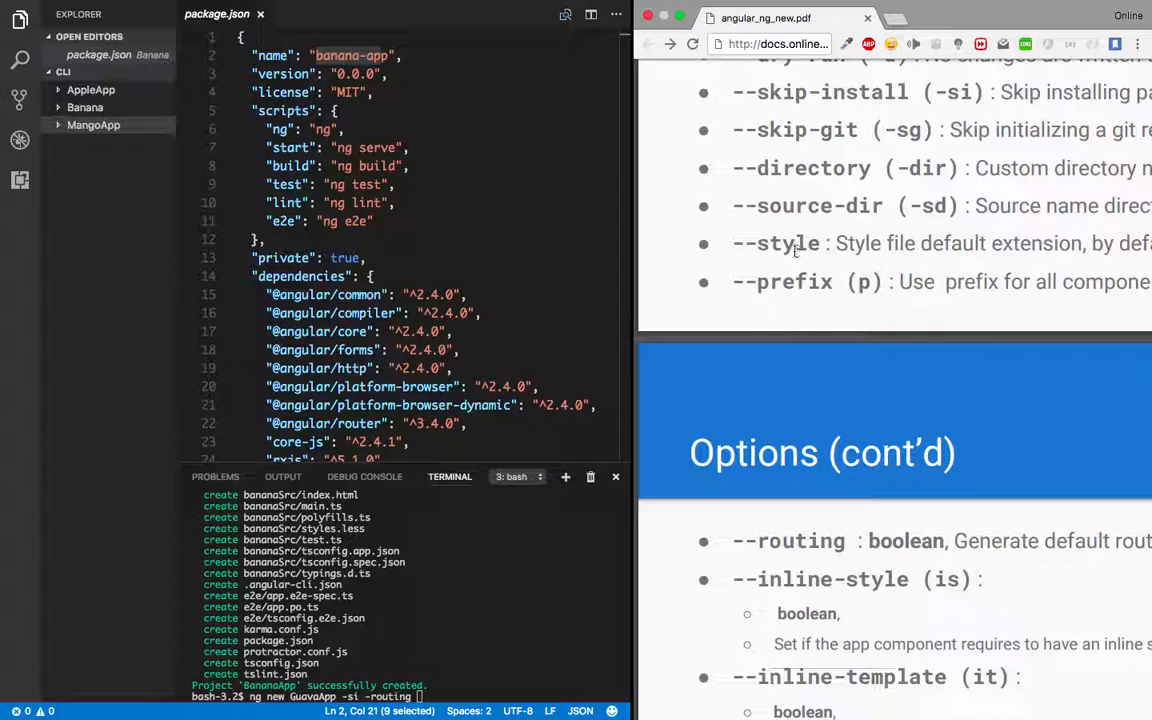
pyautogui.doubleClick(794, 280)
pyautogui.write(' -prefix')
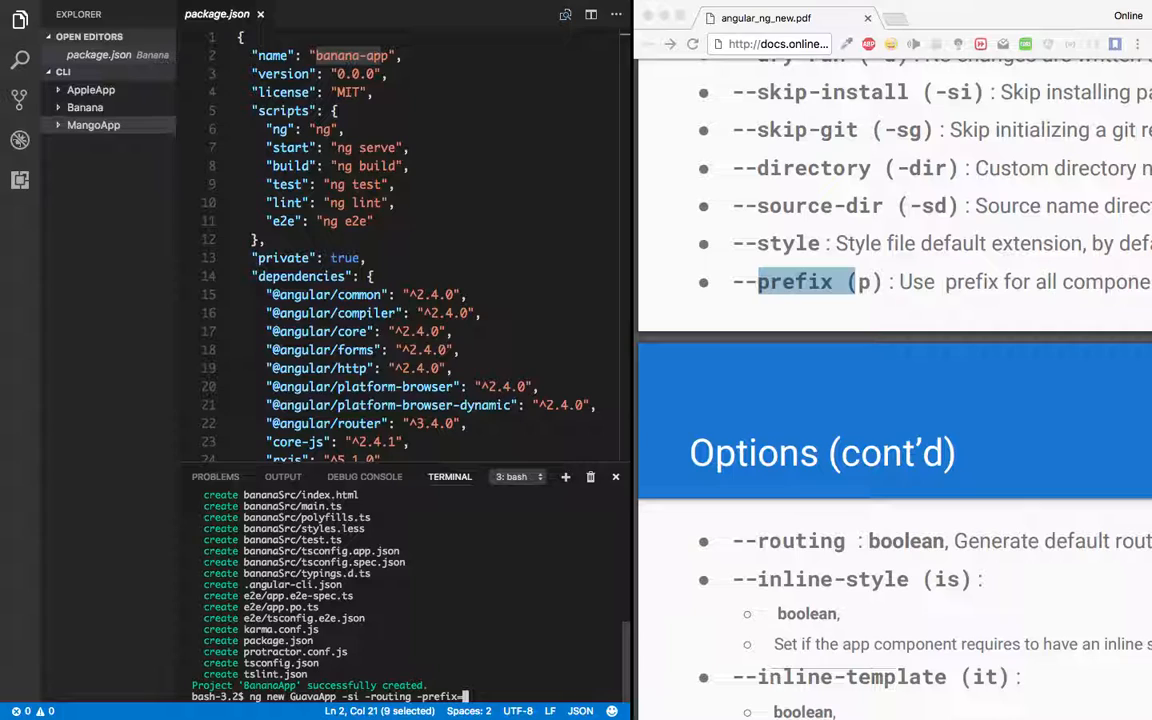
pyautogui.write('=fru')
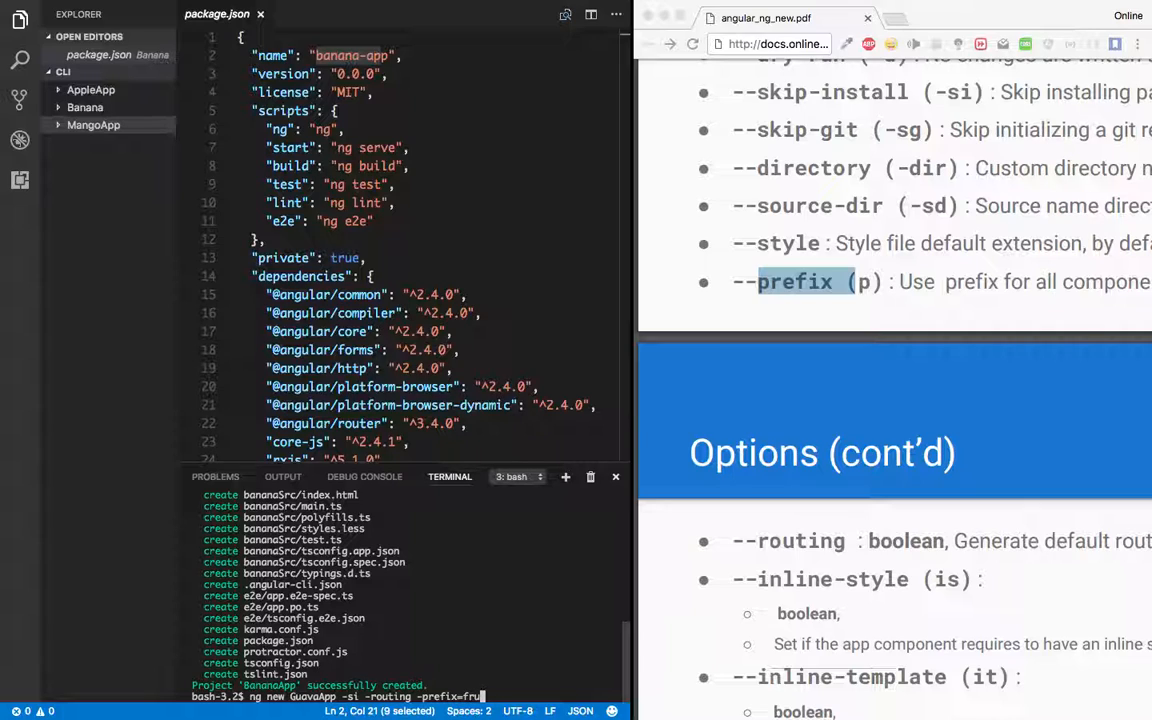
pyautogui.write('it')
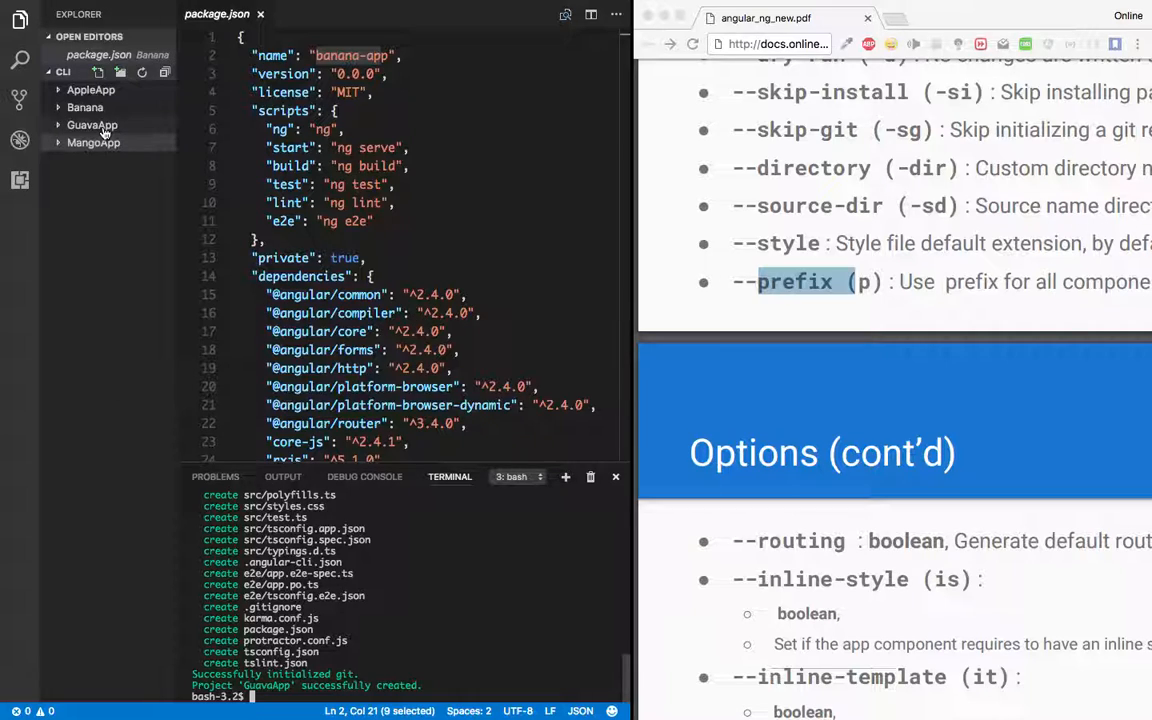
# Step: Expand GuavaApp's src/app folder and view the generated app-routing.module.ts routes setup
pyautogui.click(92, 124)
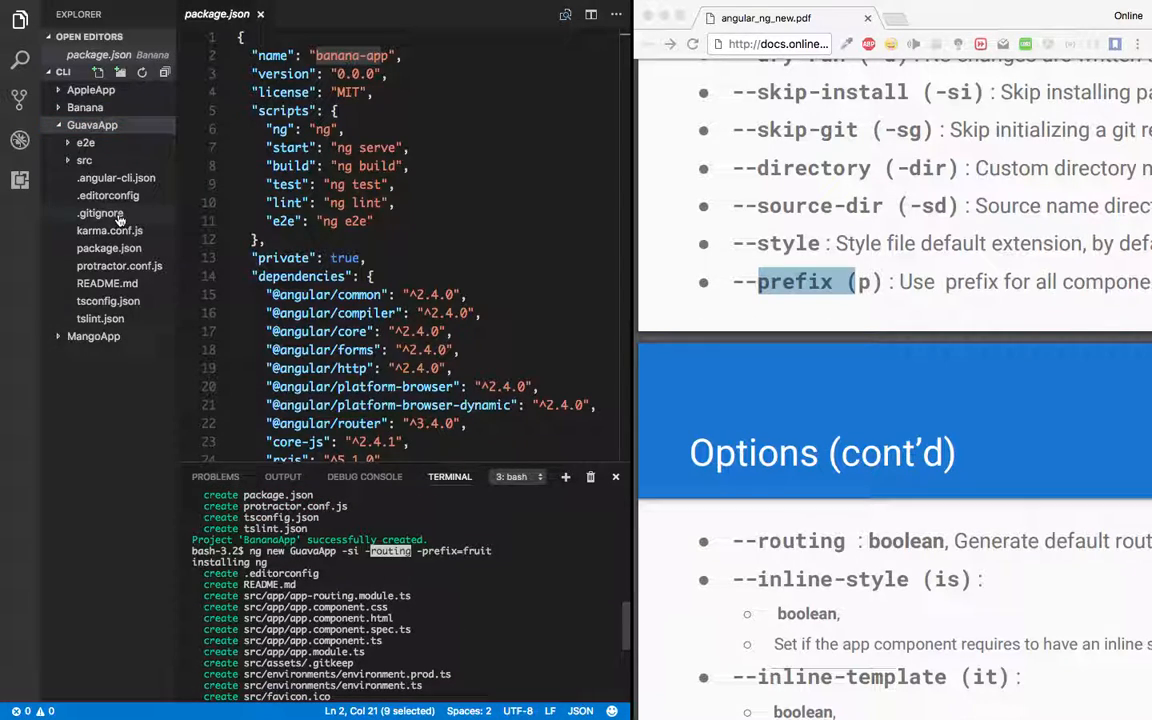
pyautogui.click(84, 160)
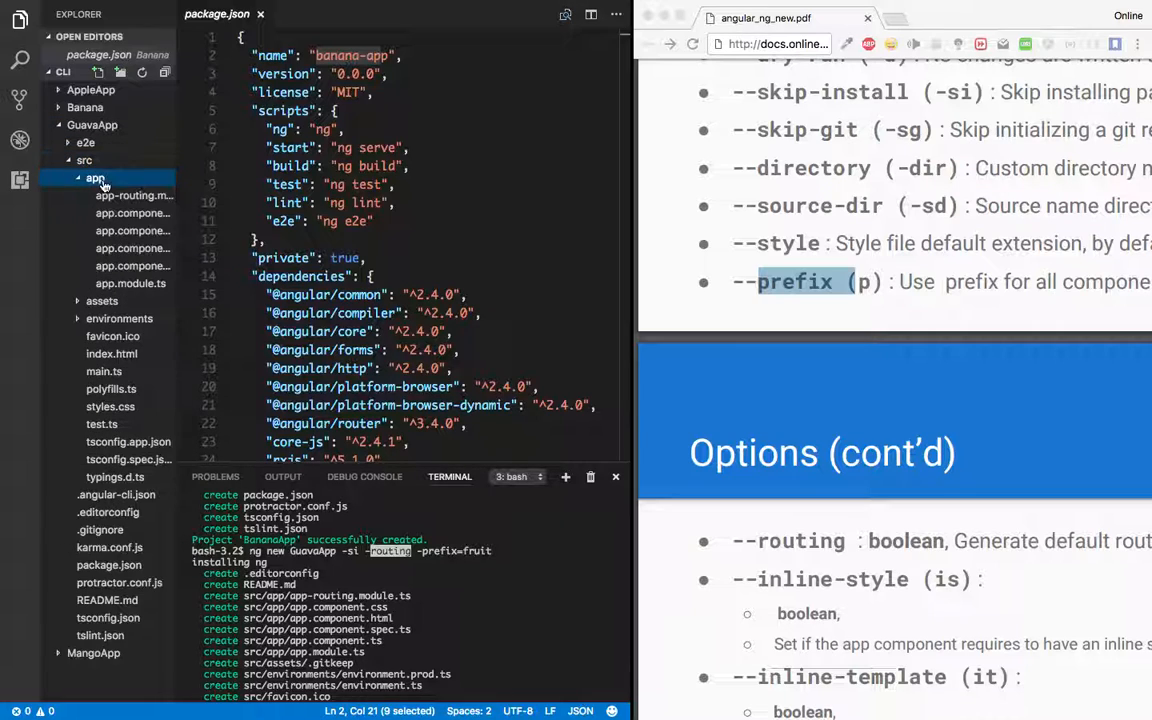
pyautogui.click(132, 196)
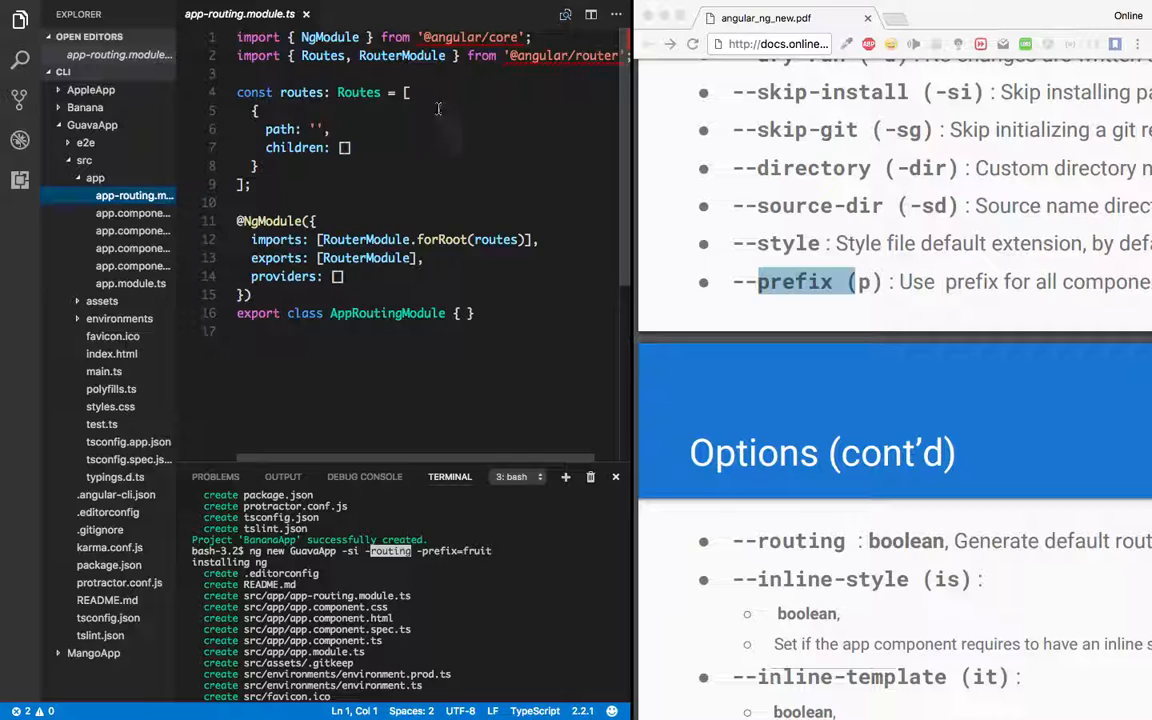
# Step: Reveal the routing module and component files listed inside GuavaApp's app folder
pyautogui.doubleClick(472, 36)
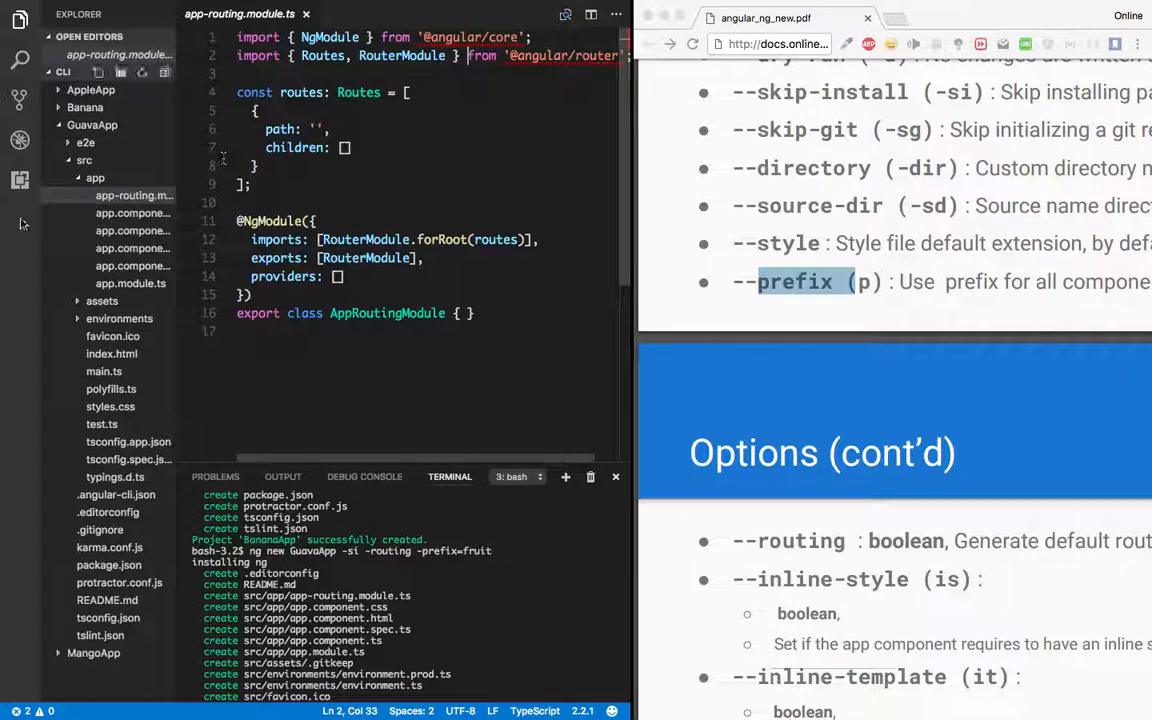
pyautogui.click(94, 176)
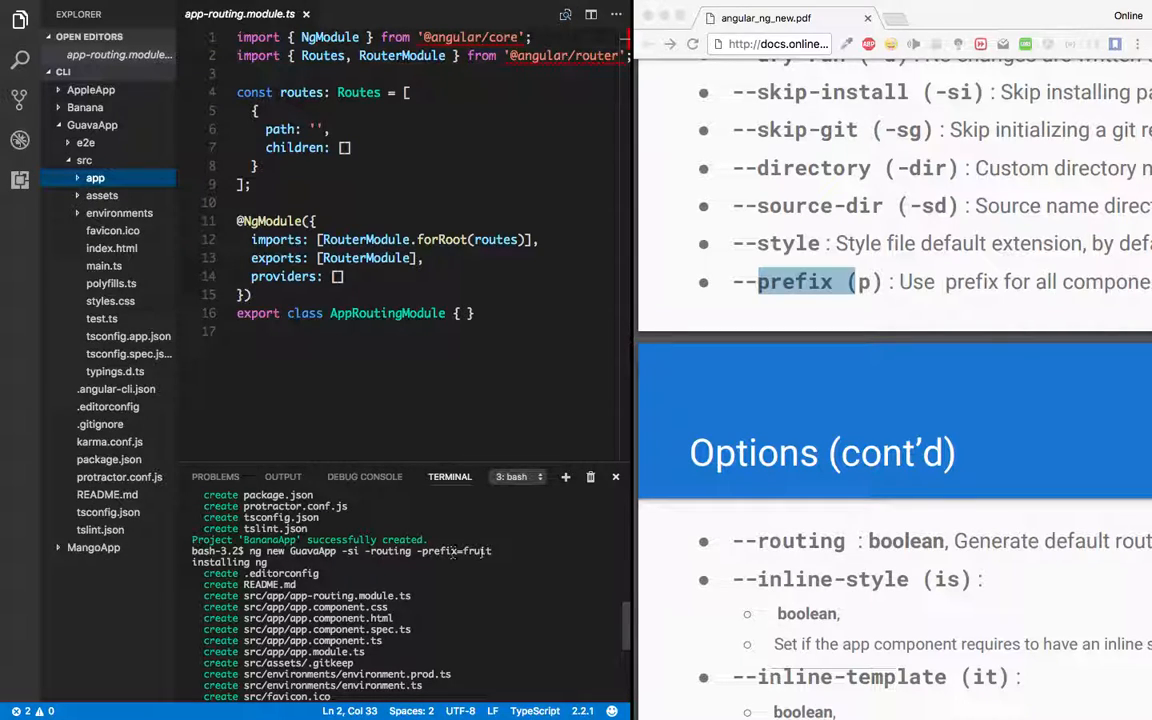
pyautogui.click(96, 178)
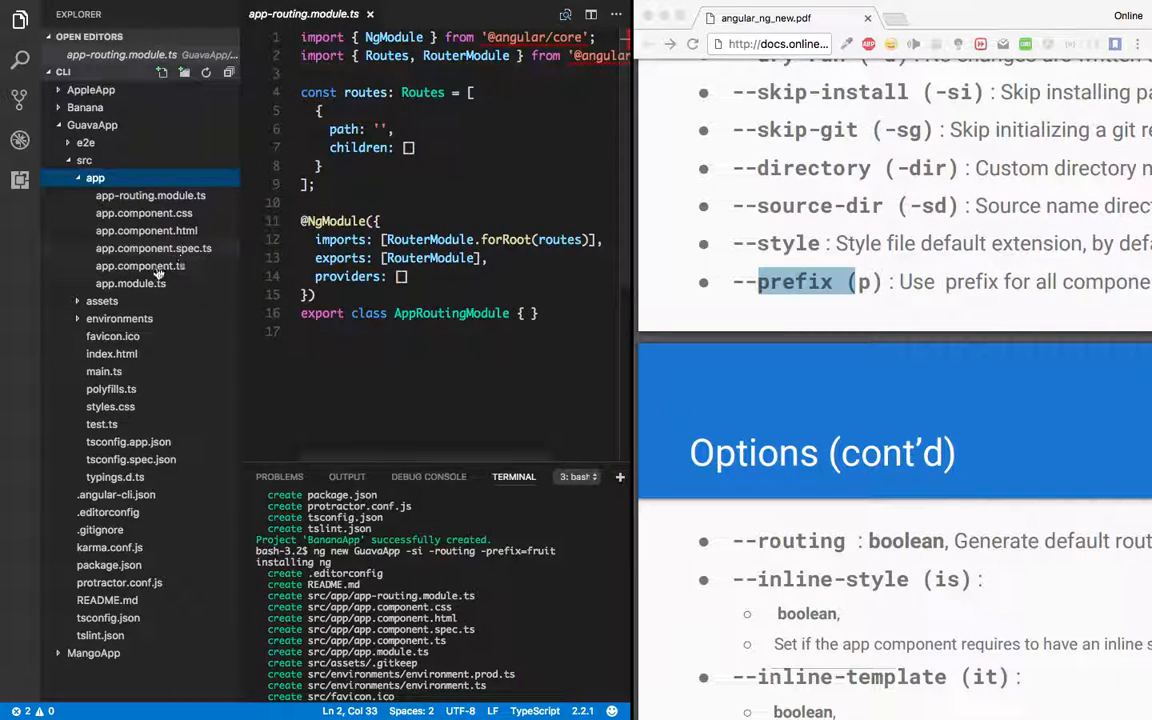
# Step: Highlight the fruit-root selector in GuavaApp's app.component.ts, then expand Banana for comparison
pyautogui.click(140, 266)
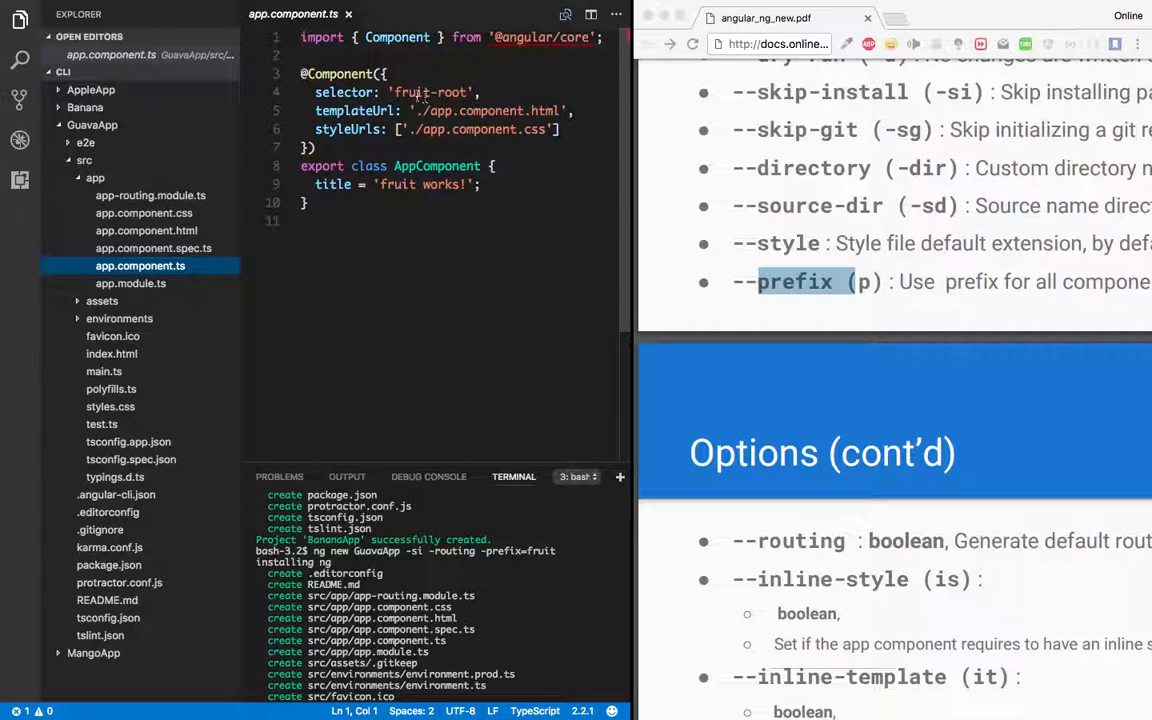
pyautogui.doubleClick(408, 92)
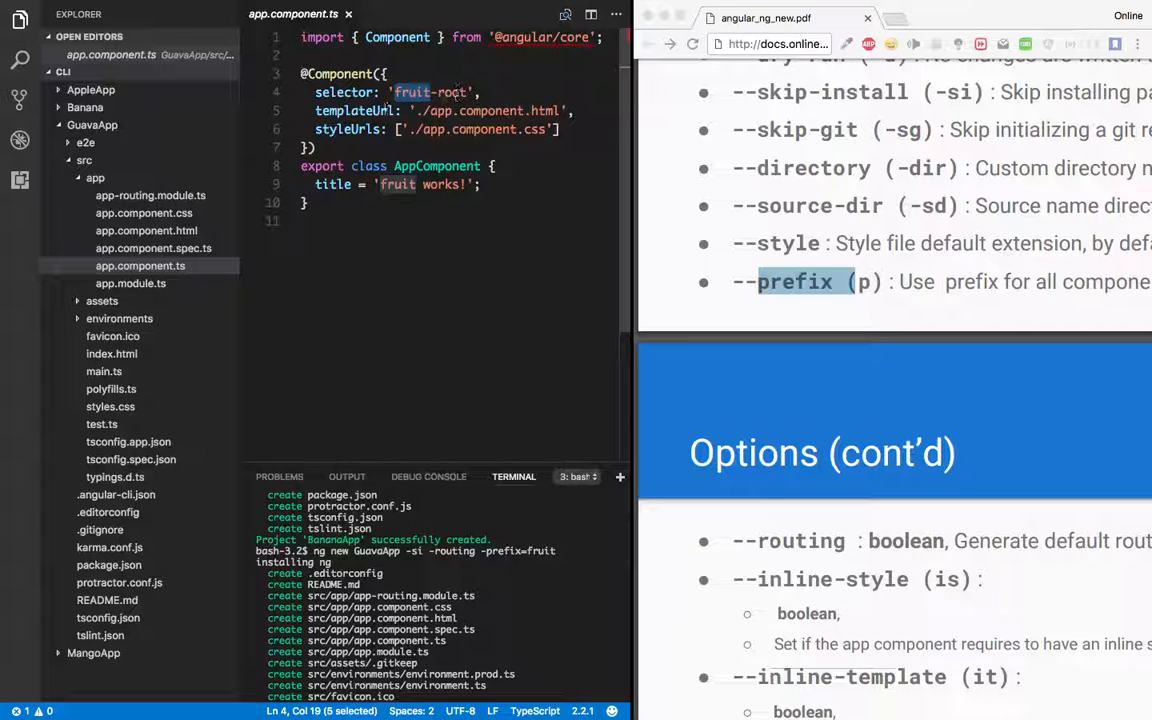
pyautogui.click(92, 124)
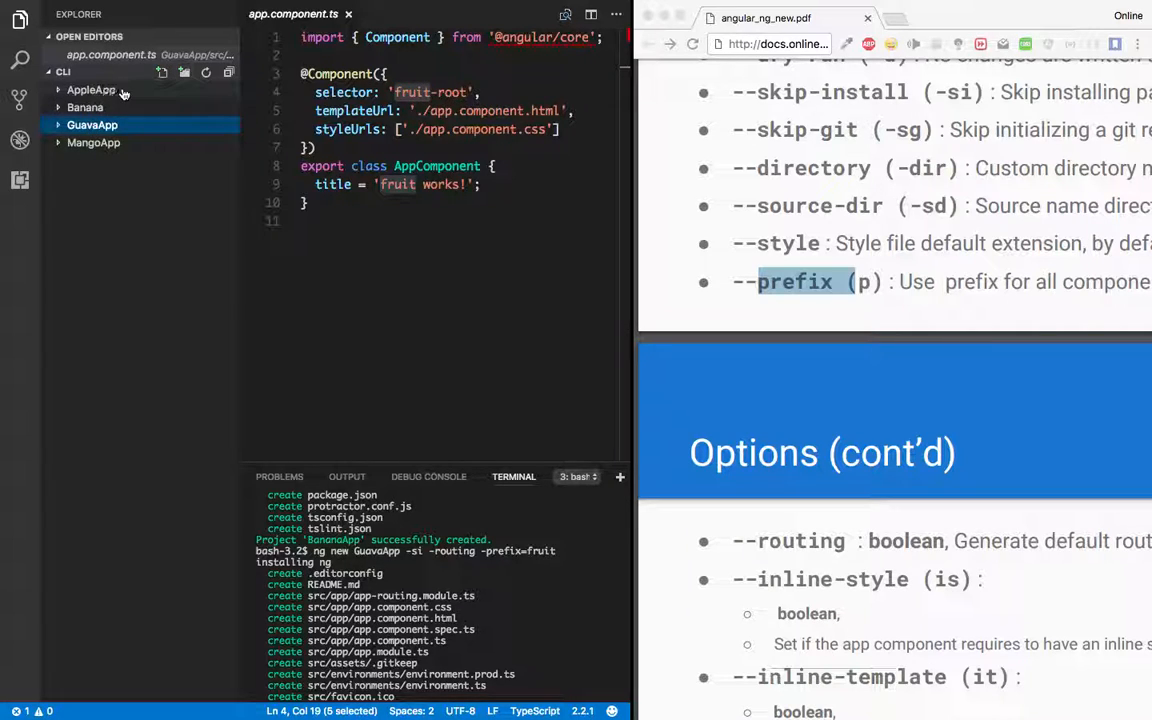
pyautogui.click(84, 108)
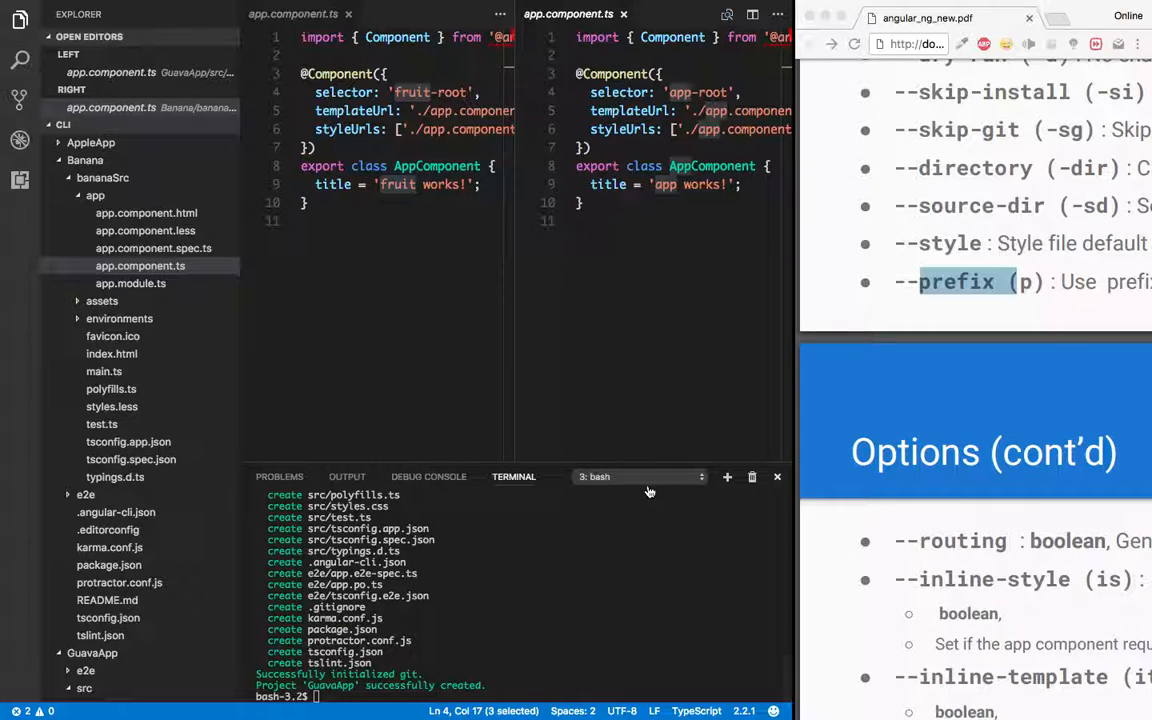
pyautogui.moveTo(640, 532)
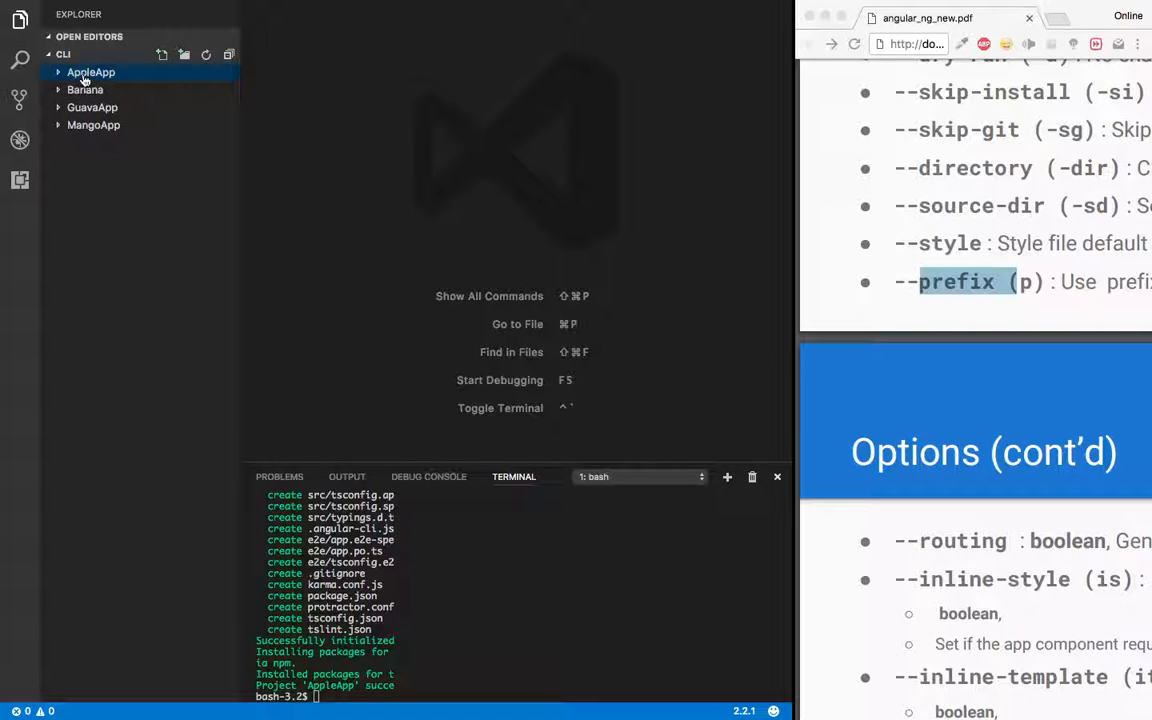
# Step: Expand AppleApp's node_modules, src and app folders in the Explorer
pyautogui.click(92, 72)
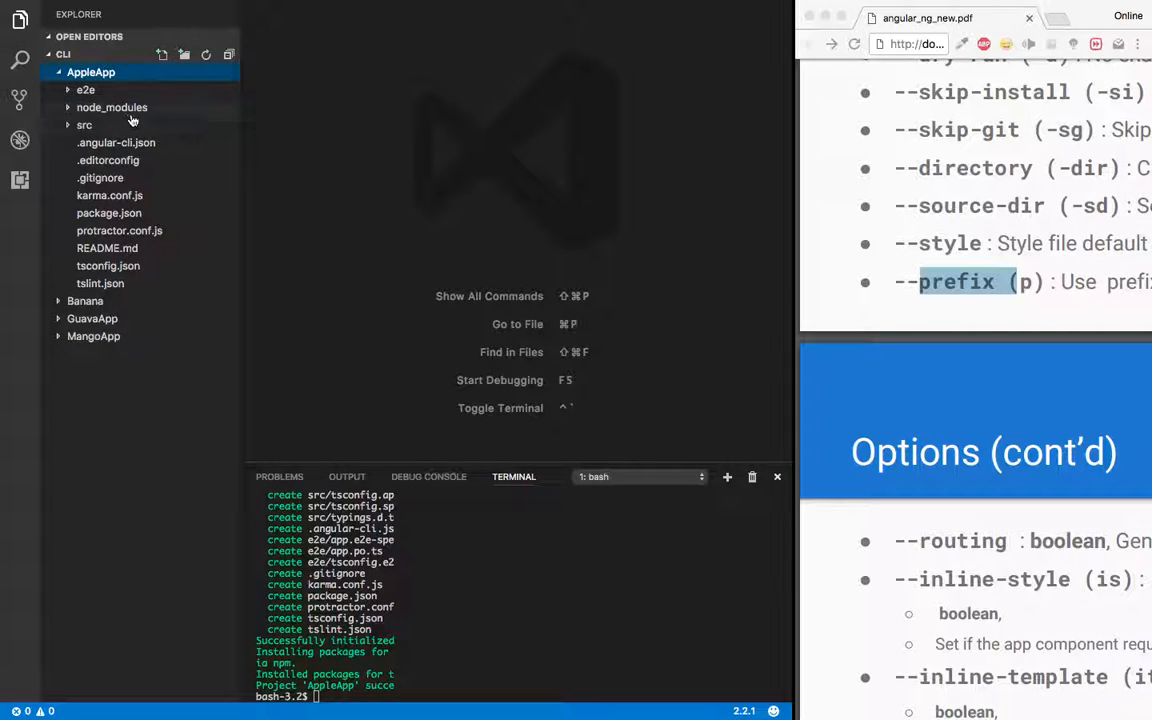
pyautogui.click(112, 108)
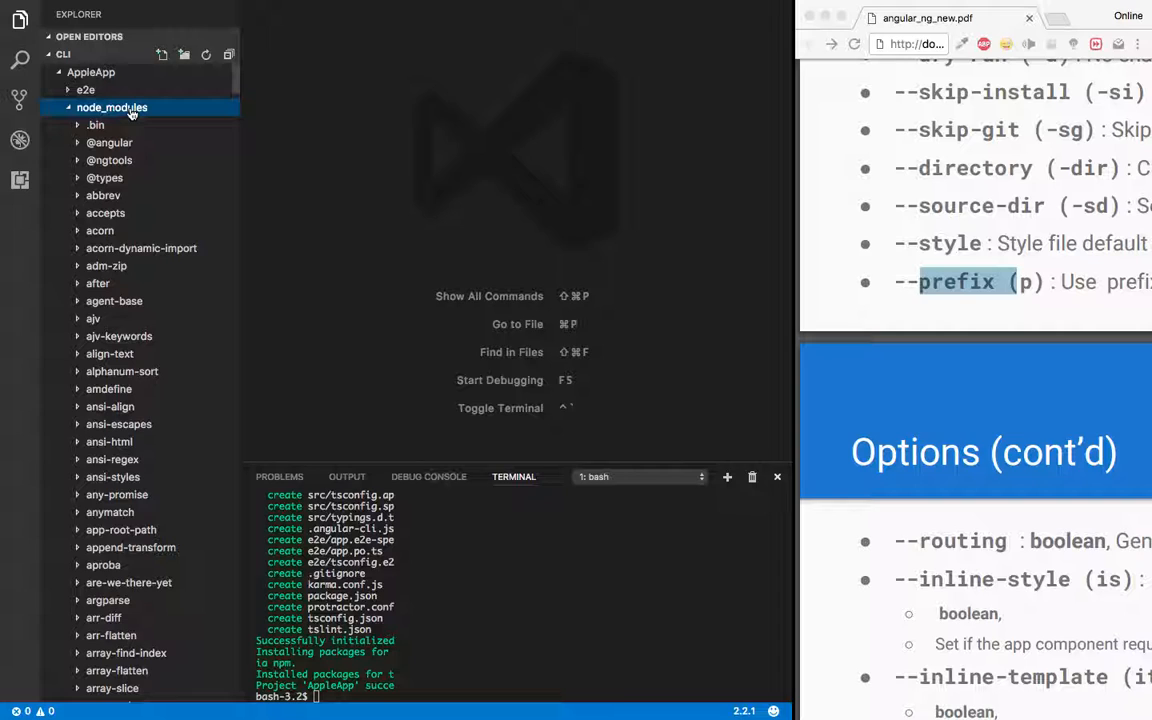
pyautogui.click(84, 124)
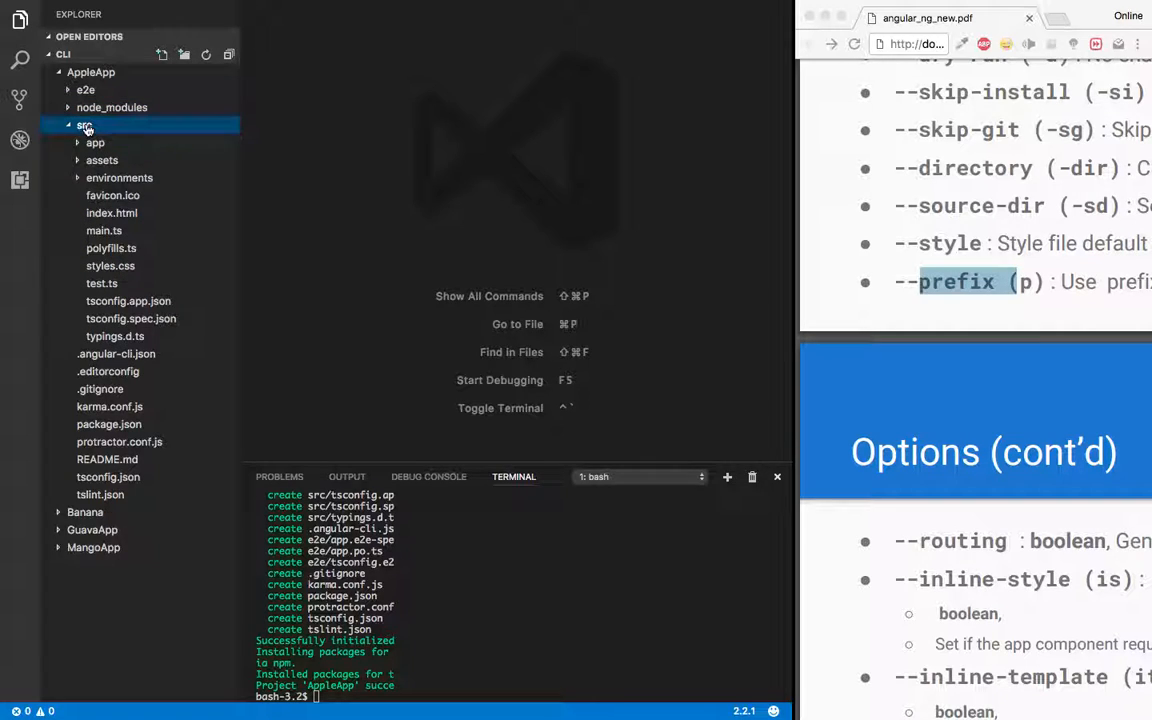
pyautogui.click(96, 142)
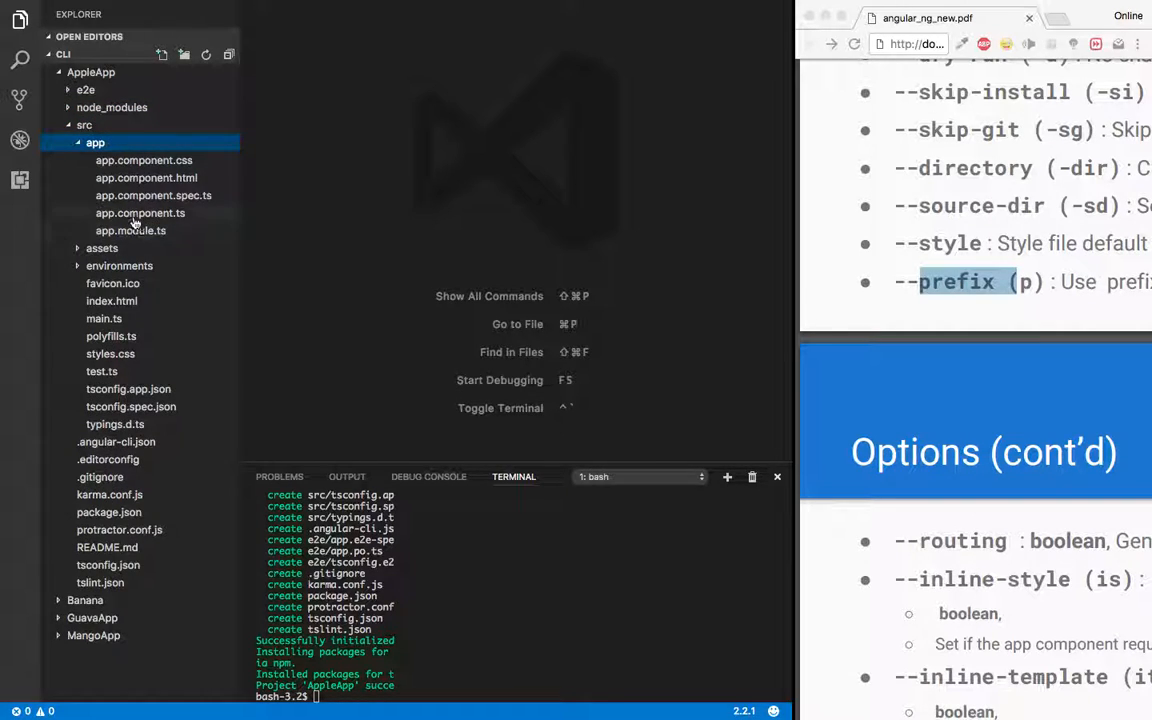
# Step: View AppleApp's app.component.ts with its default app-root selector, then collapse src
pyautogui.click(140, 230)
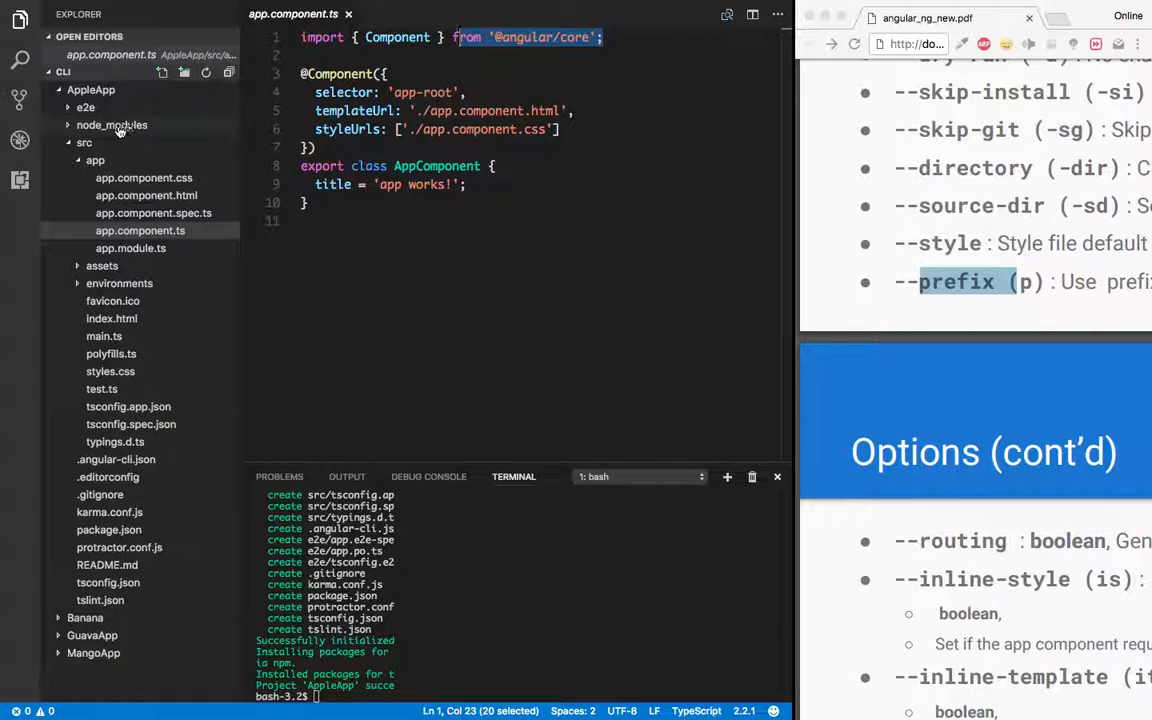
pyautogui.click(112, 124)
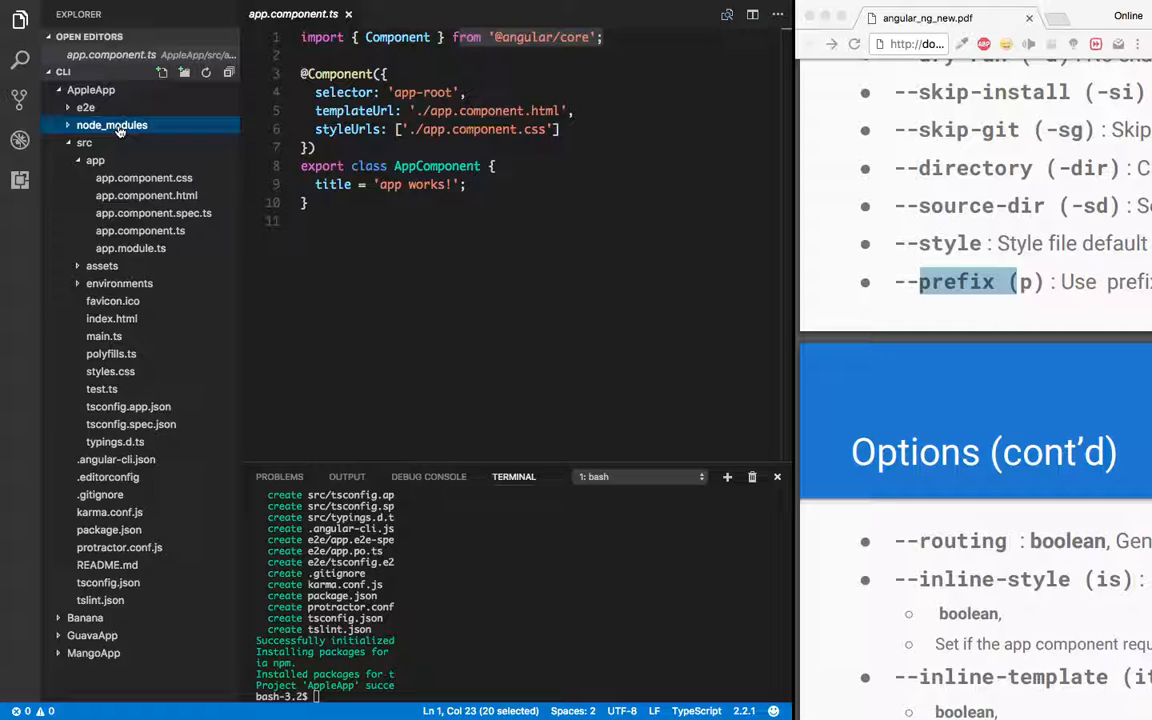
pyautogui.click(84, 142)
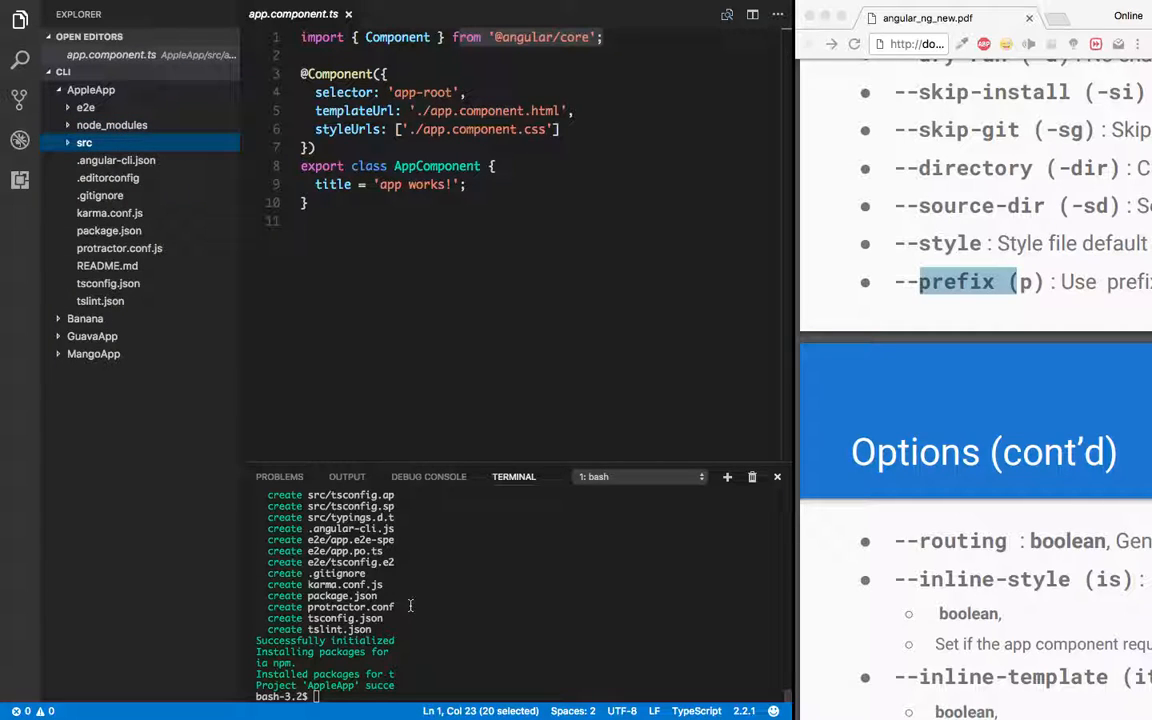
pyautogui.moveTo(984, 374)
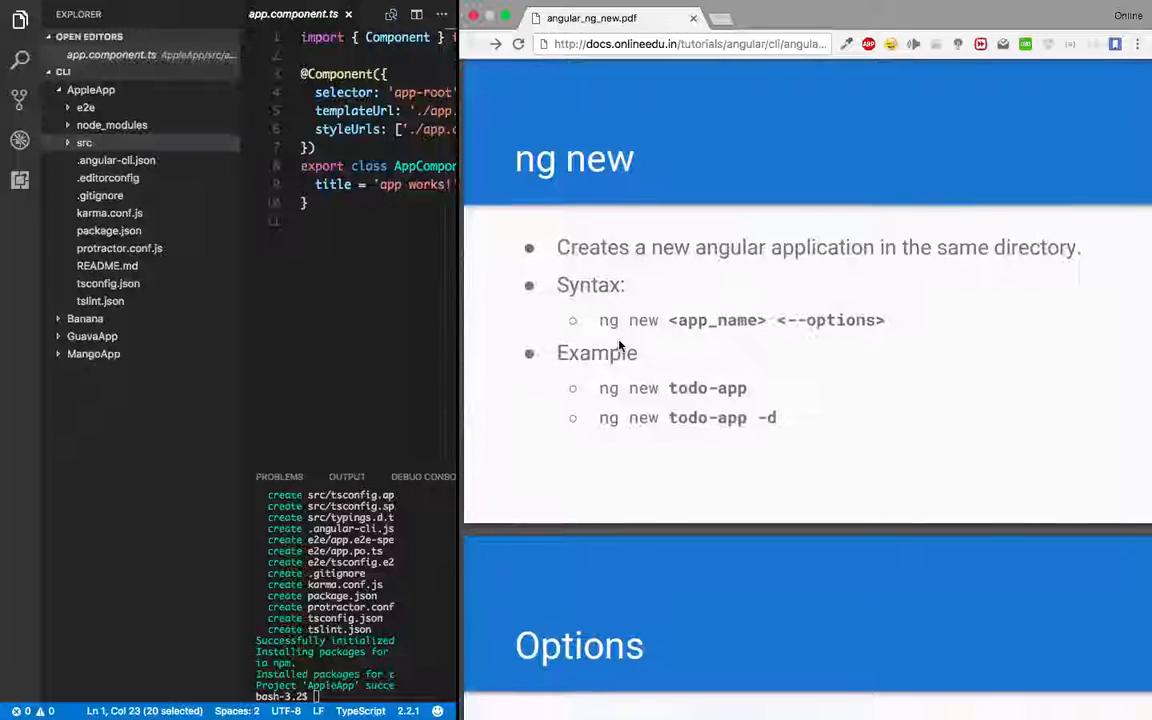
pyautogui.scroll(-3)
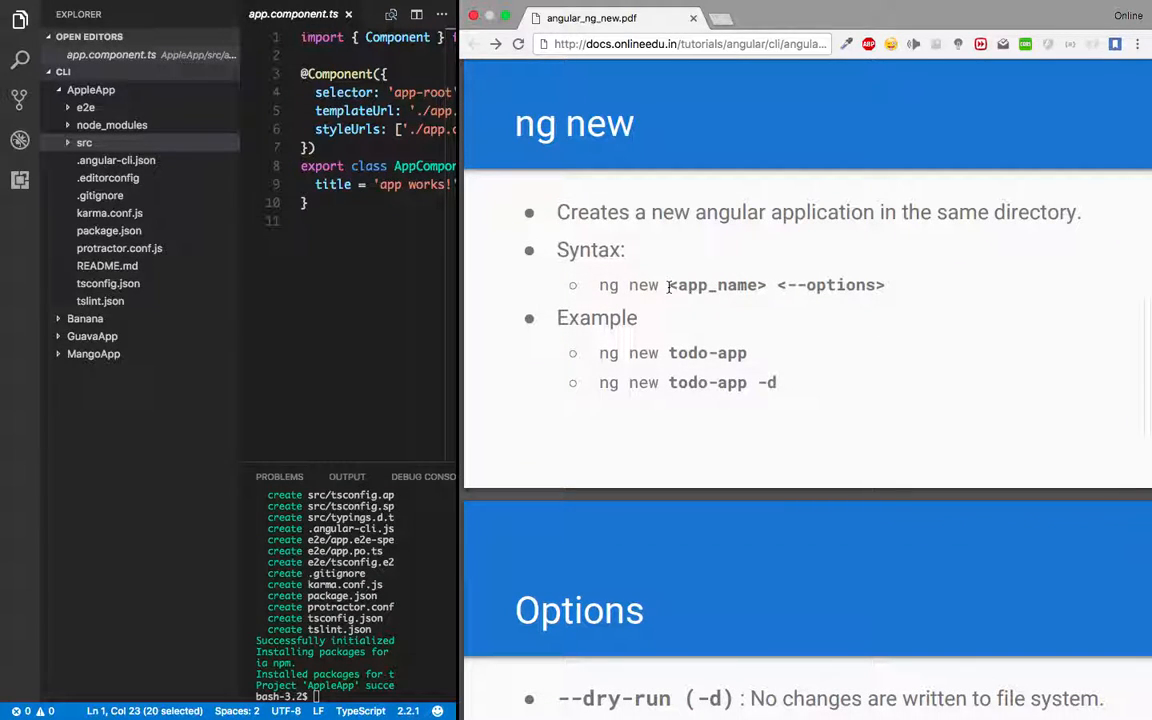
pyautogui.scroll(-3)
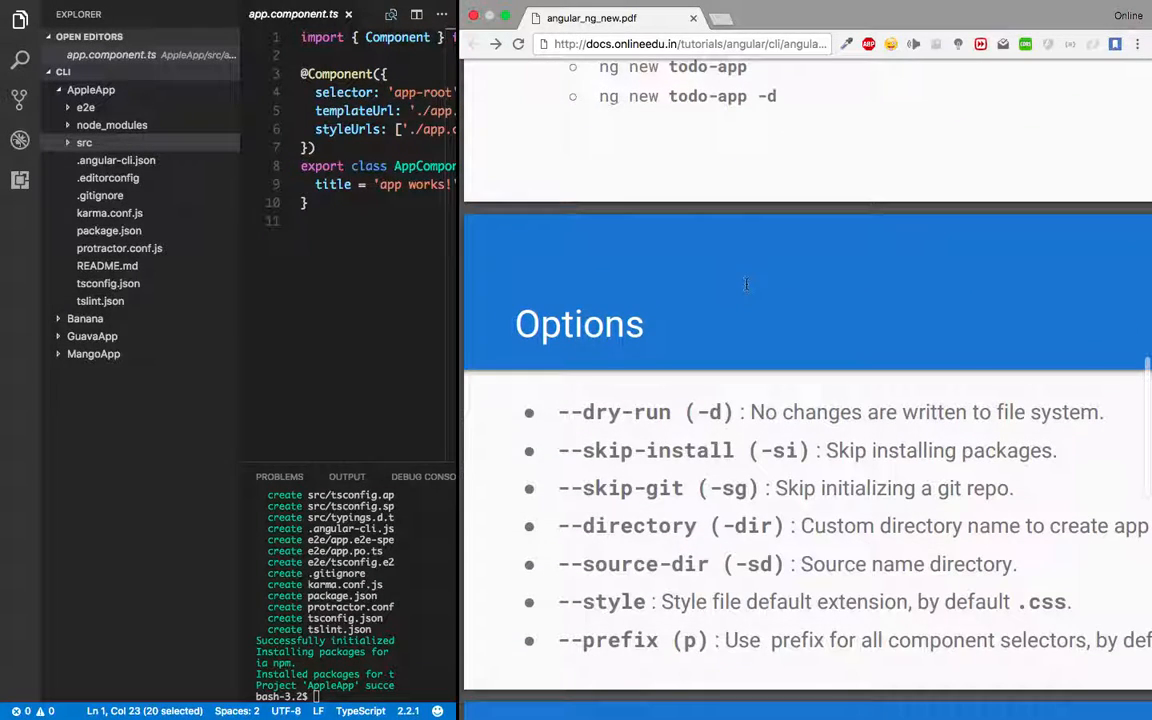
pyautogui.scroll(-3)
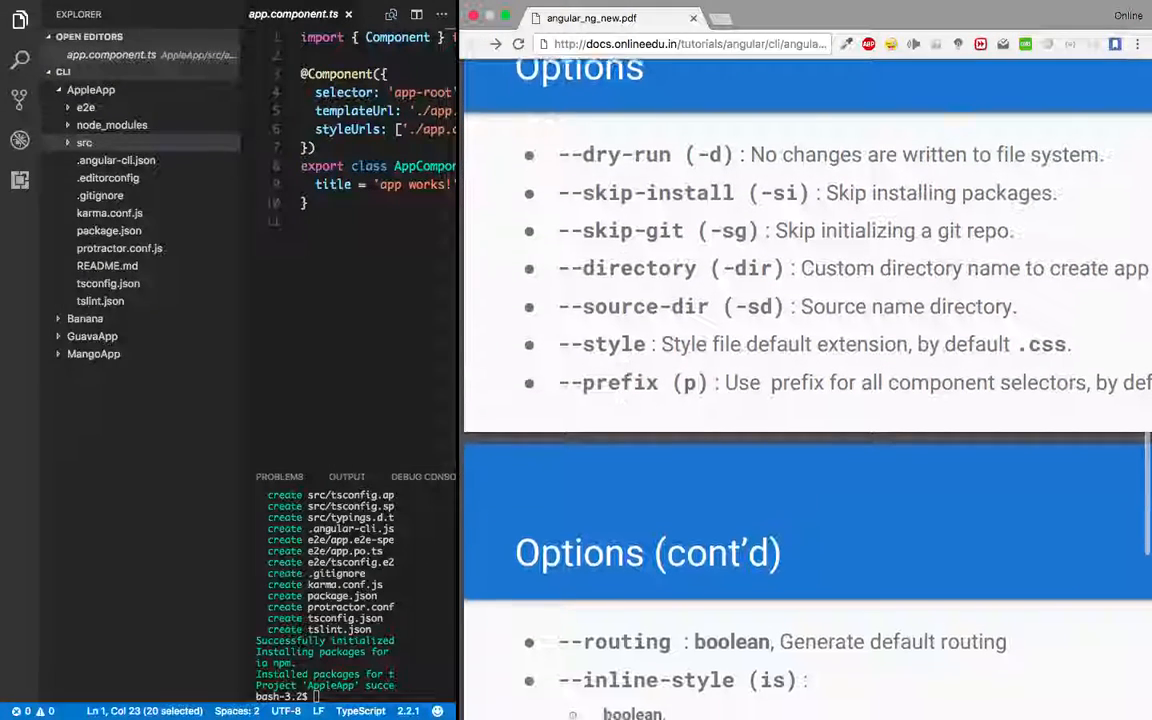
pyautogui.scroll(-3)
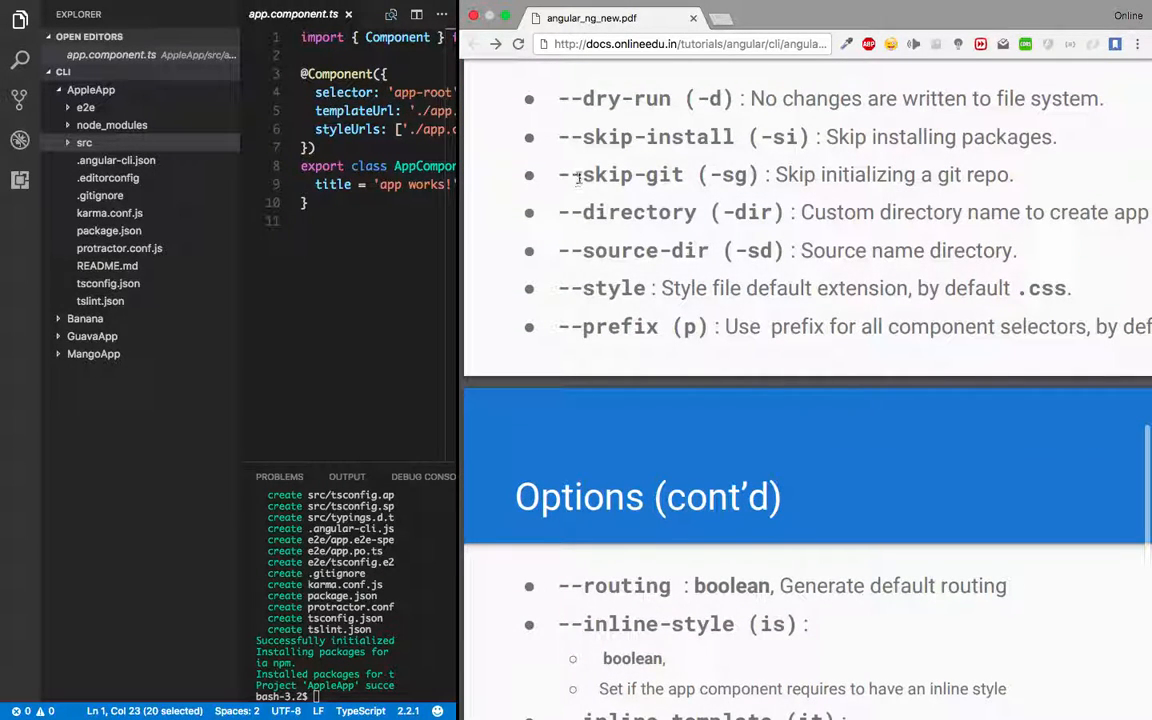
pyautogui.doubleClick(604, 174)
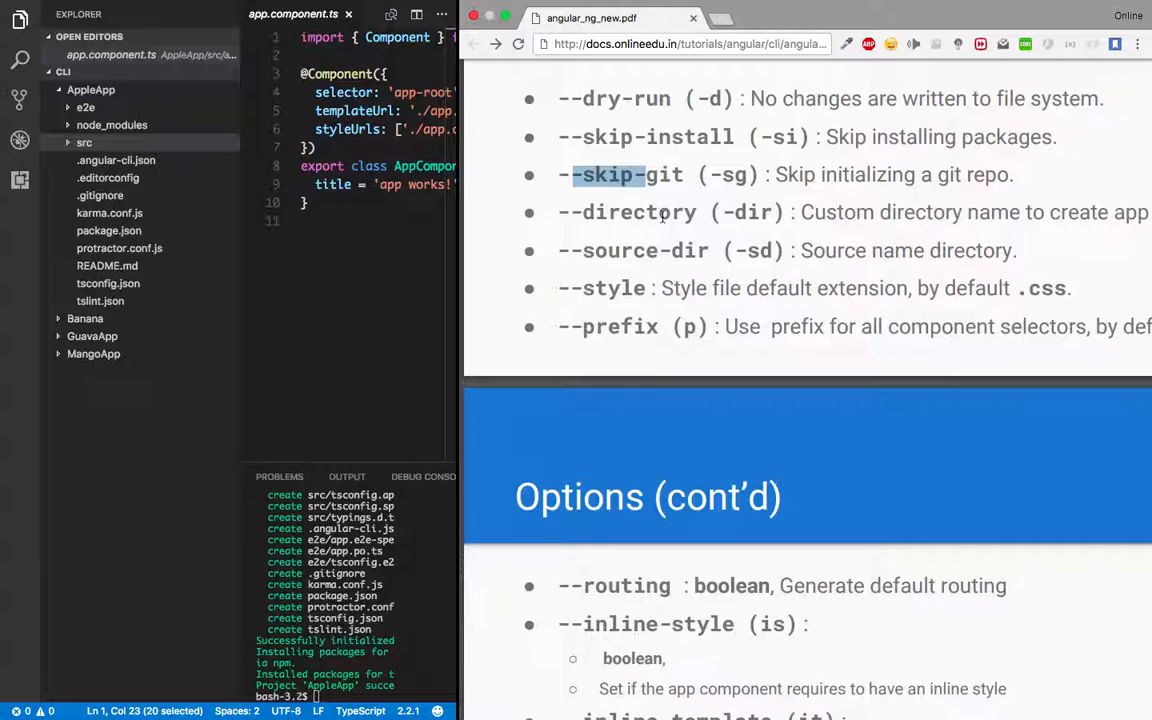
pyautogui.scroll(-3)
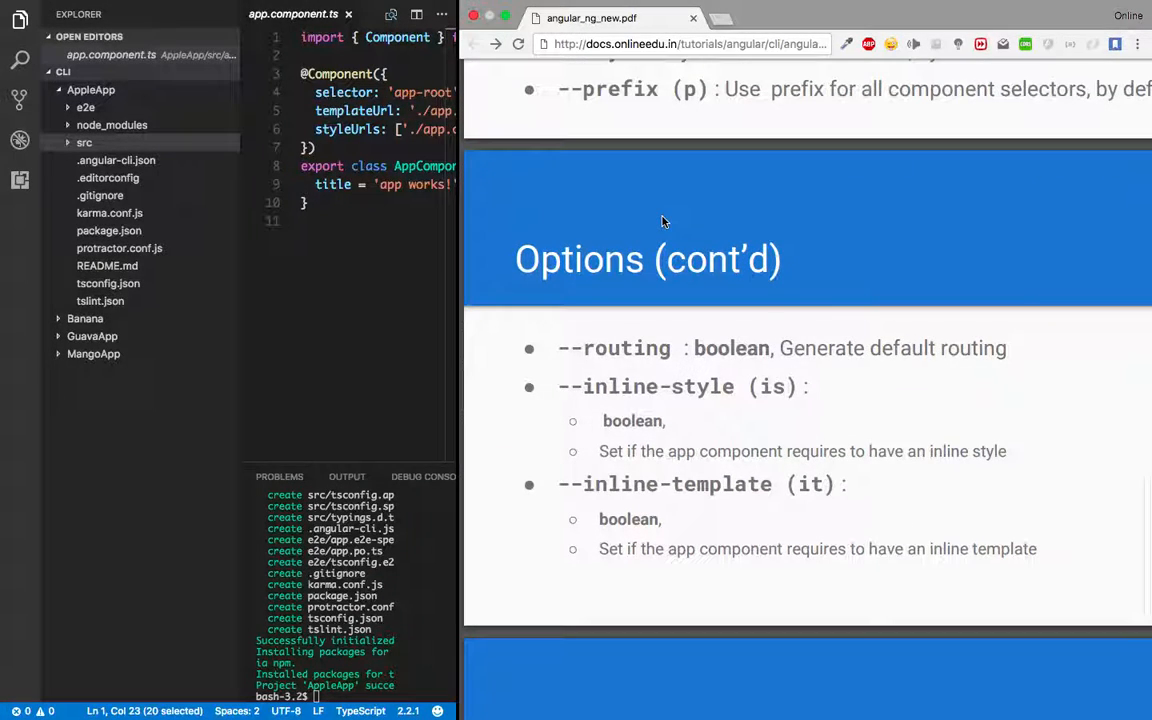
pyautogui.scroll(-3)
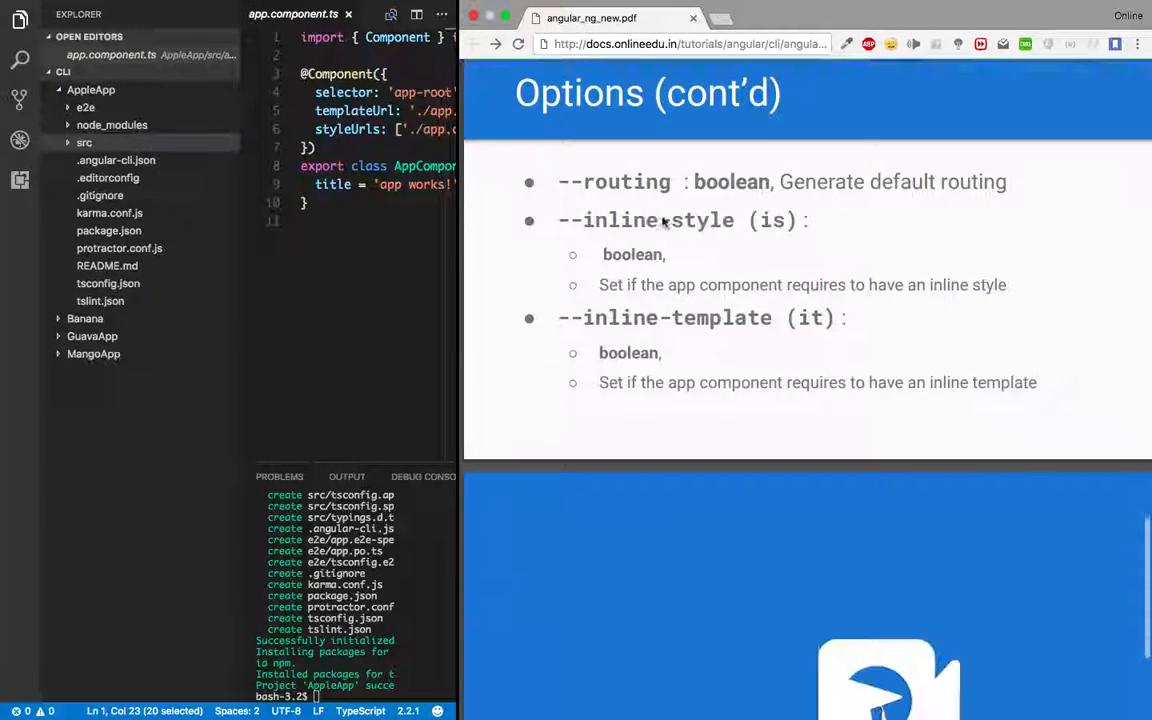
pyautogui.scroll(-3)
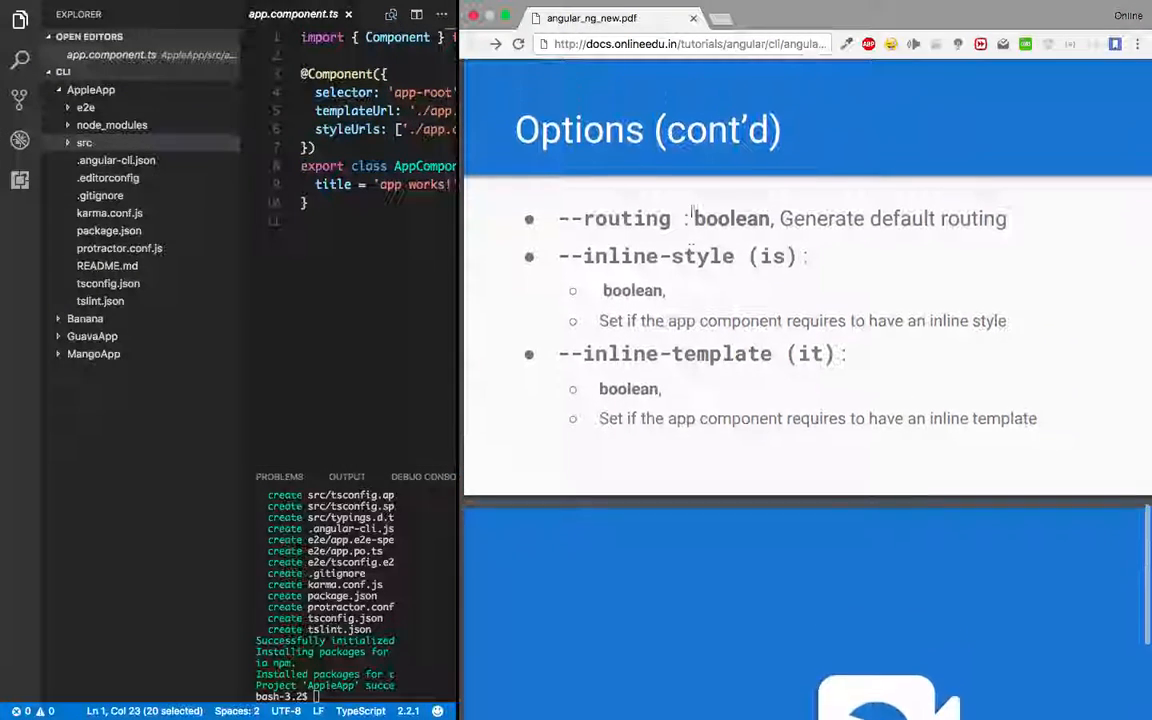
pyautogui.scroll(-3)
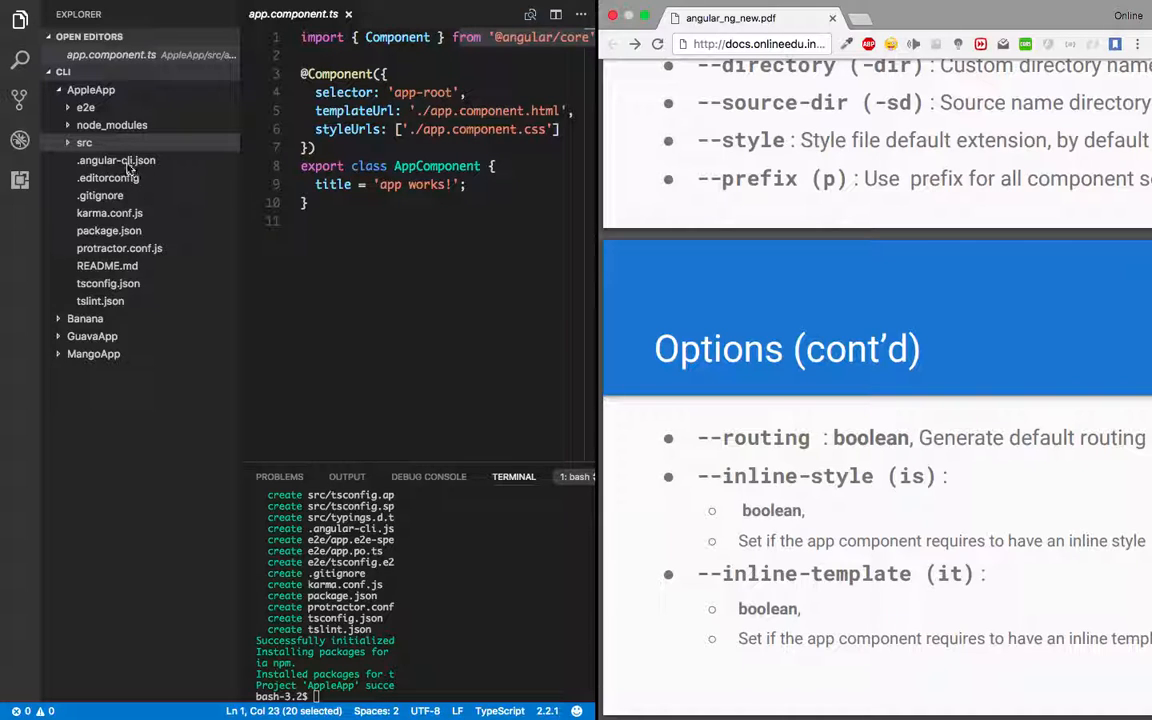
# Step: View AppleApp's .angular-cli.json showing project name apple-app and prefix app
pyautogui.click(116, 160)
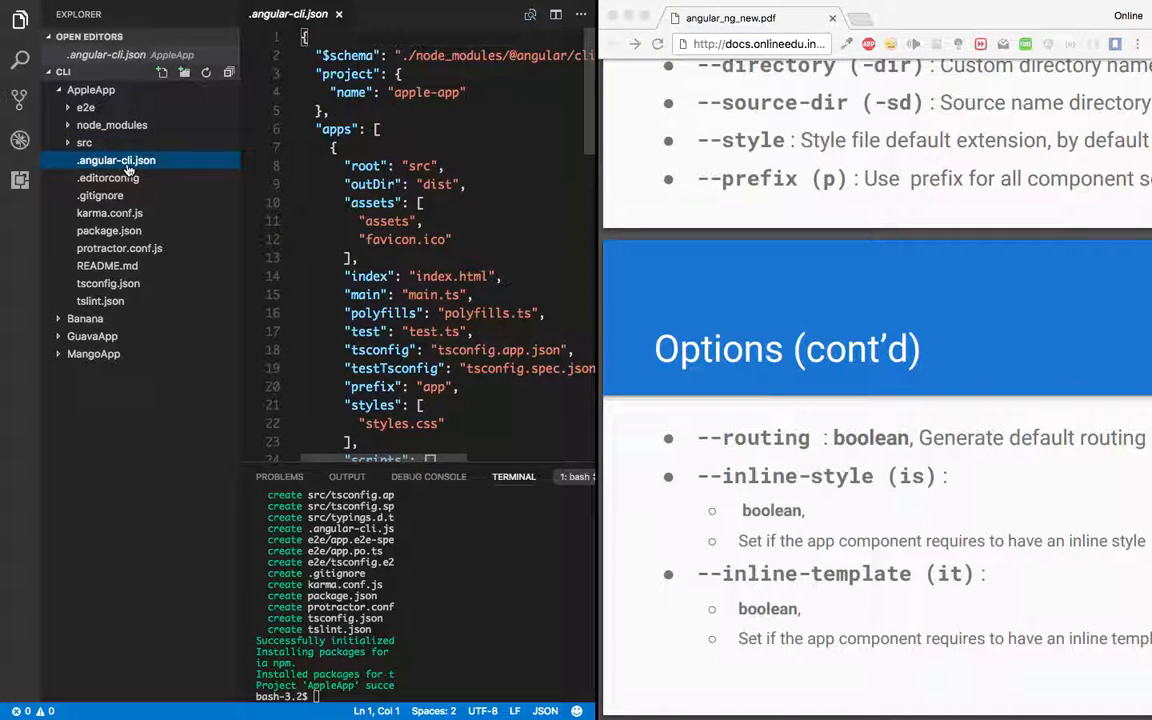
pyautogui.scroll(-3)
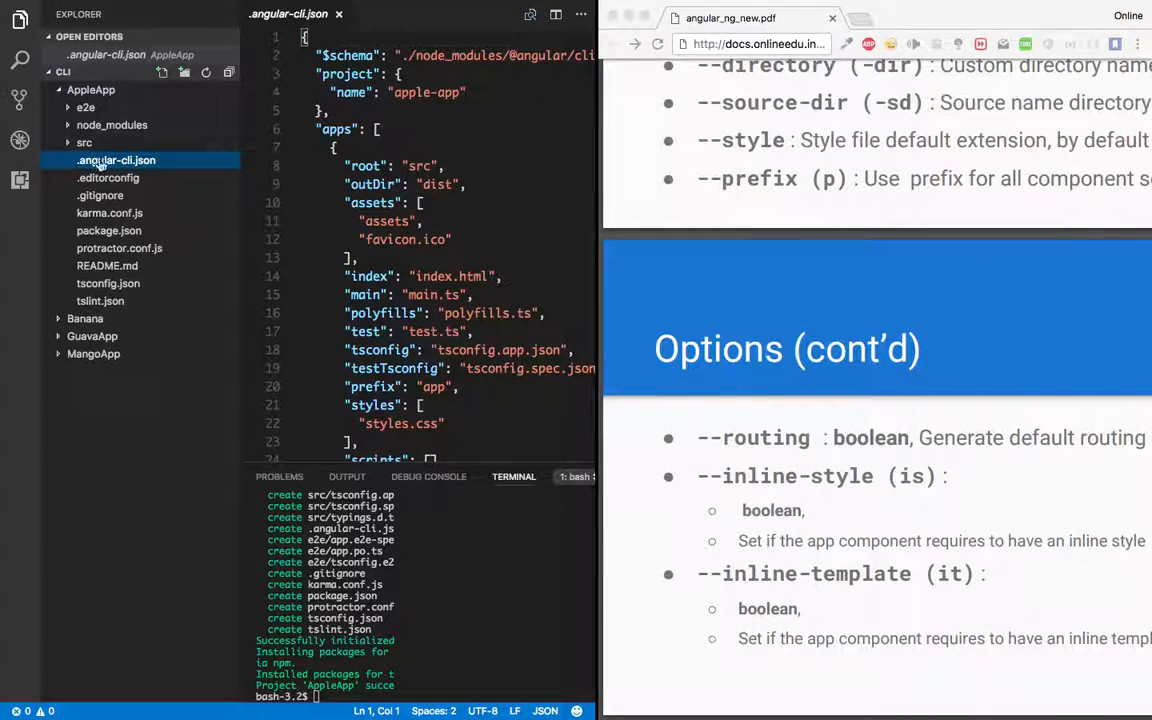
pyautogui.moveTo(116, 160)
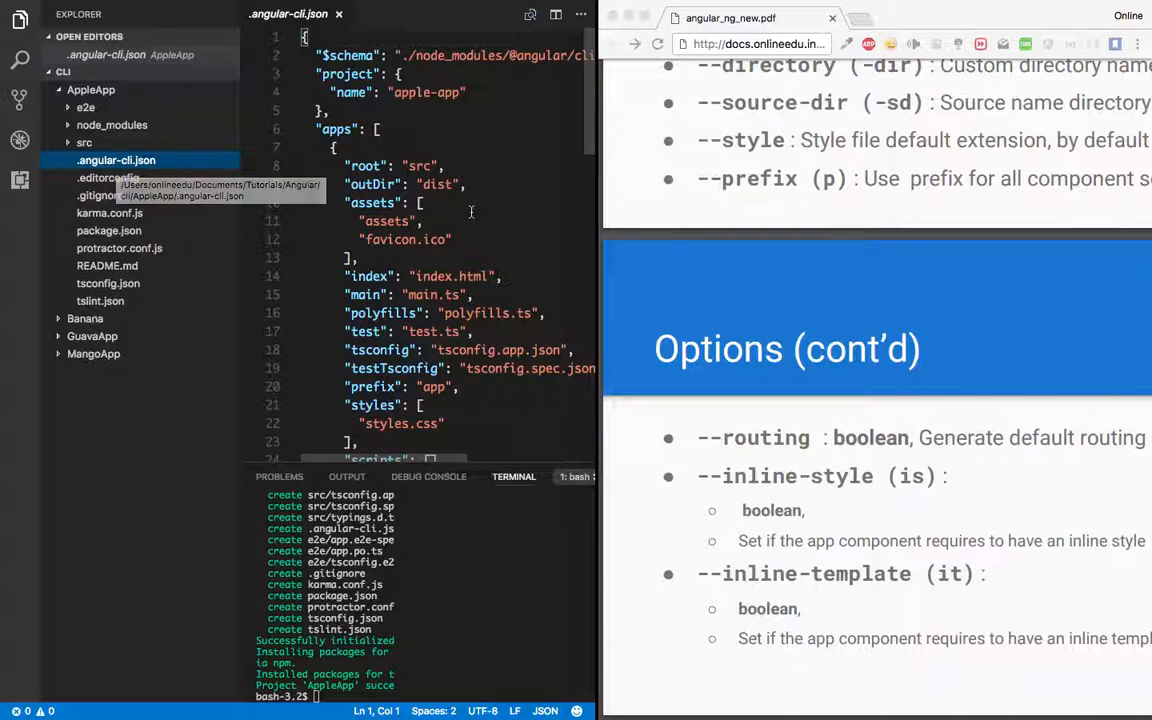